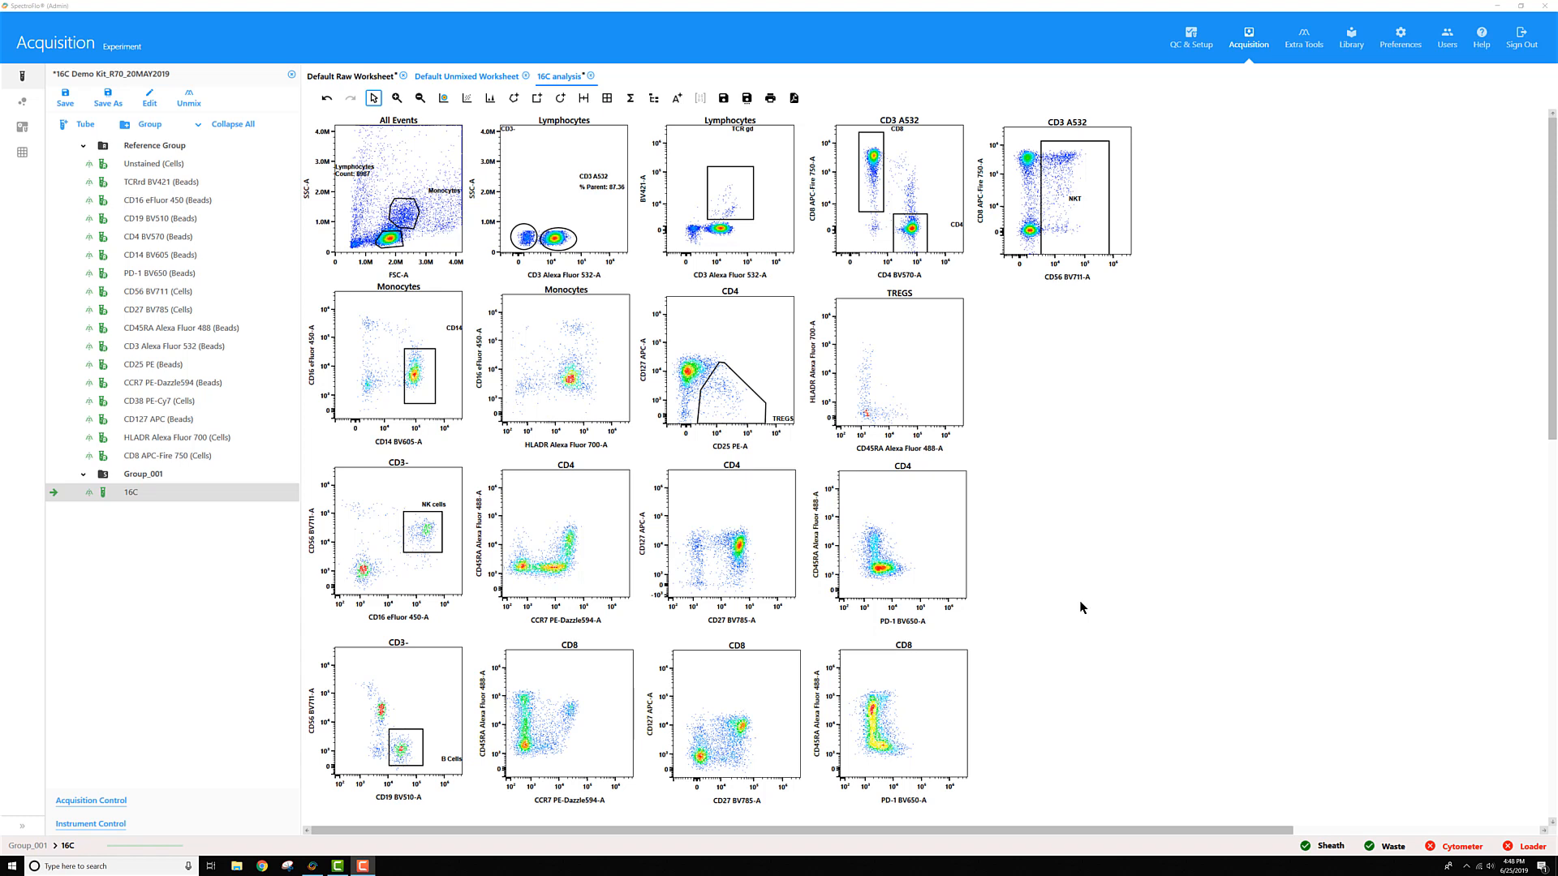
mouse_move(567, 474)
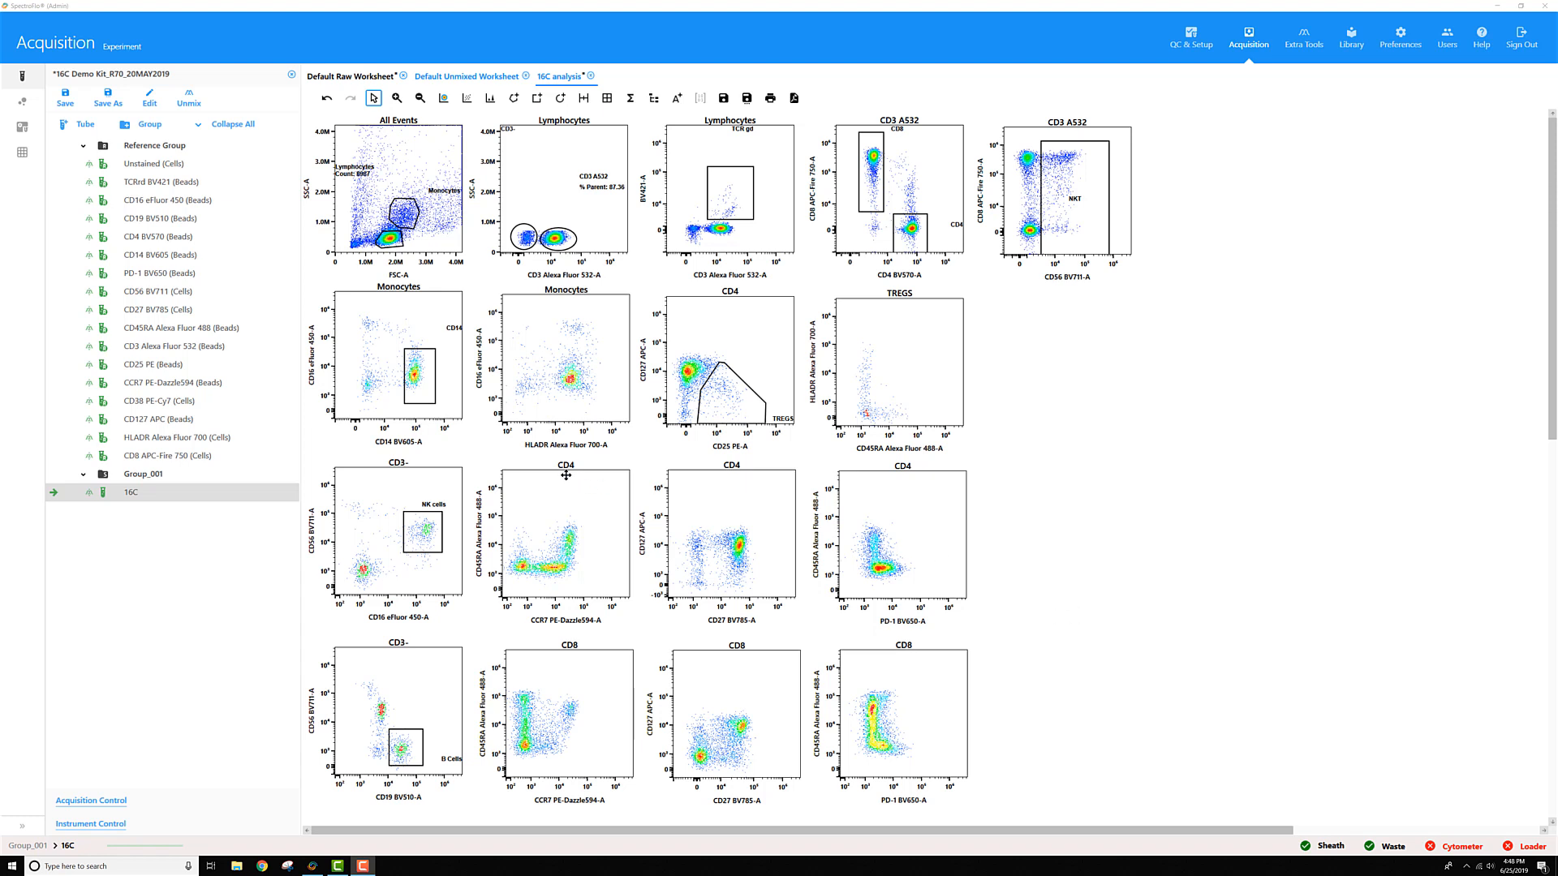
mouse_move(486, 452)
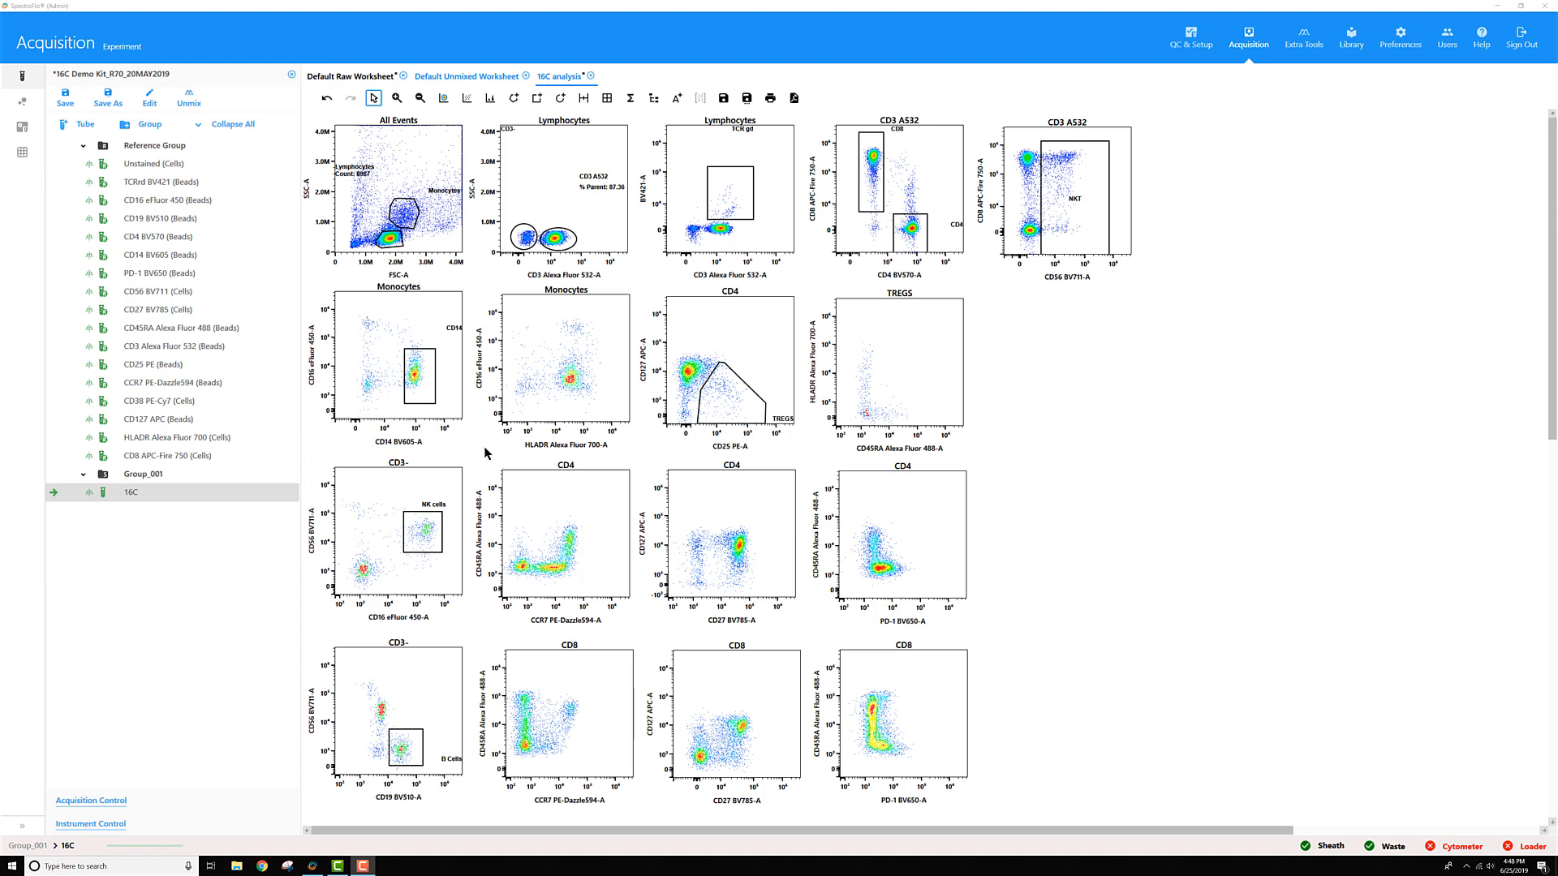
mouse_move(512, 327)
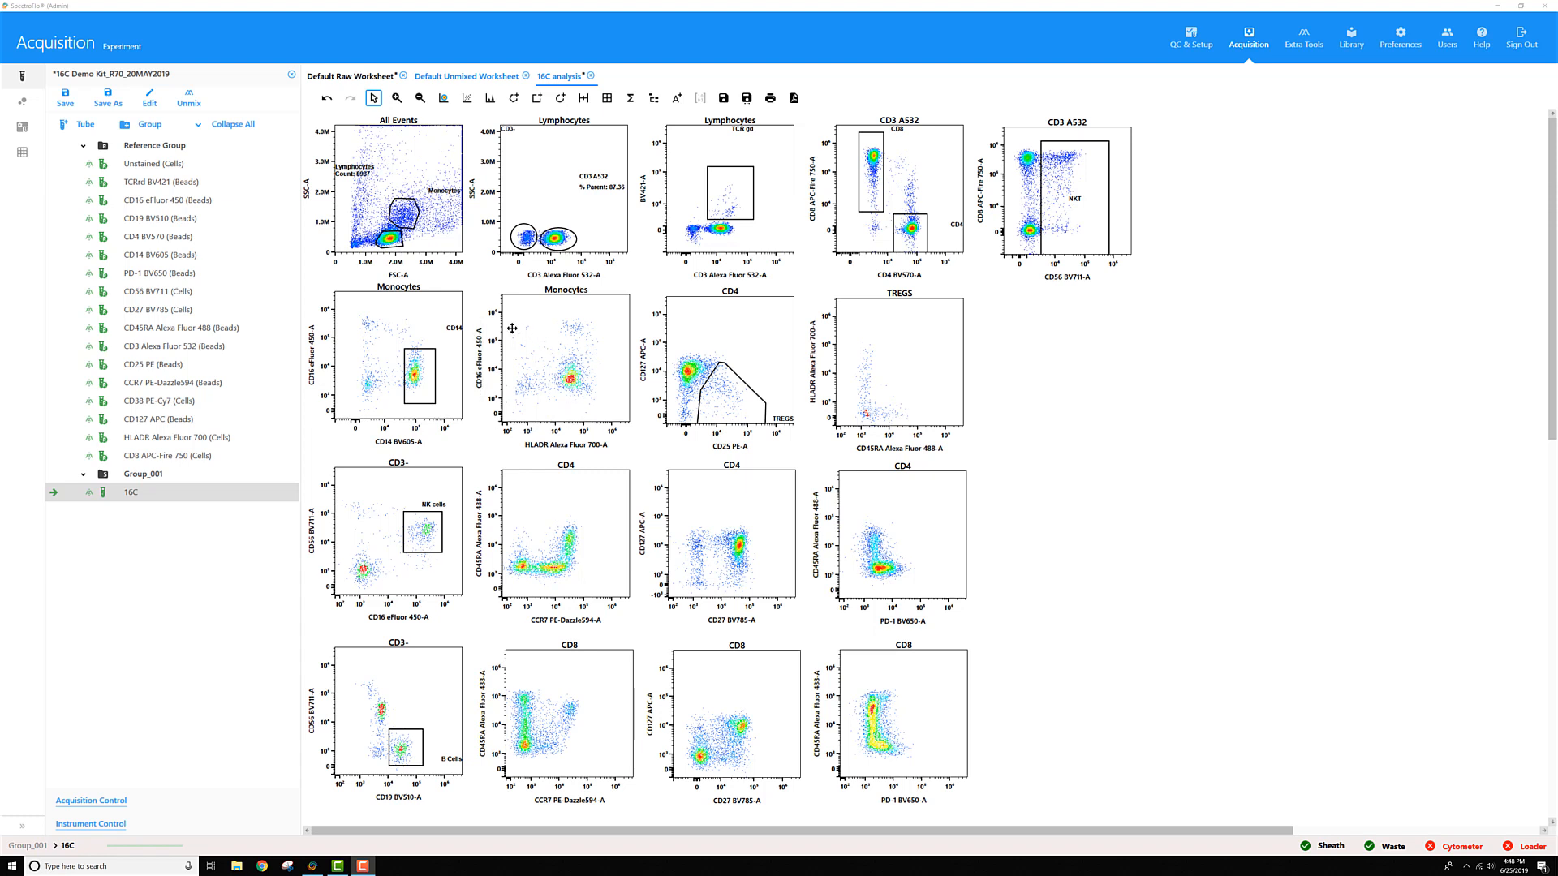
mouse_move(548, 407)
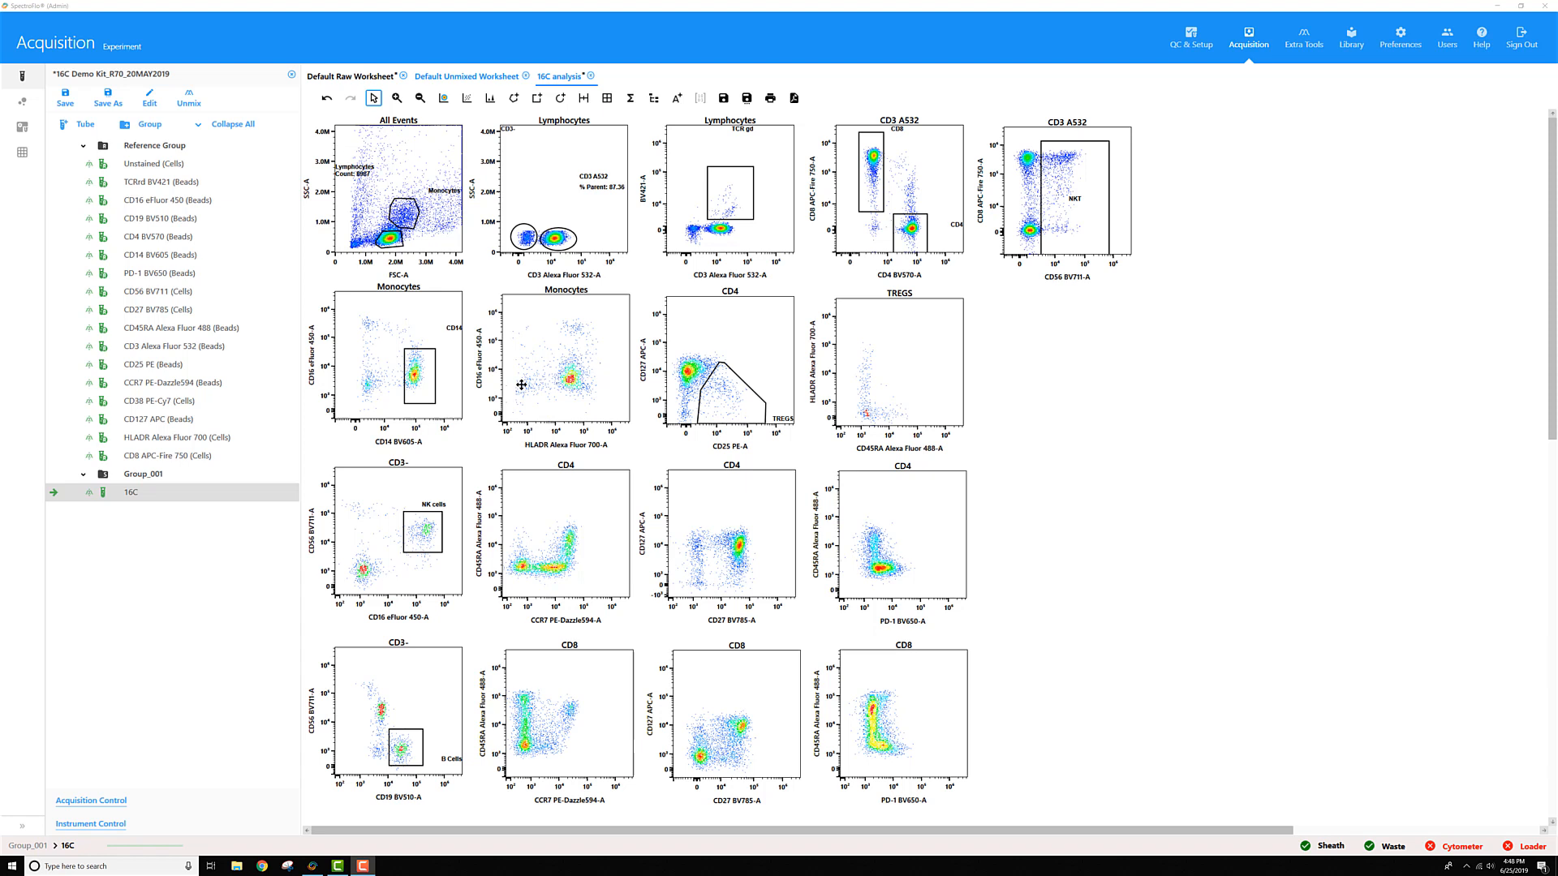
mouse_move(497, 382)
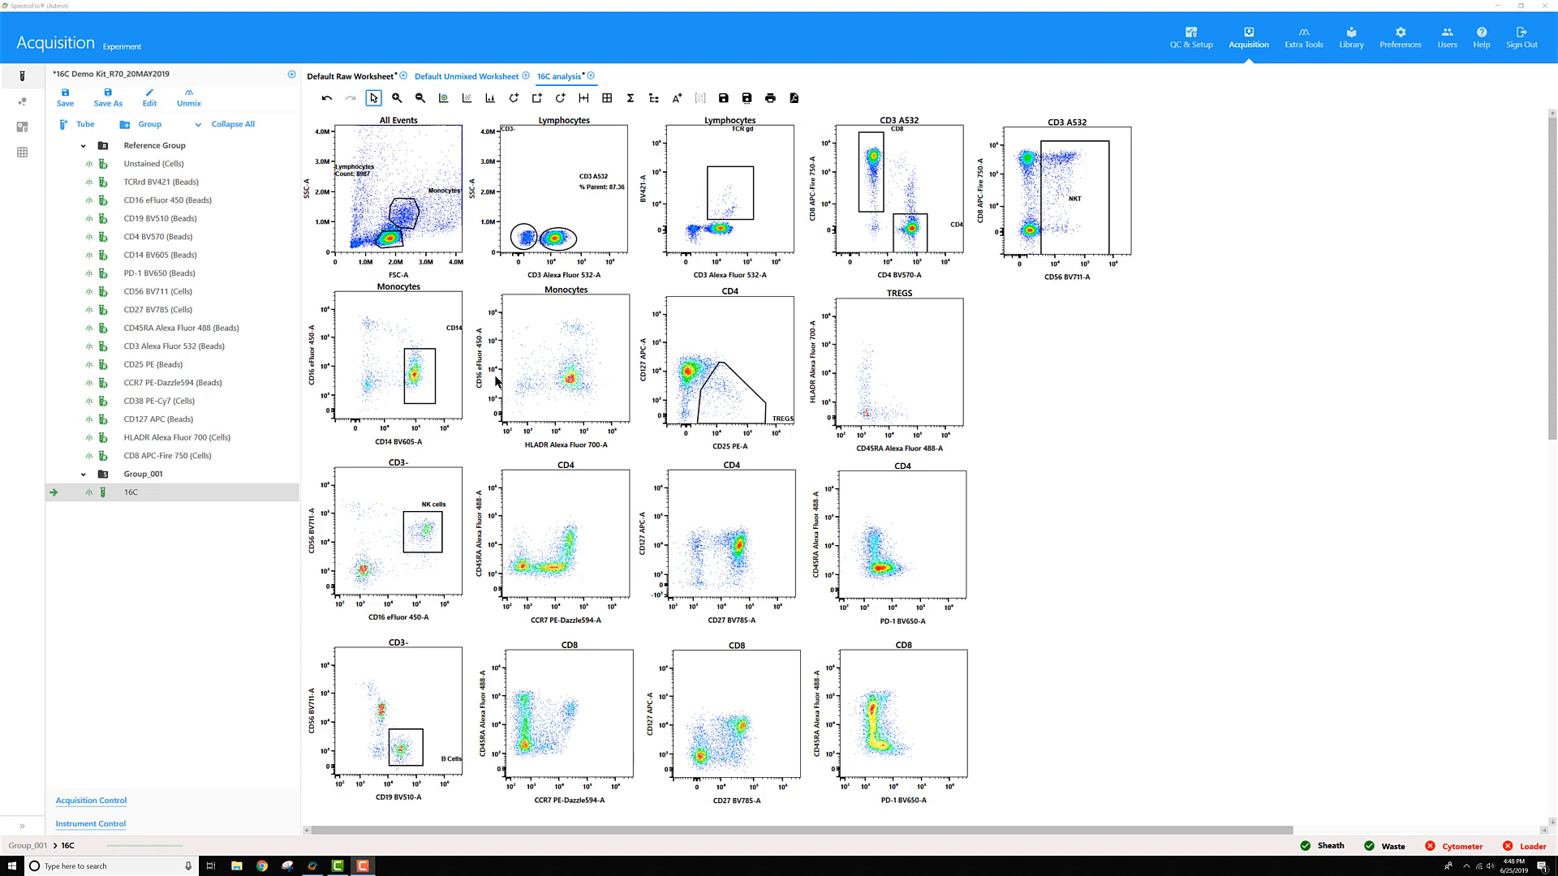
mouse_move(521, 389)
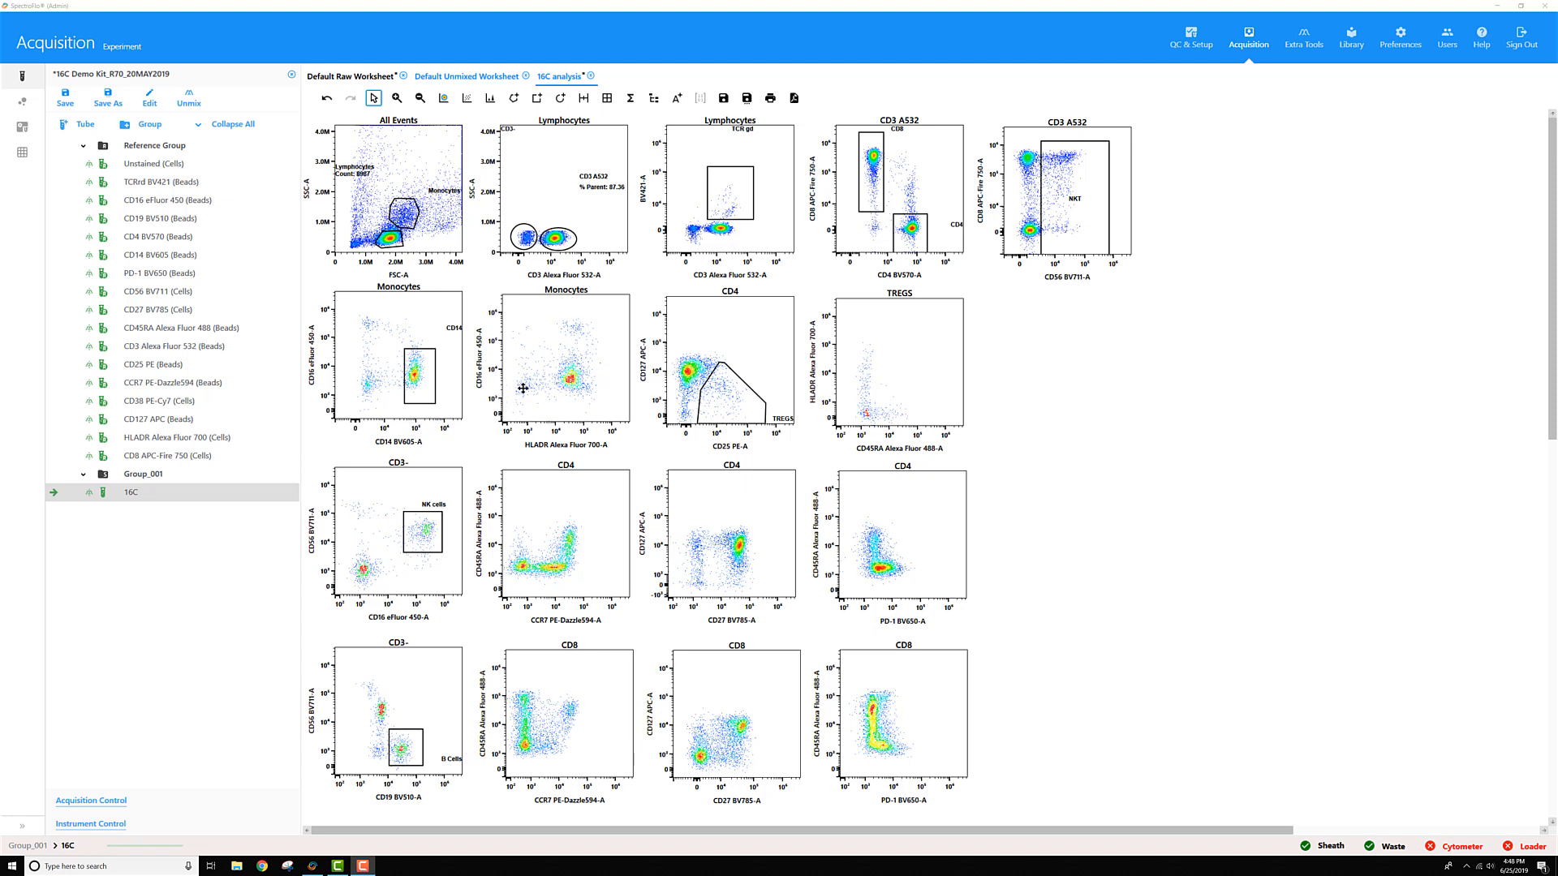
mouse_move(565, 451)
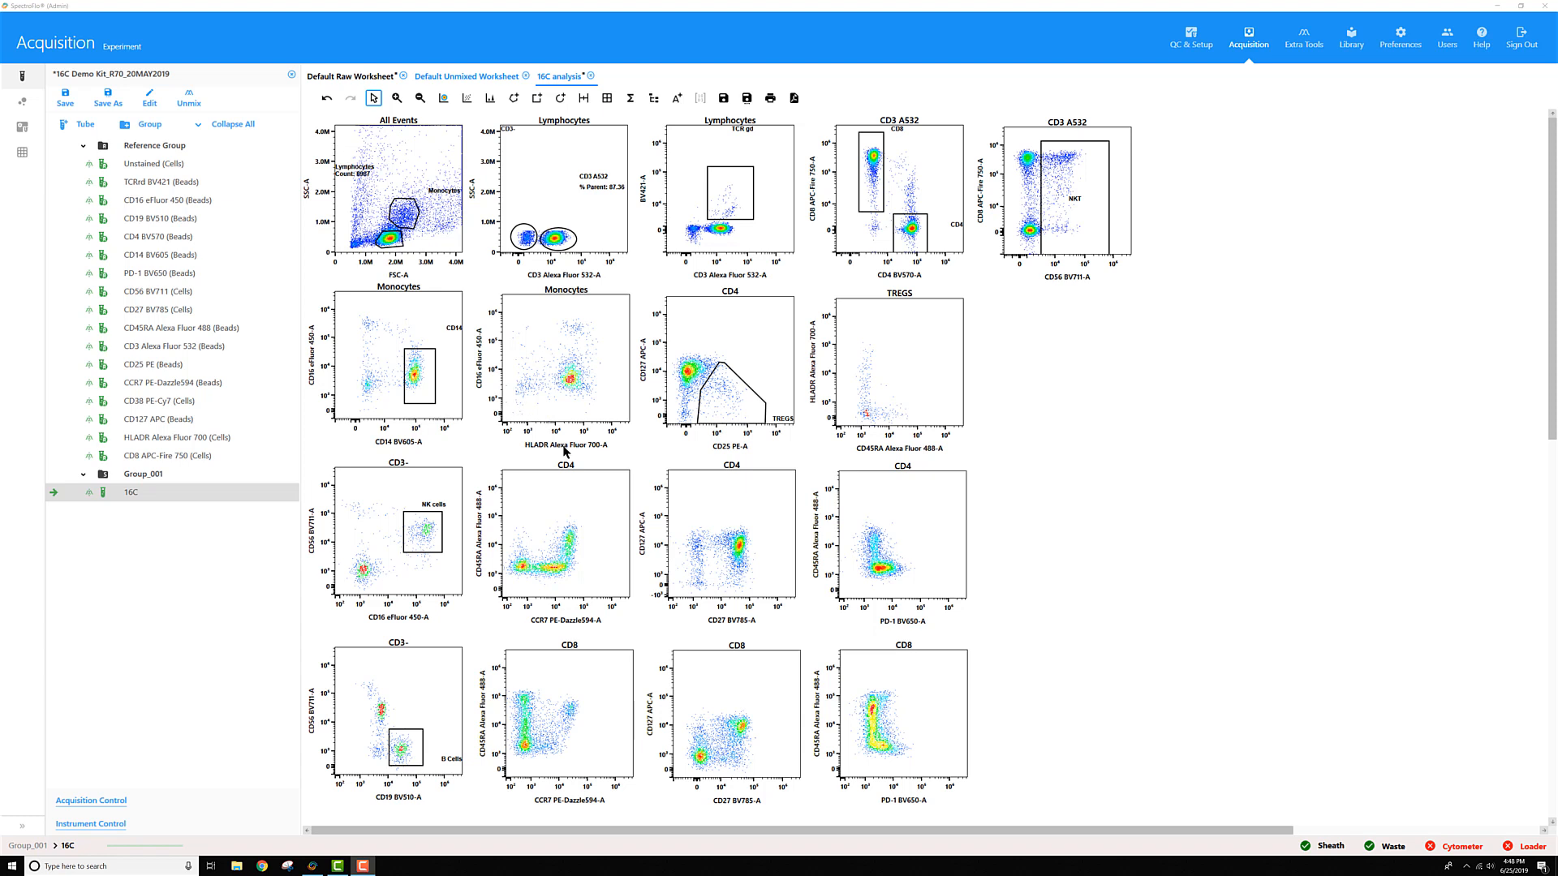
mouse_move(486, 557)
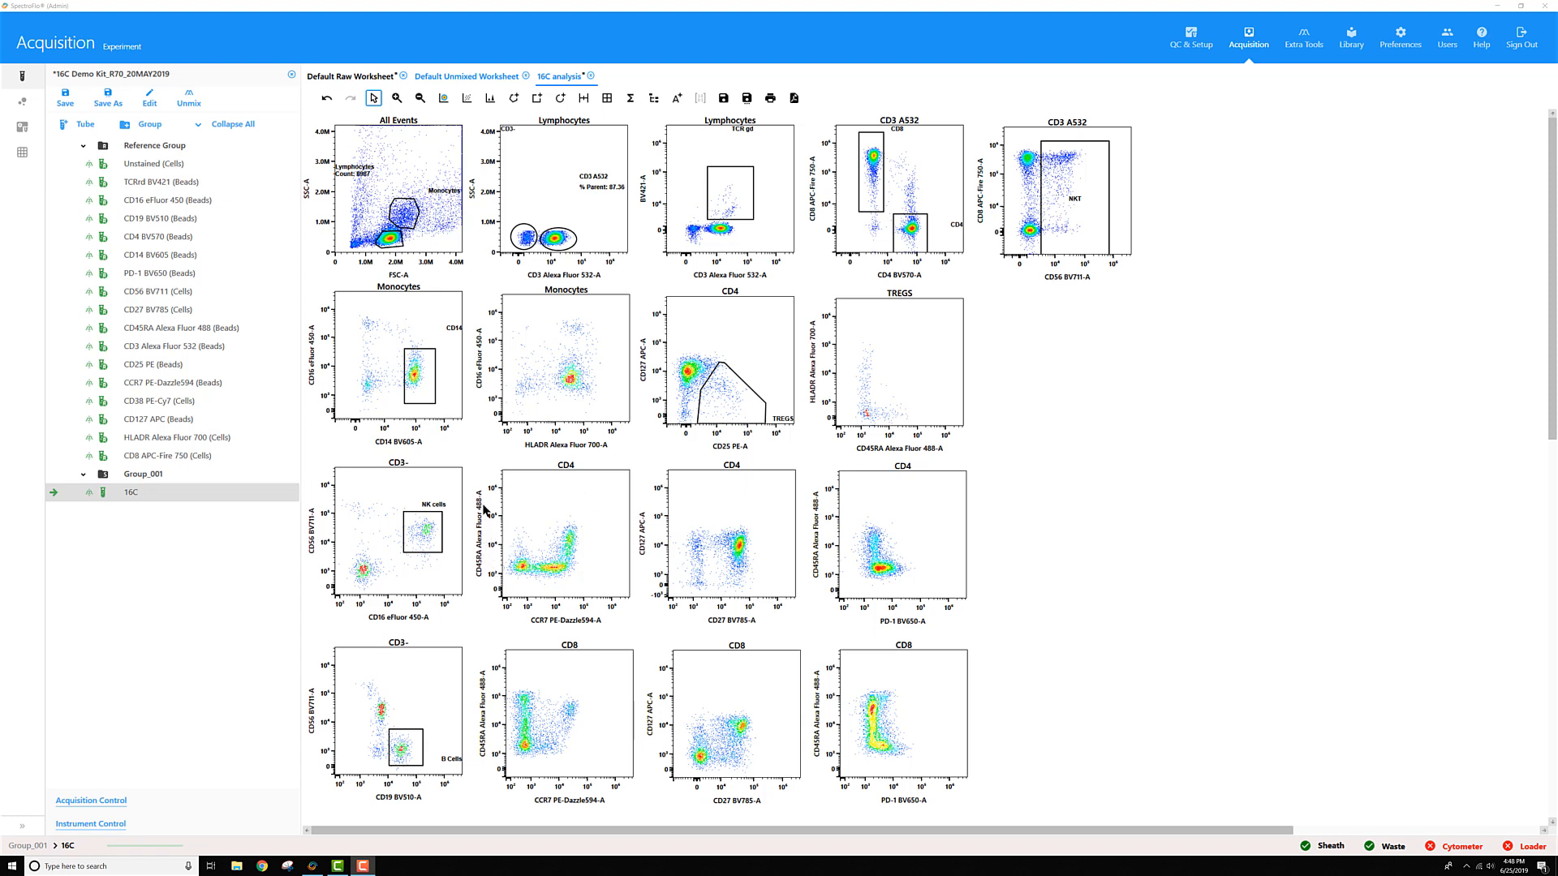
mouse_move(513, 572)
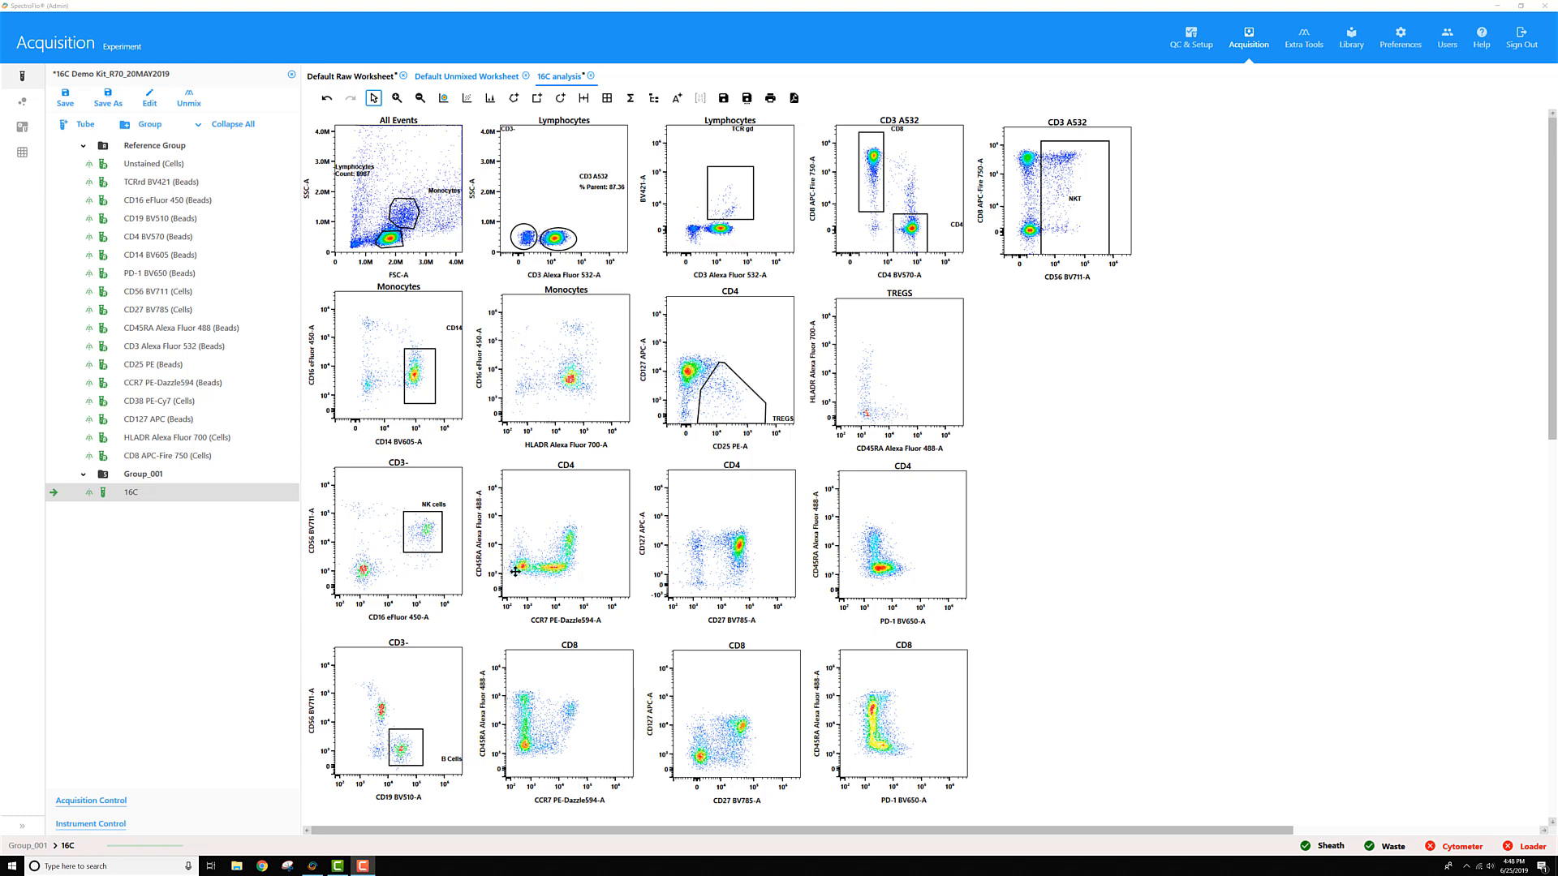
mouse_move(518, 561)
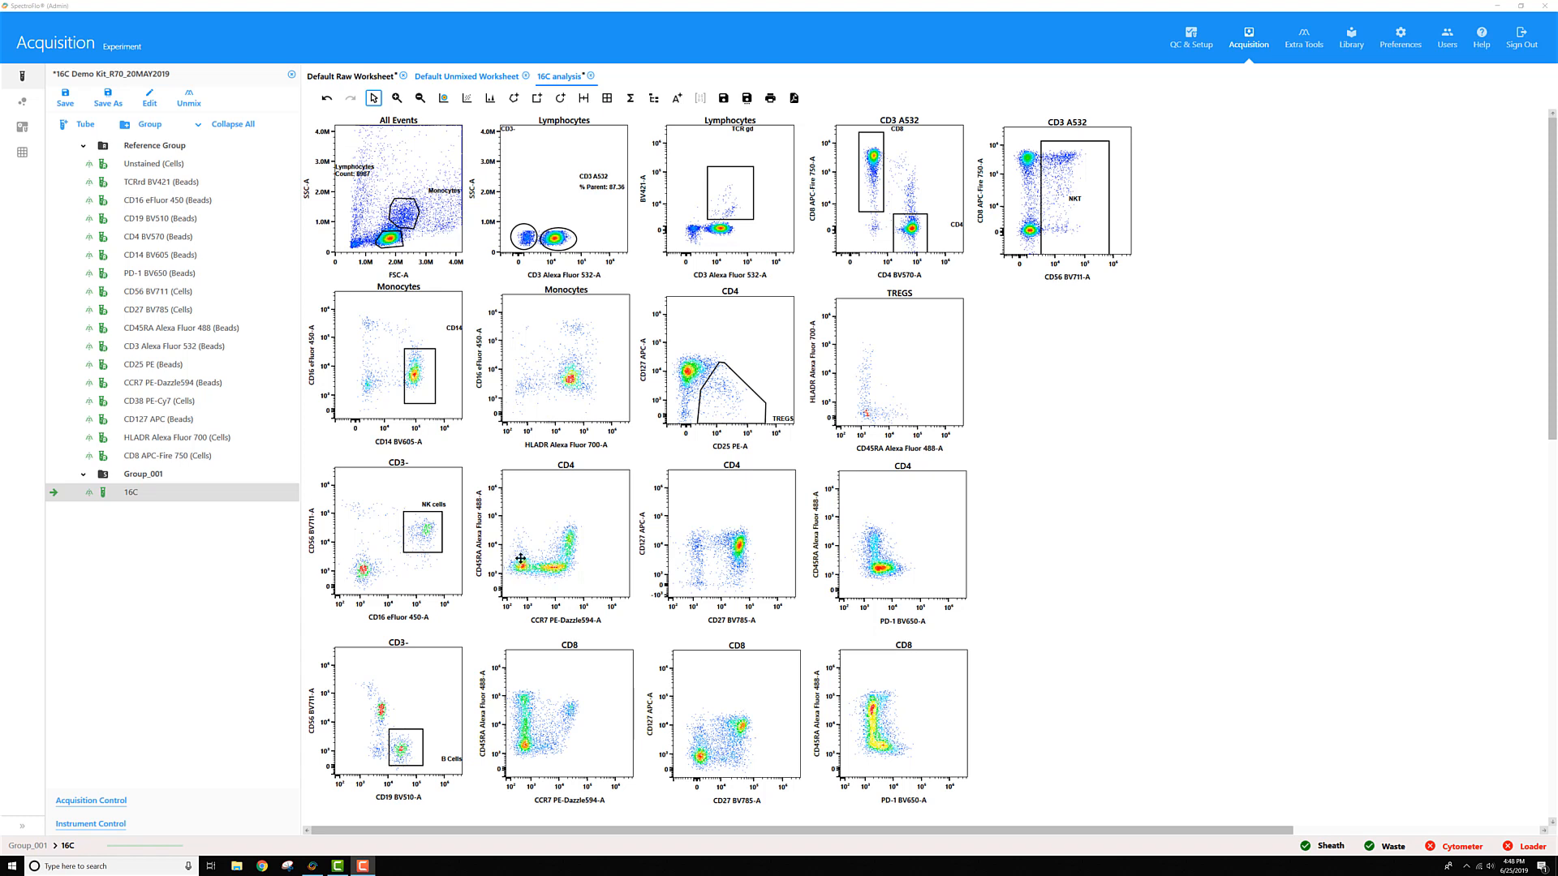
mouse_move(541, 553)
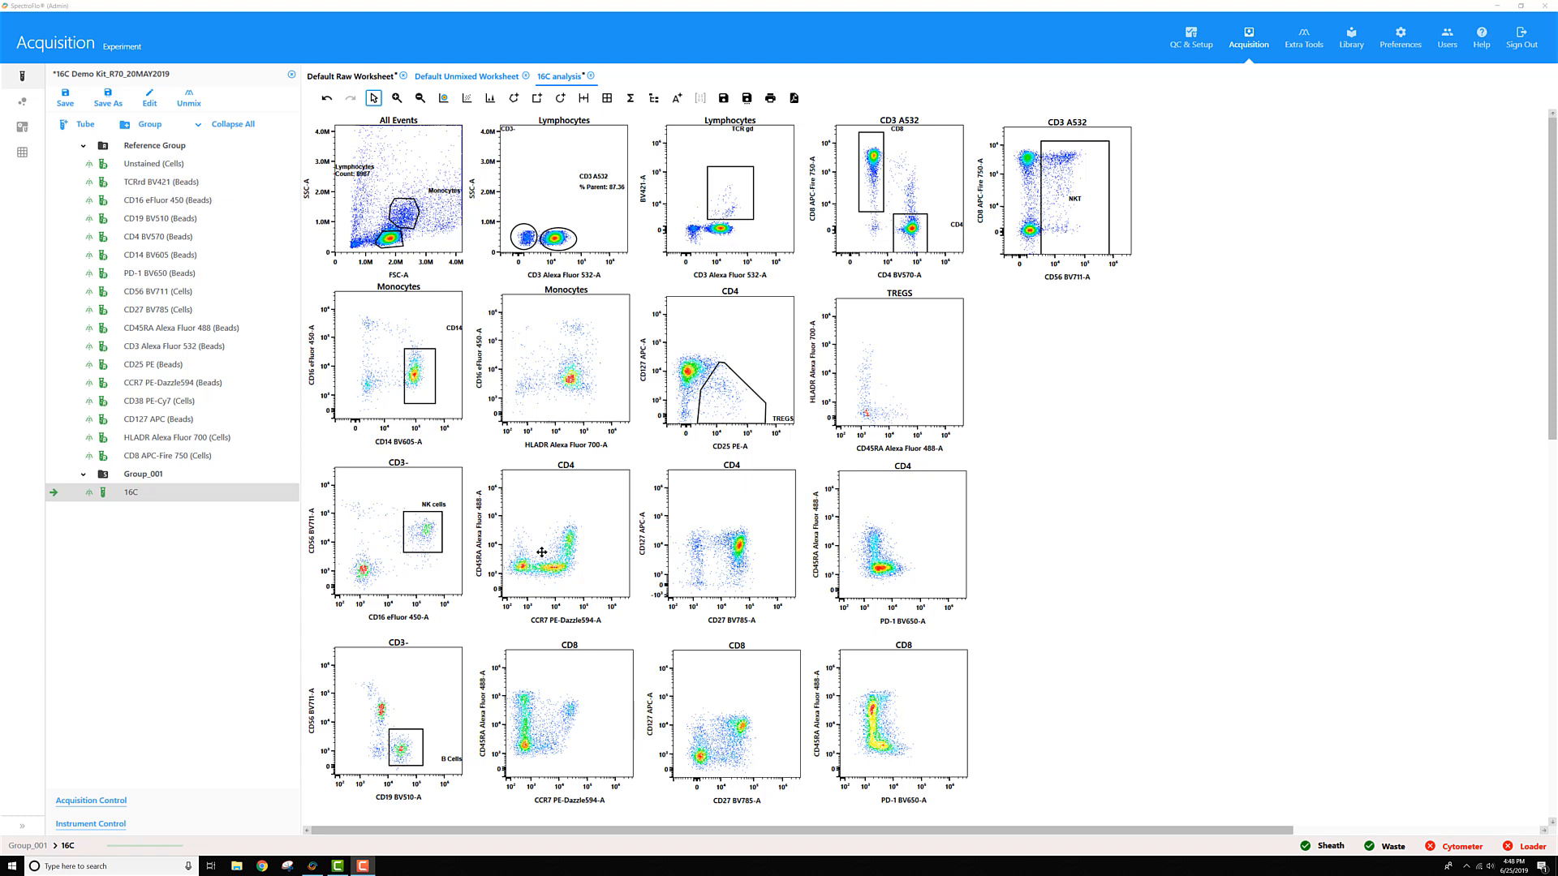
mouse_move(530, 550)
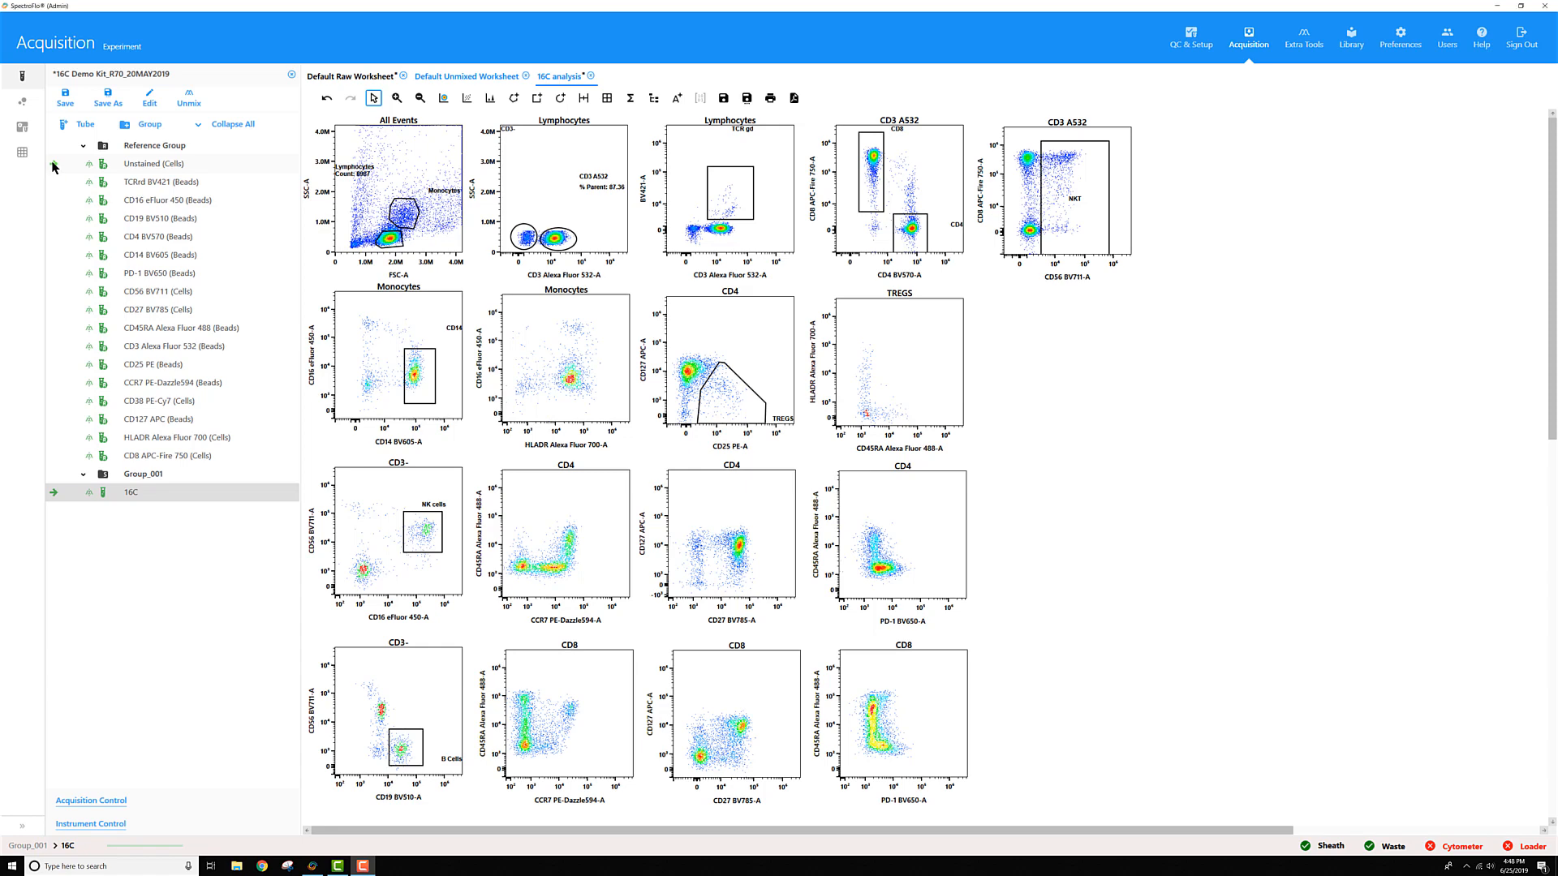
Load the Unstained (Cells) reference tube's Default Raw Worksheet spectra and histograms.
left_click(152, 163)
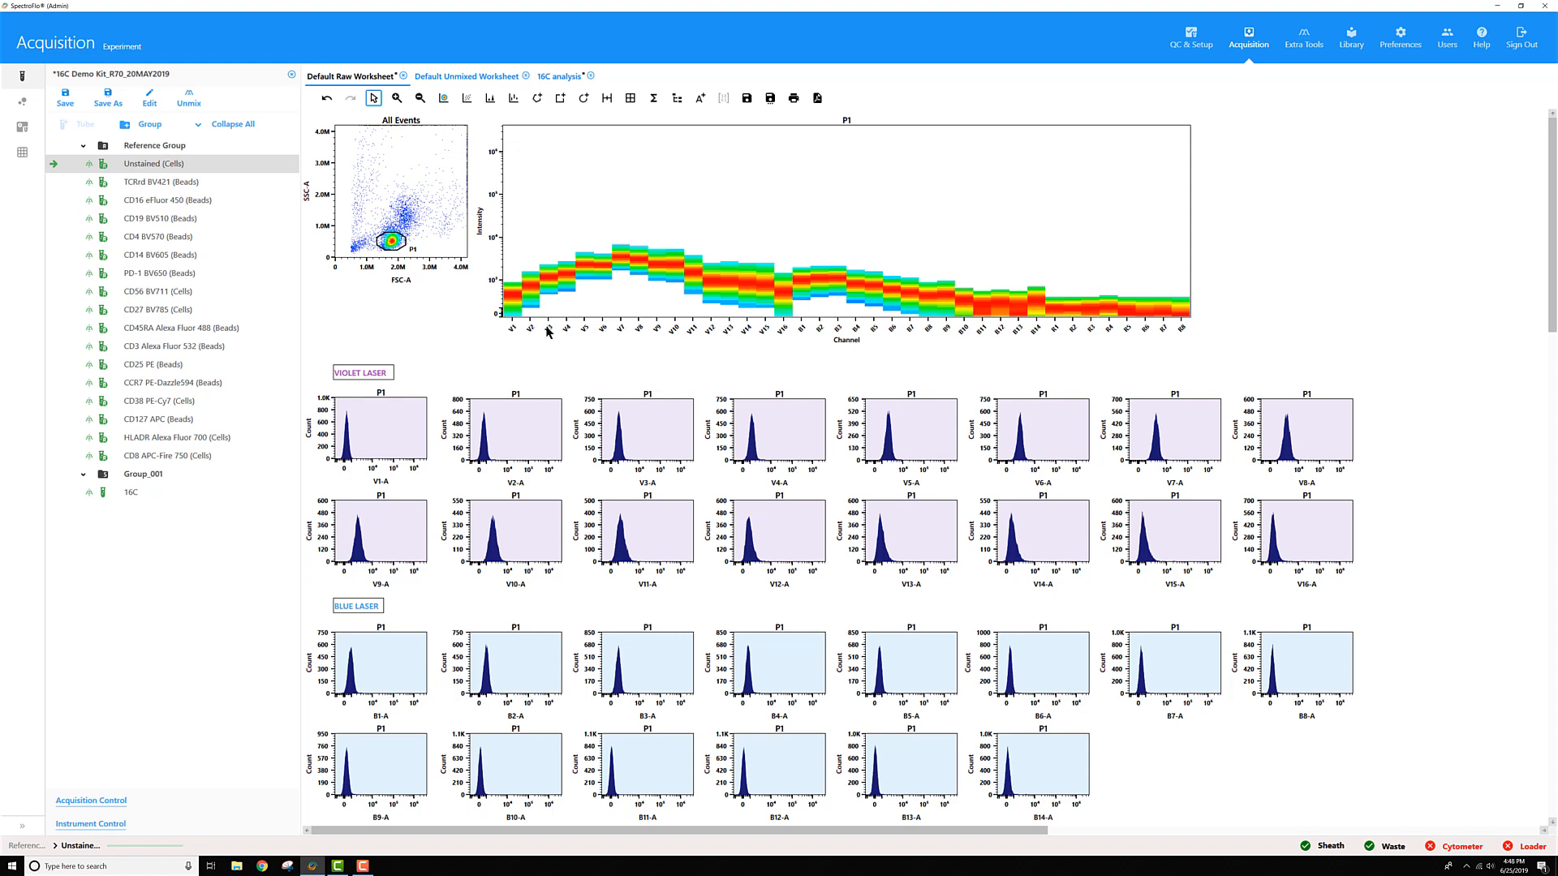
mouse_move(710, 332)
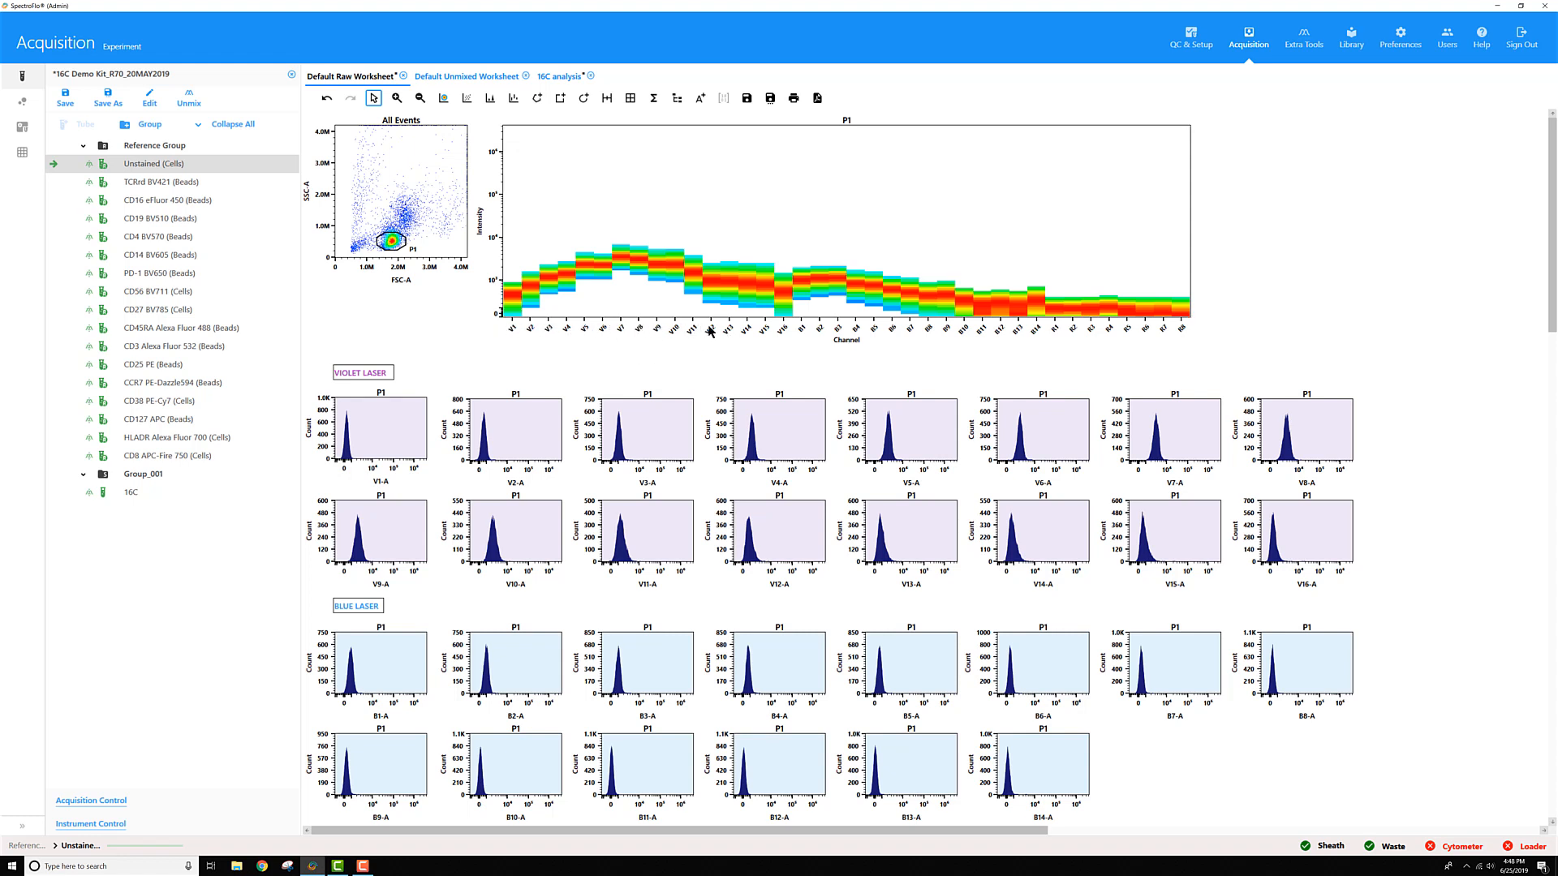
mouse_move(603, 323)
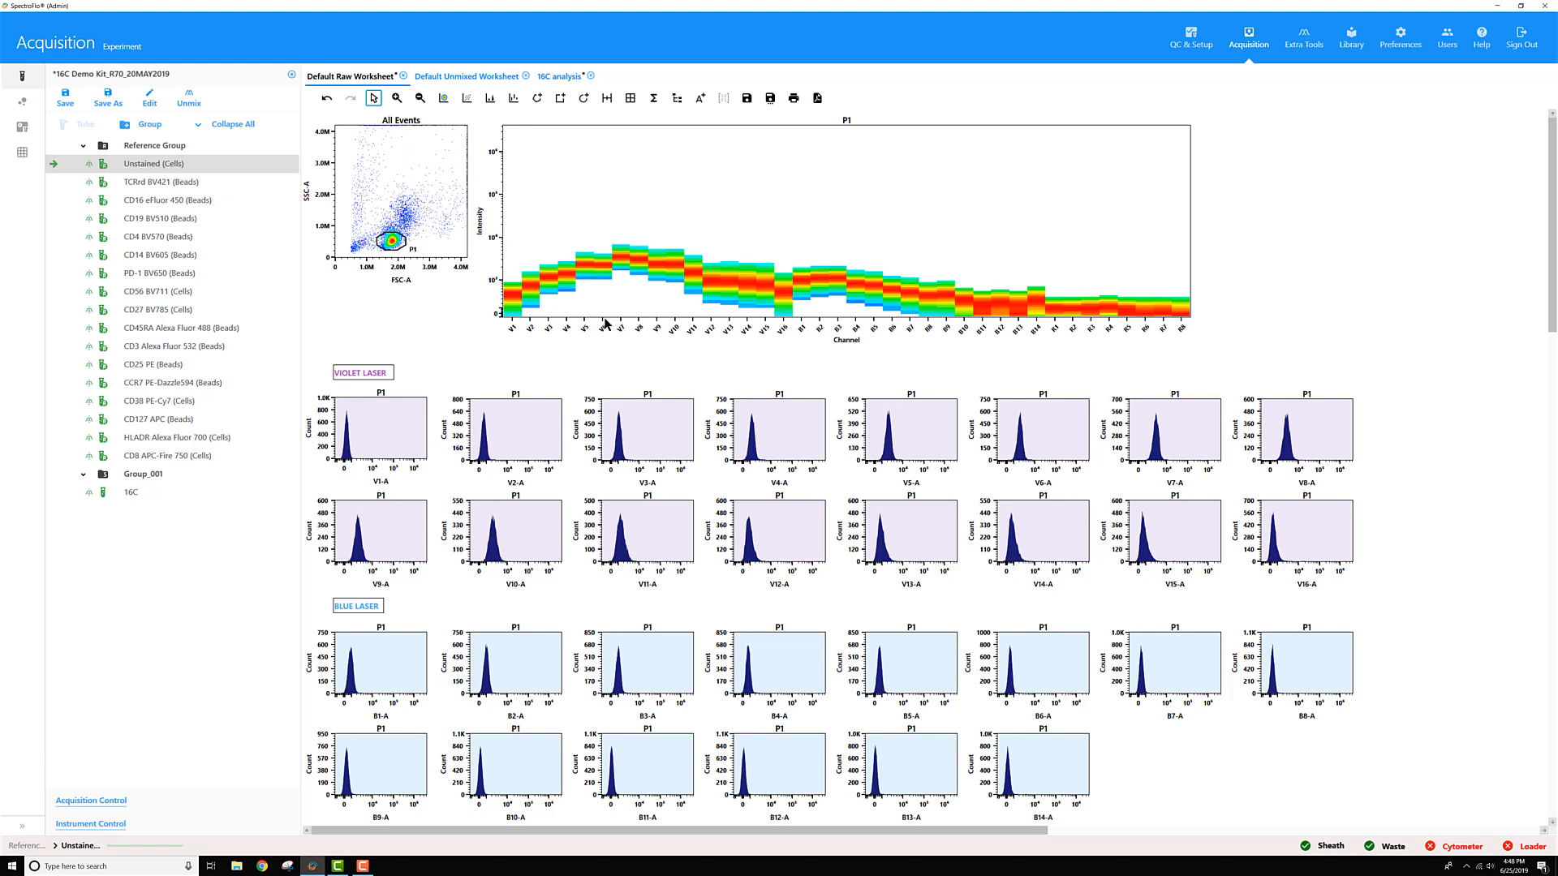
mouse_move(594, 242)
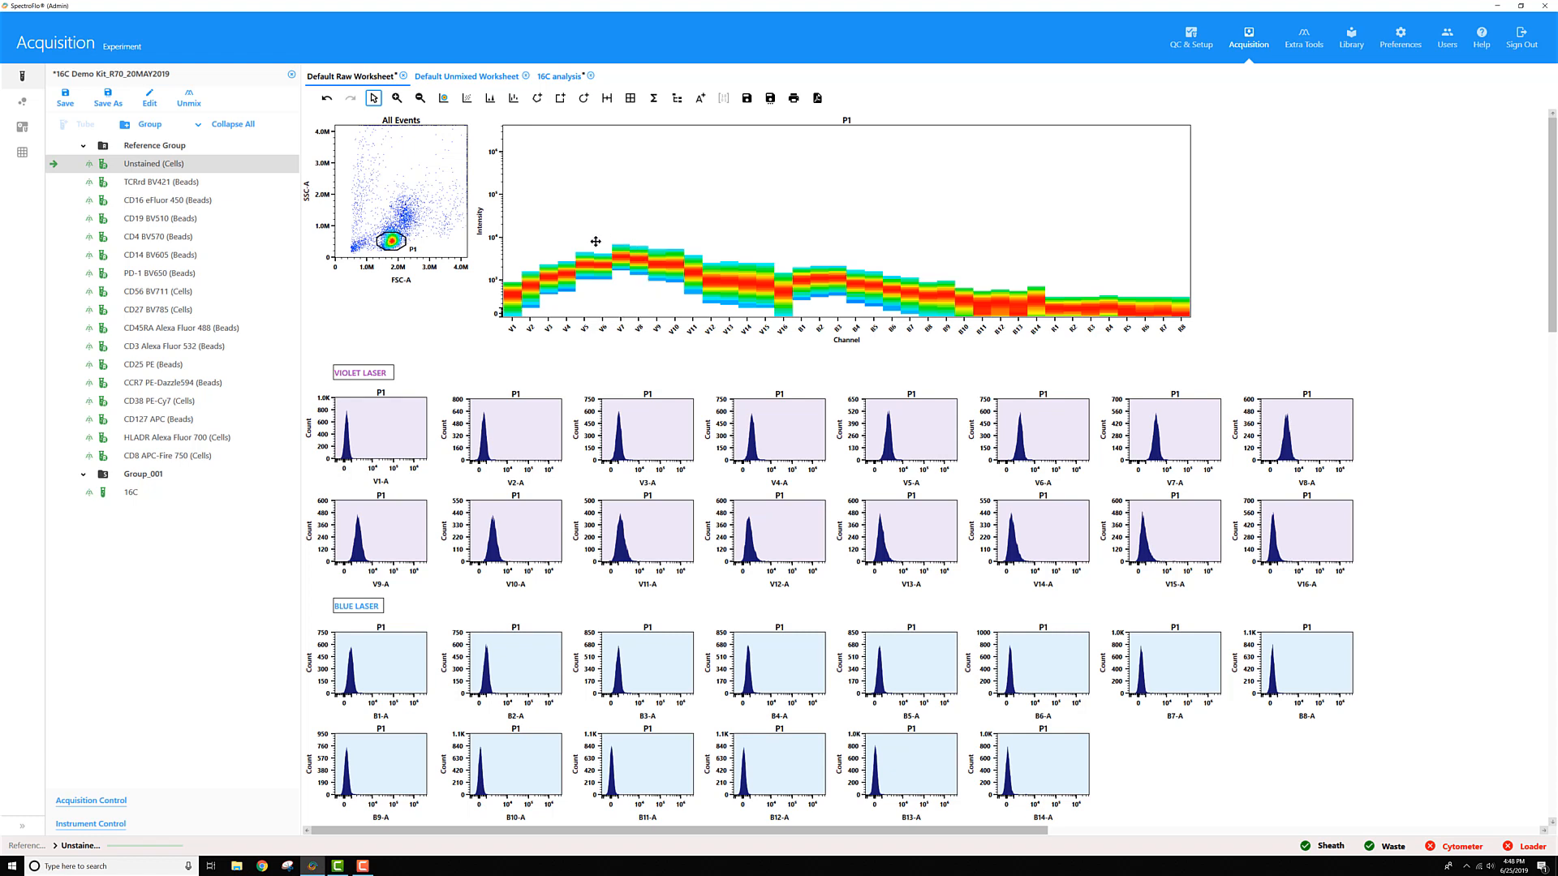
mouse_move(627, 262)
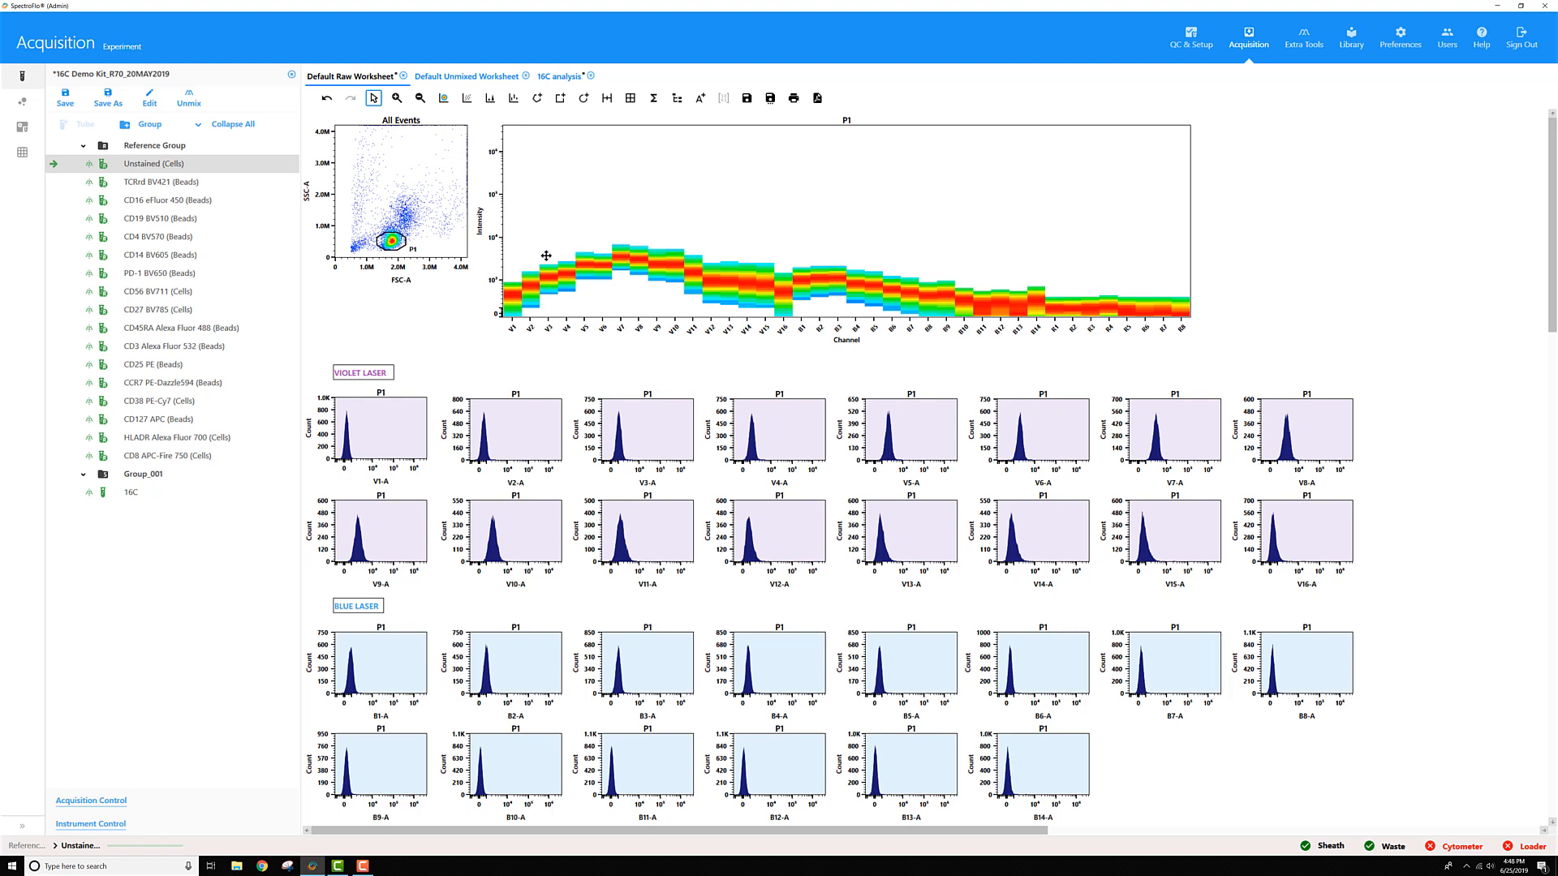
mouse_move(616, 251)
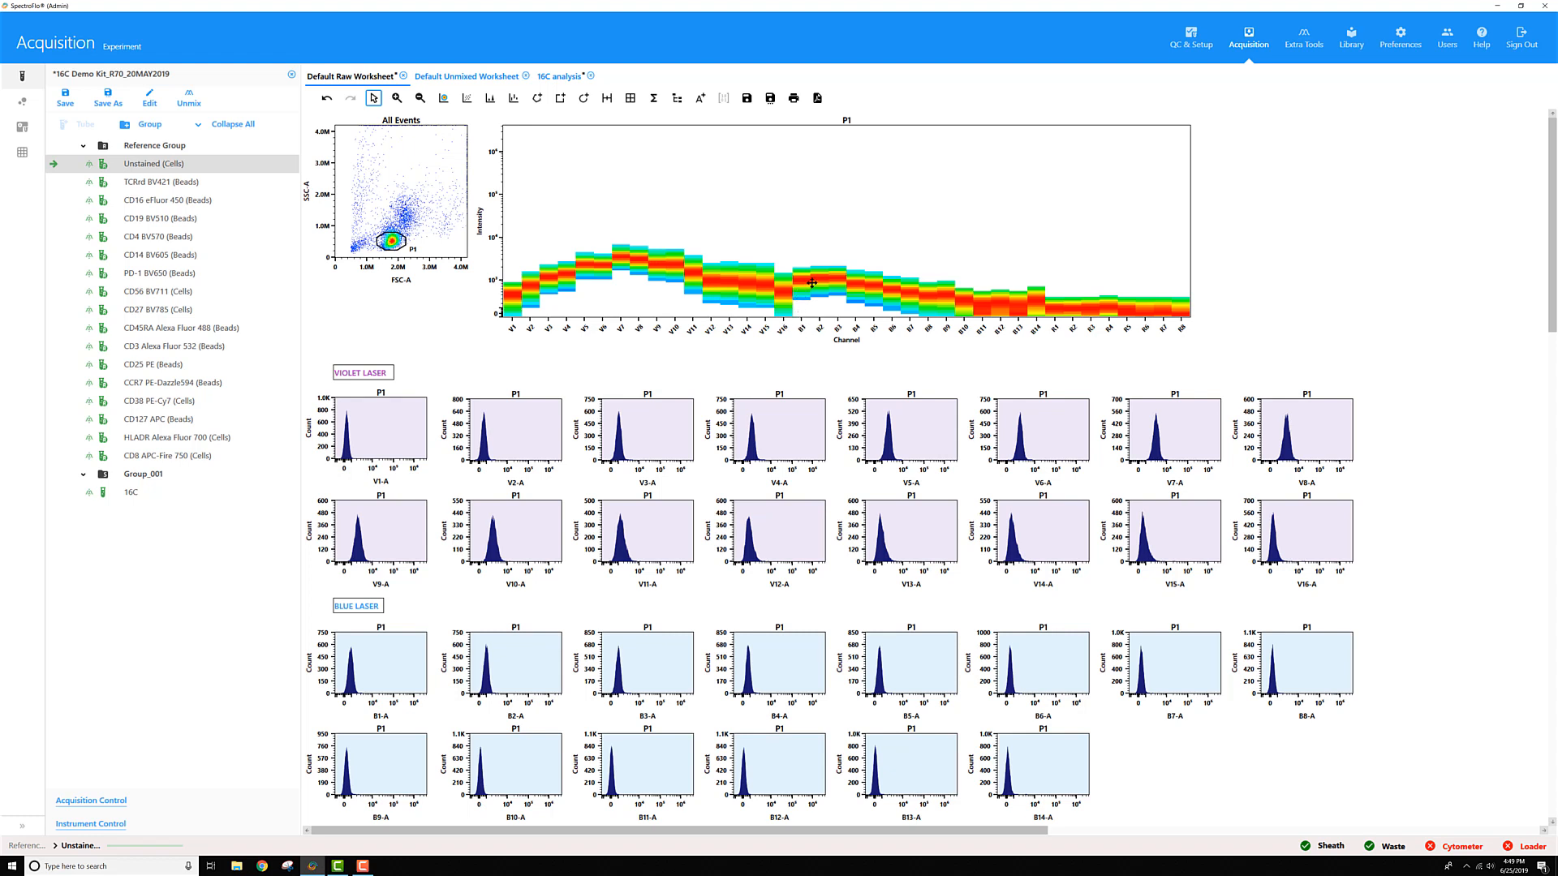
mouse_move(832, 275)
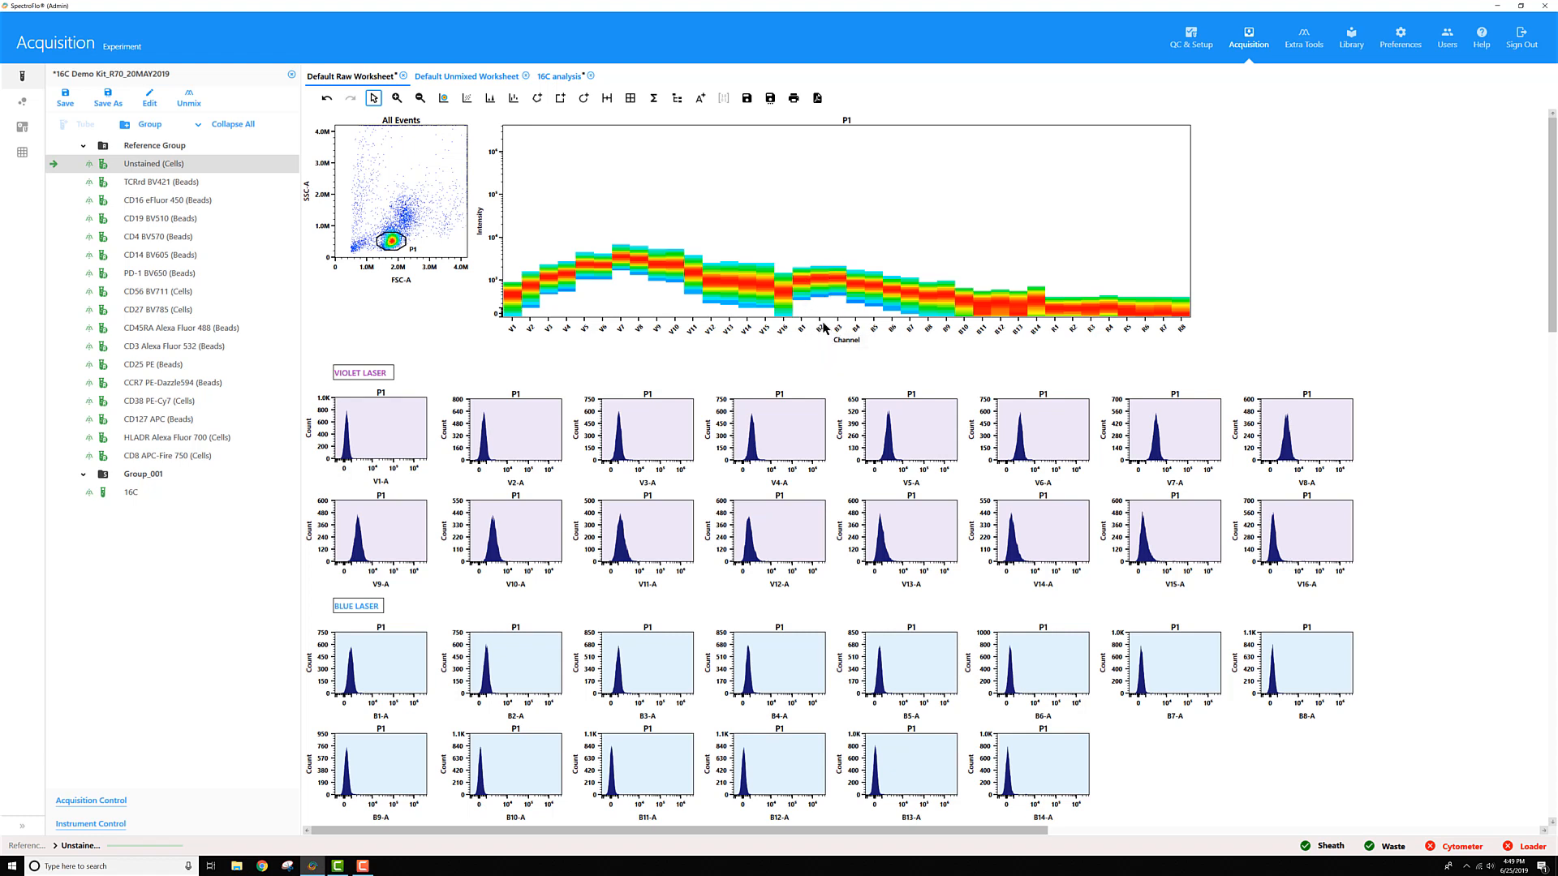
mouse_move(831, 316)
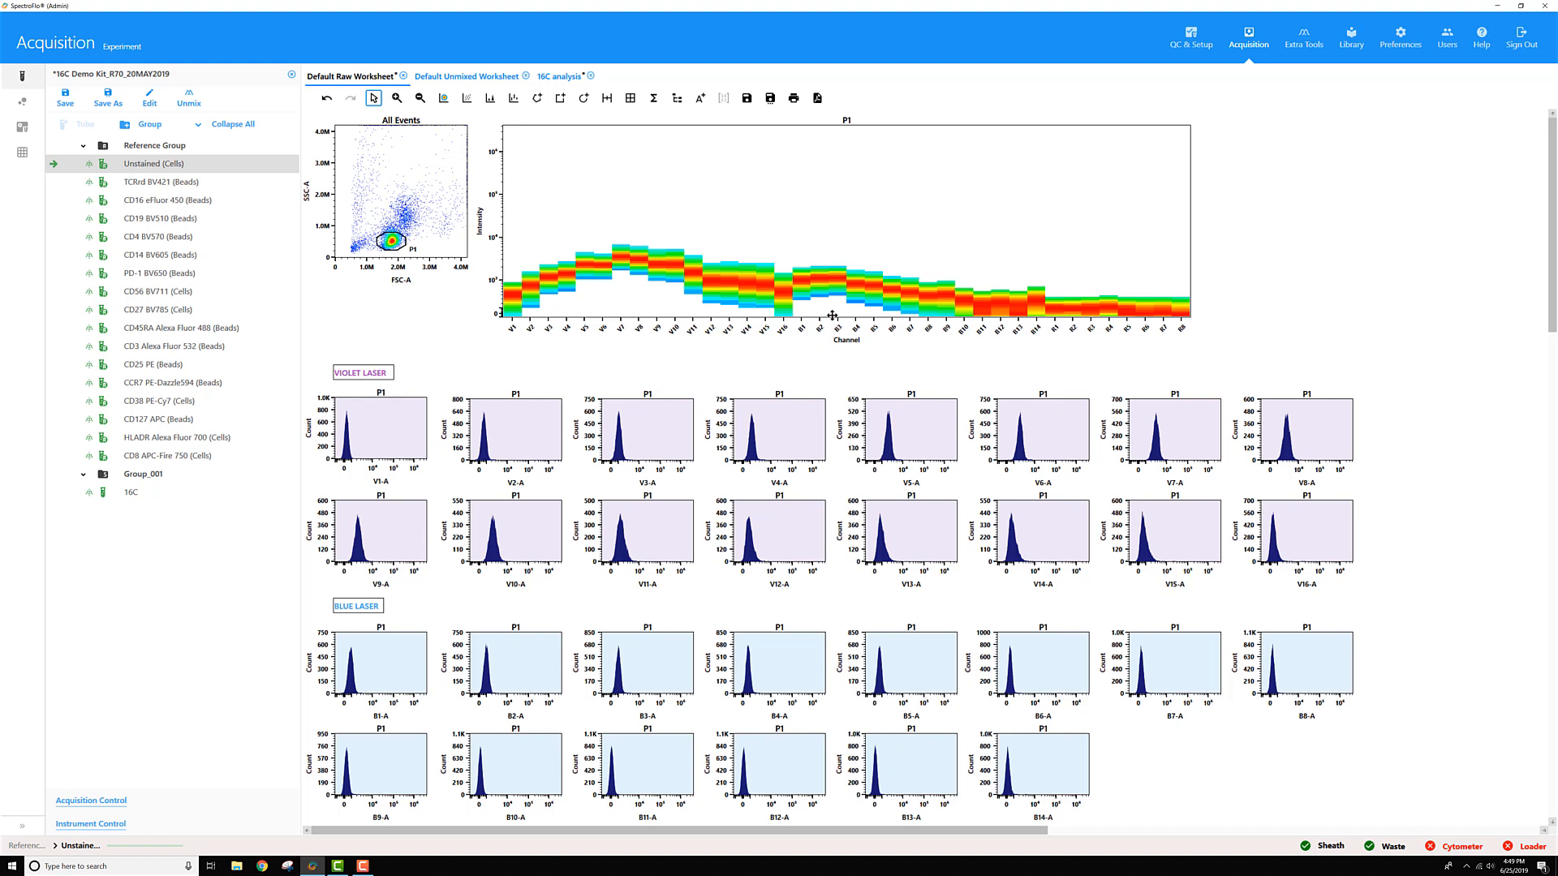
mouse_move(428, 324)
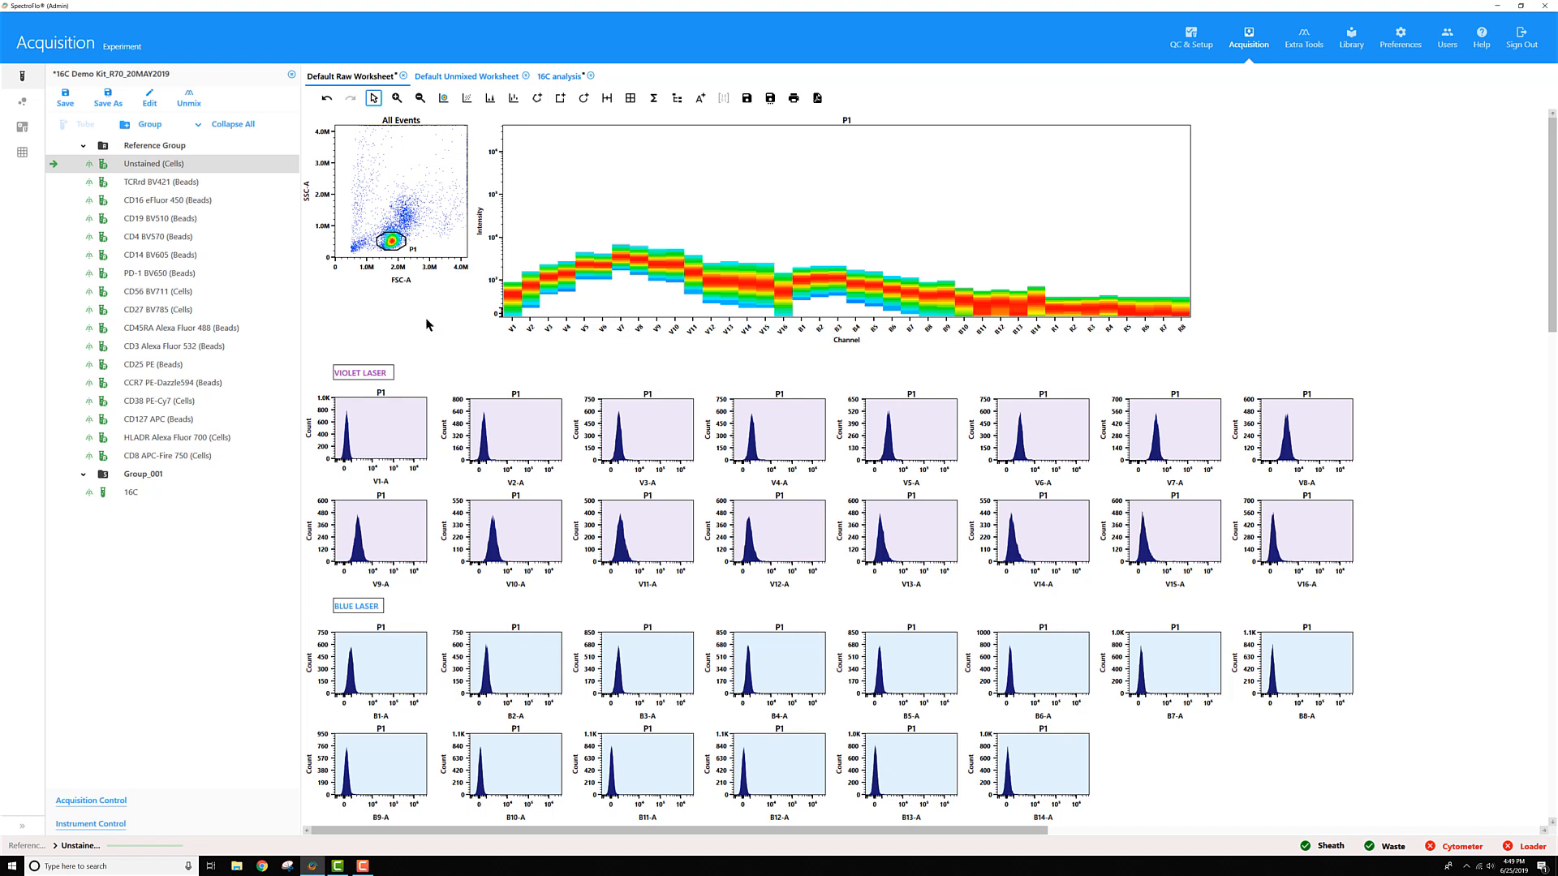
mouse_move(406, 315)
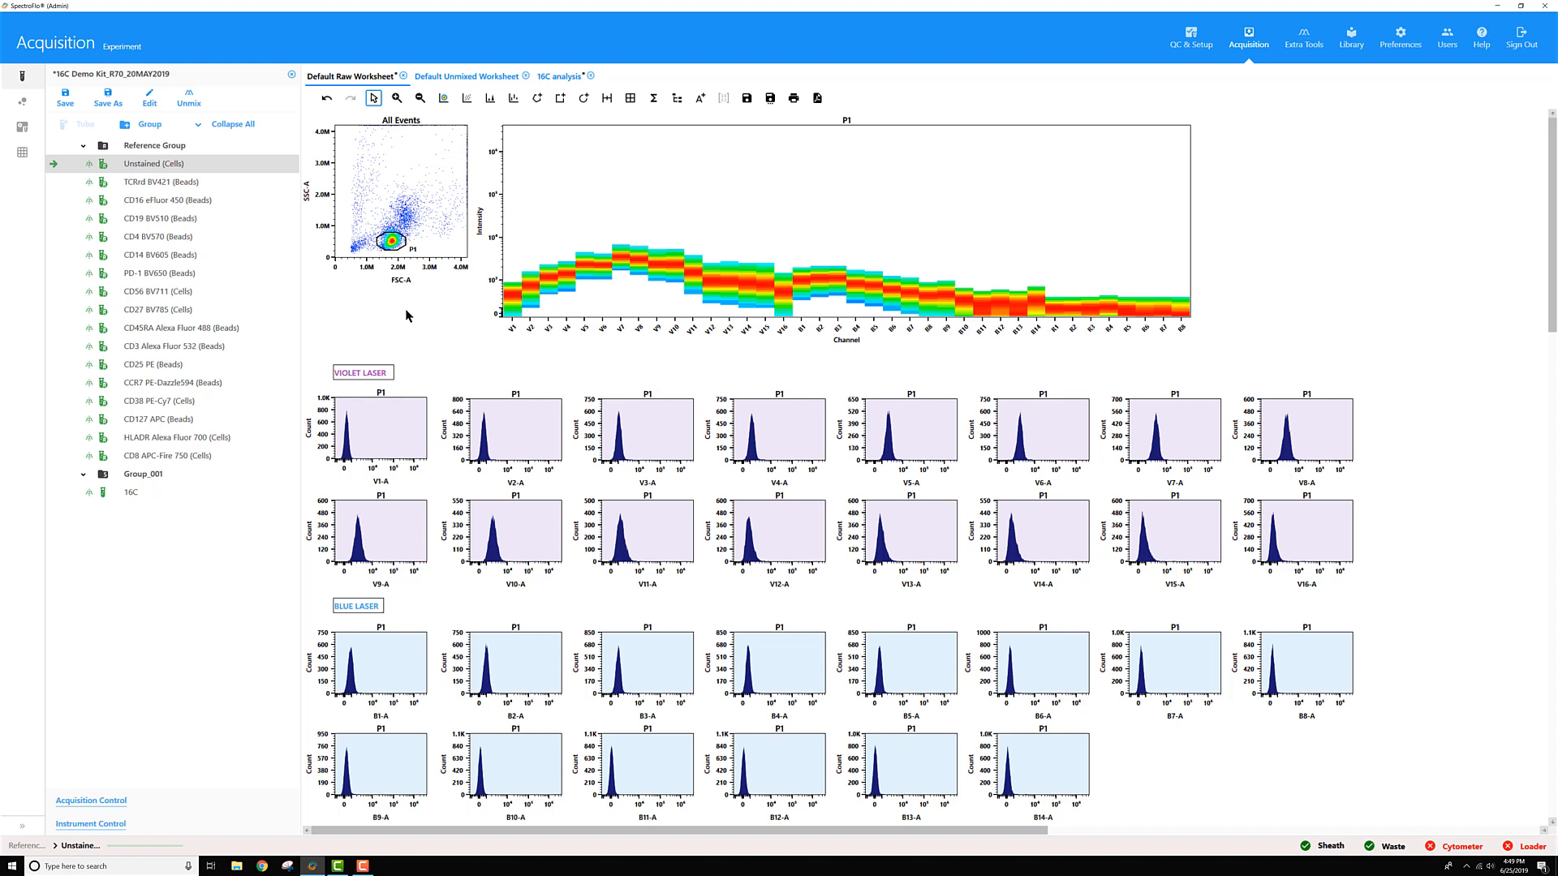
mouse_move(187, 97)
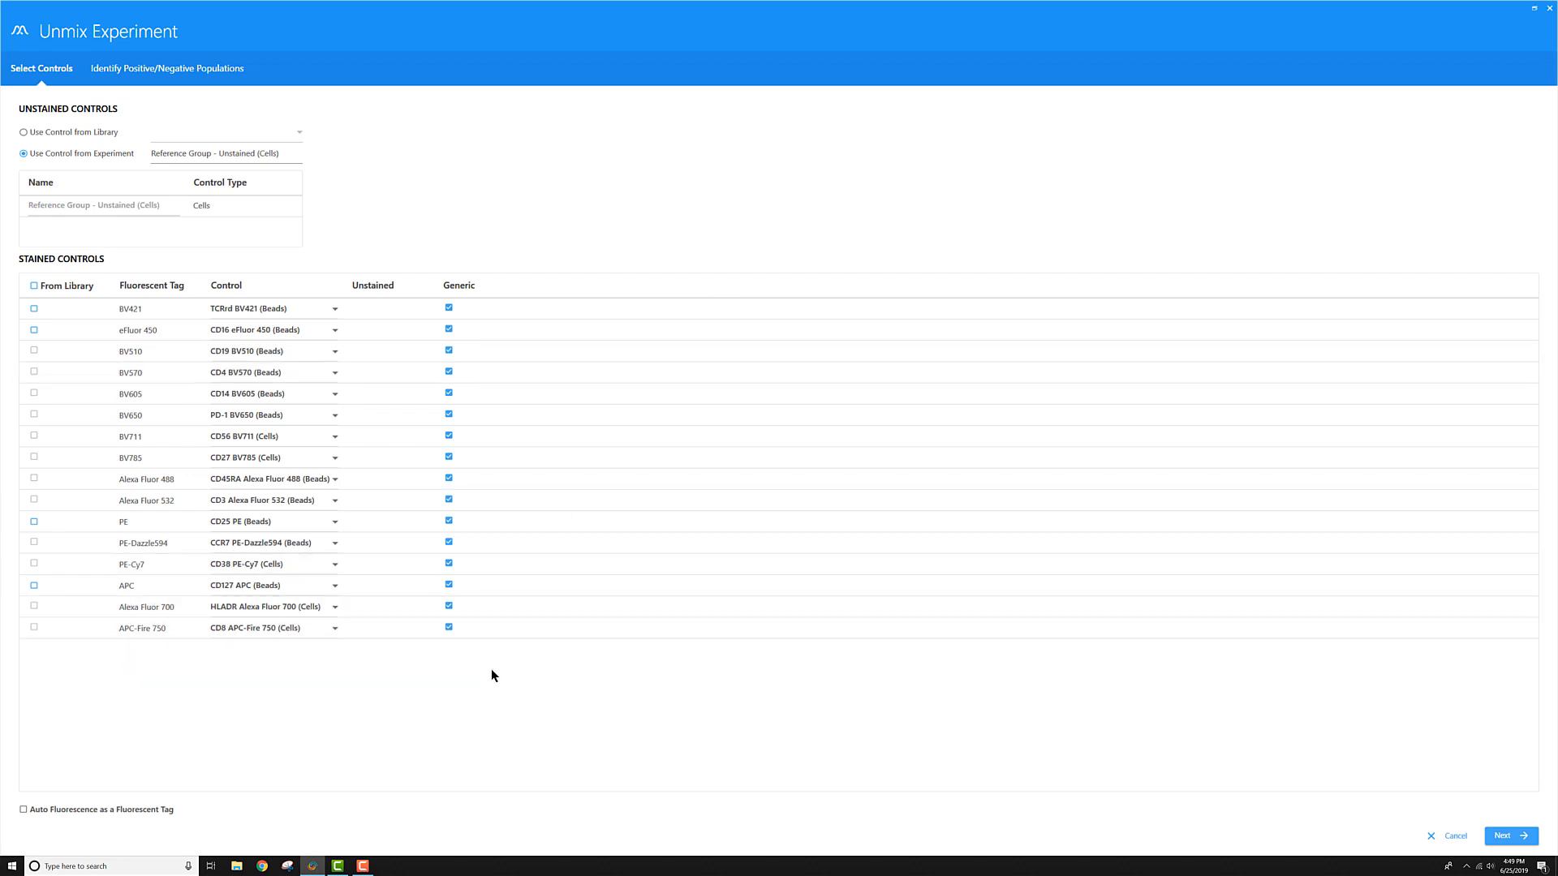
mouse_move(27, 820)
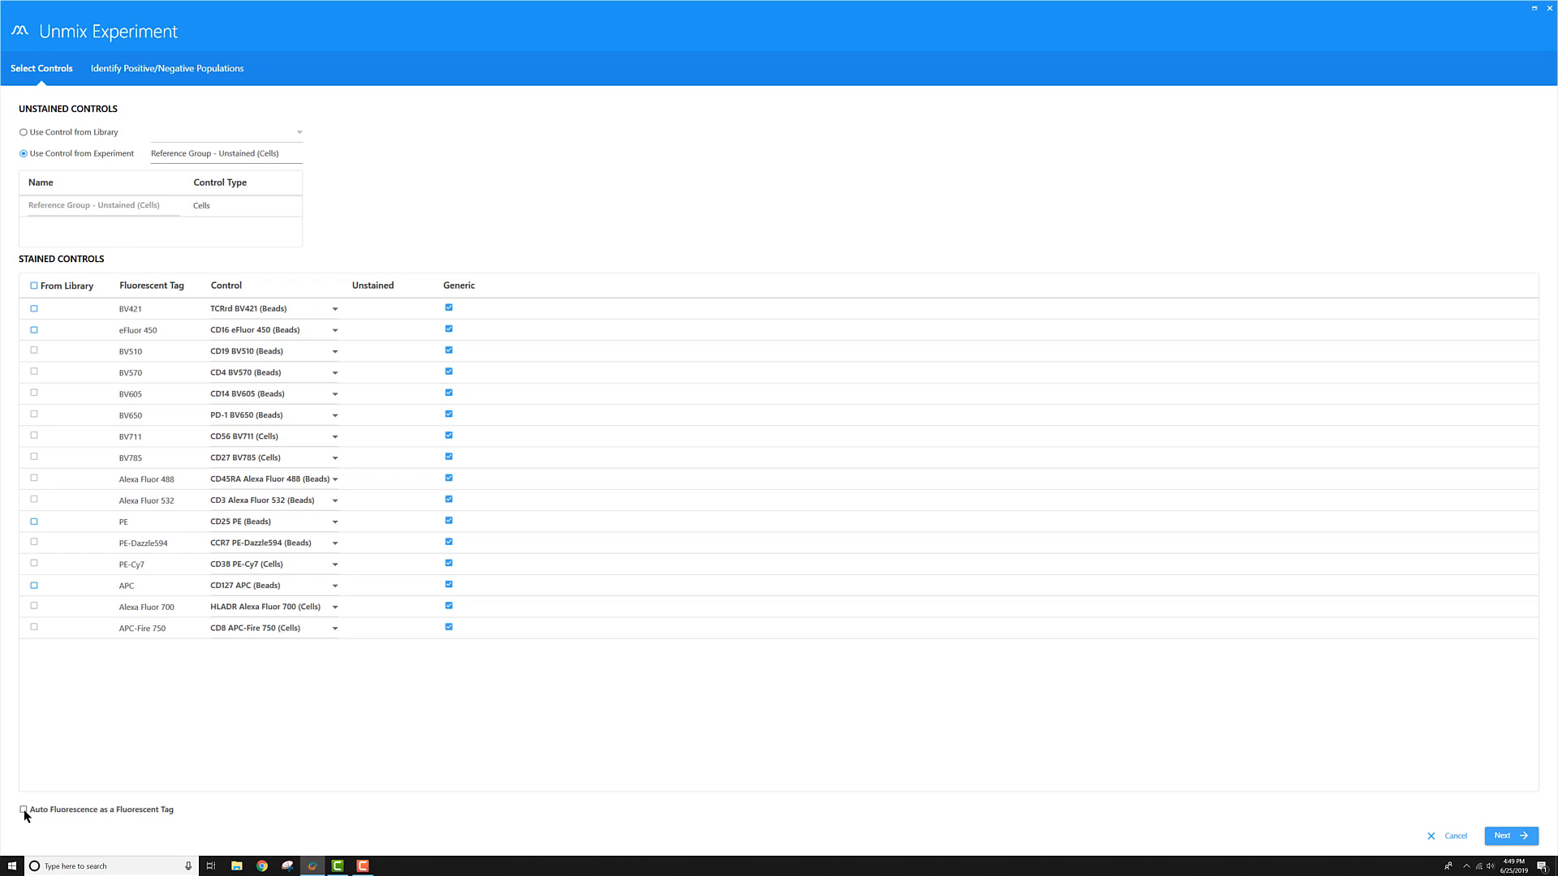
Enable 'Auto Fluorescence as a Fluorescent Tag' in the Select Controls step.
left_click(22, 810)
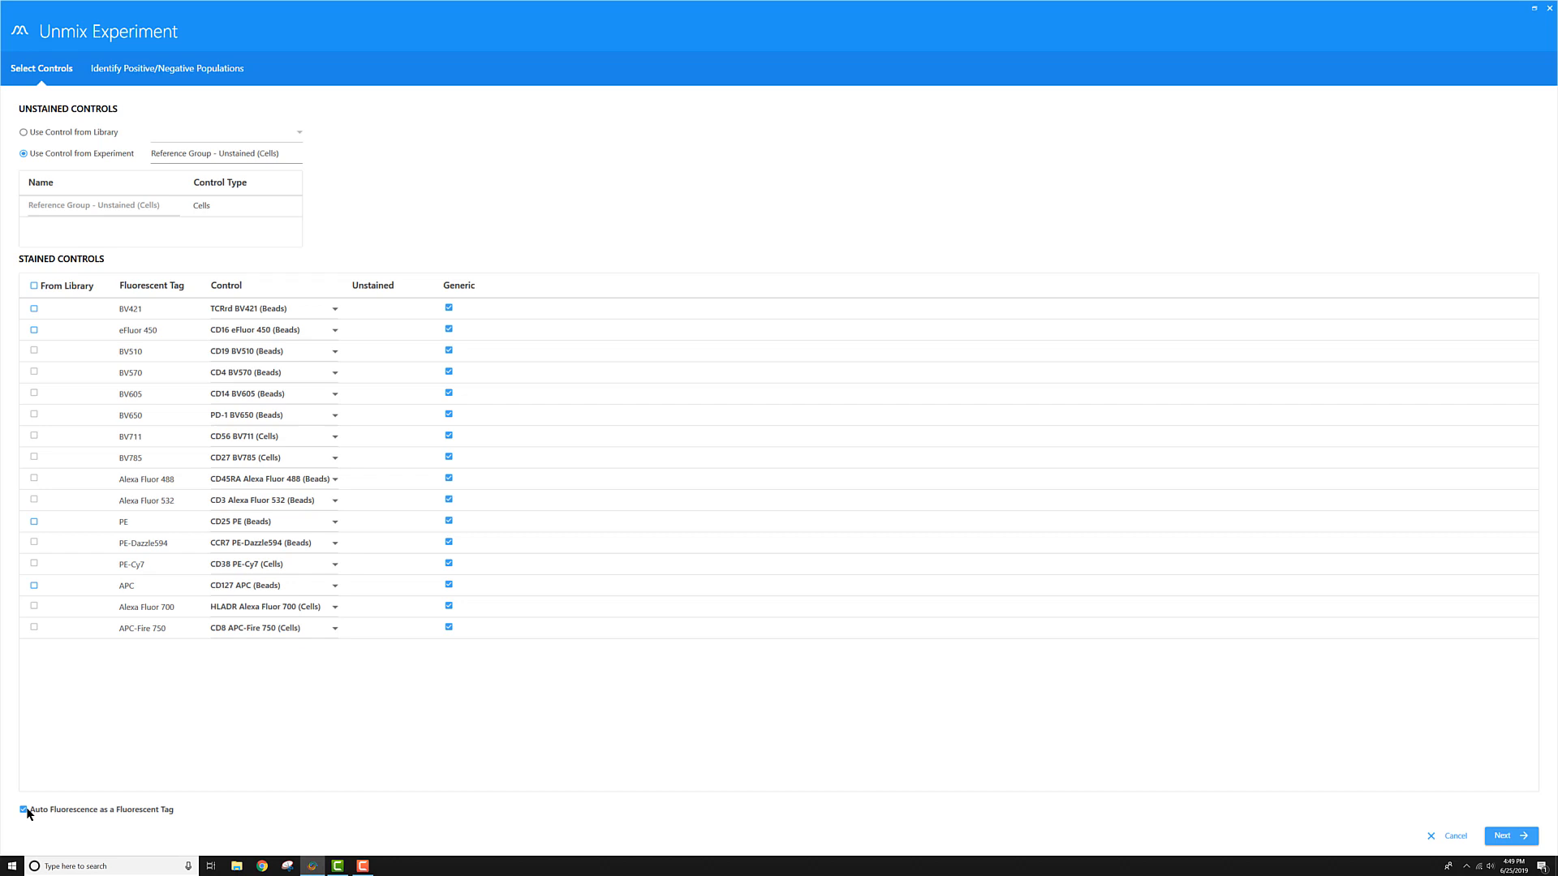
mouse_move(70, 834)
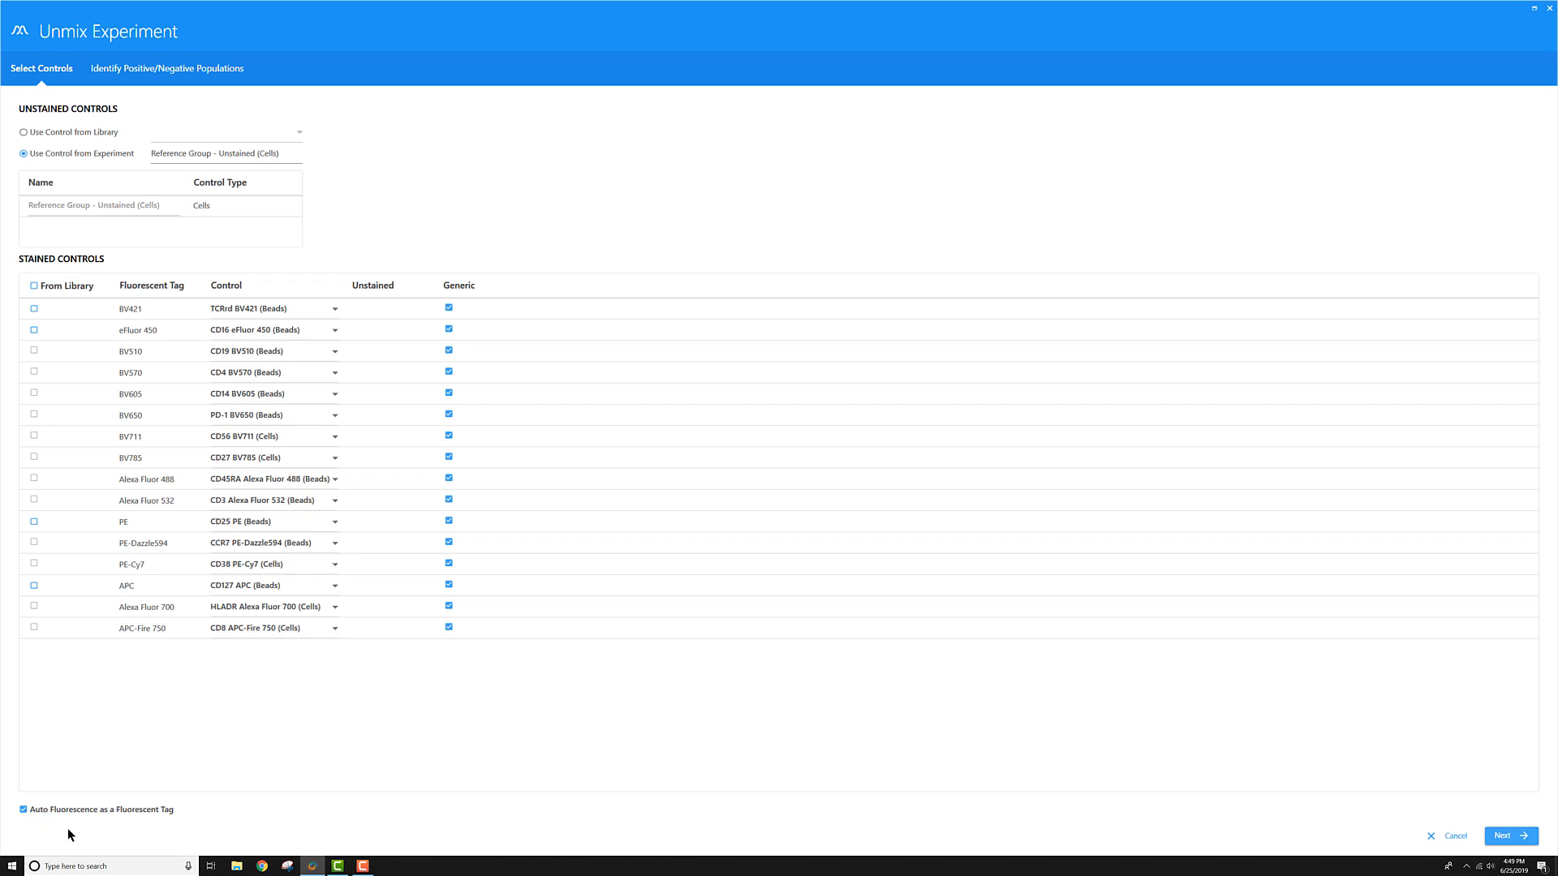
mouse_move(176, 812)
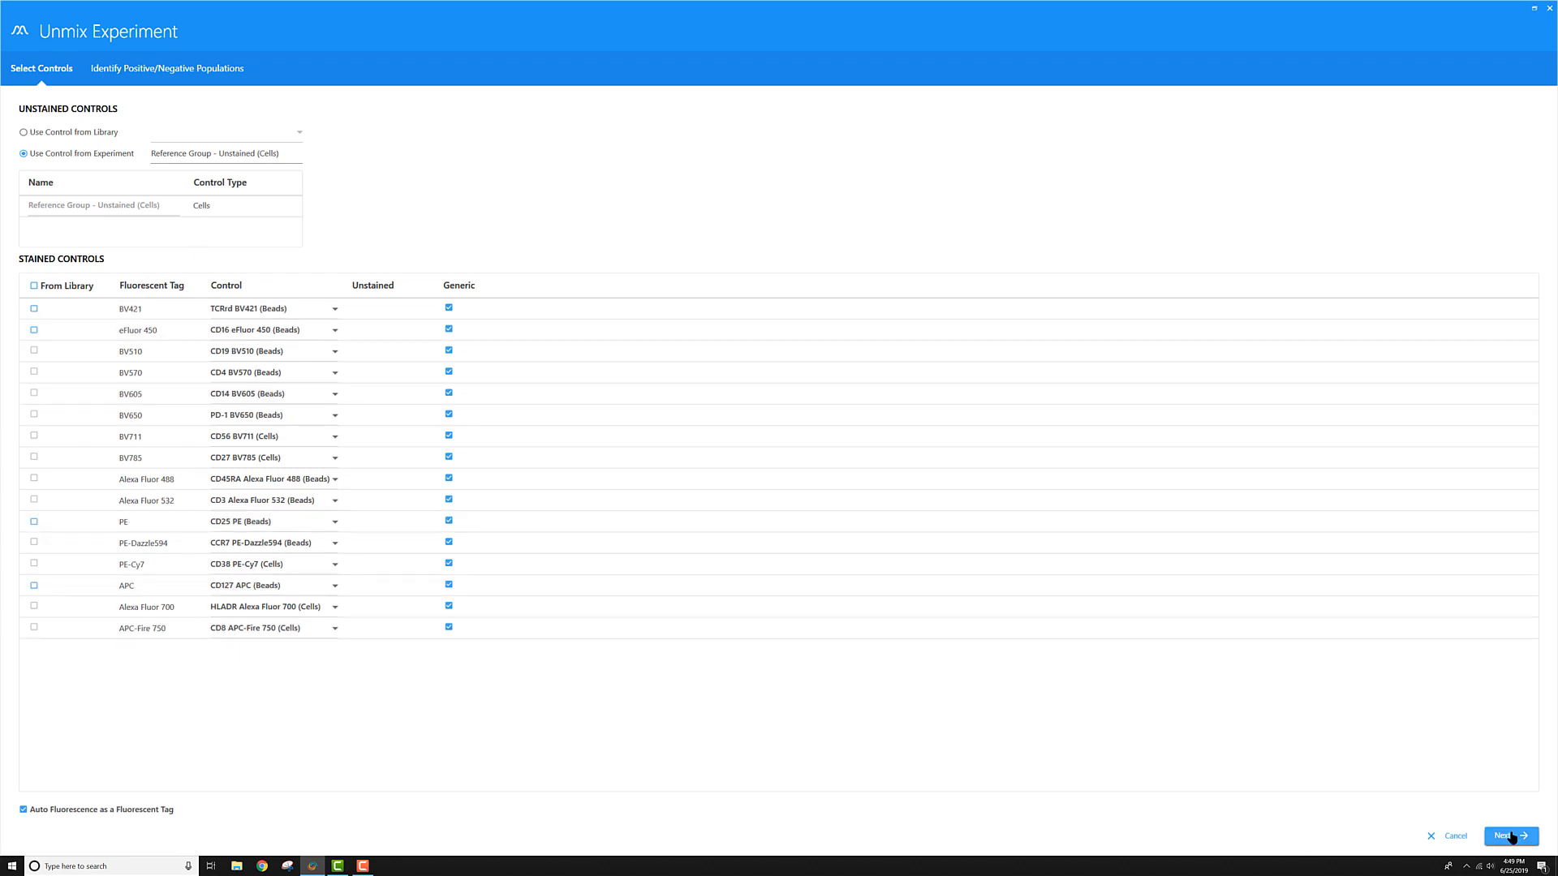
mouse_move(1508, 832)
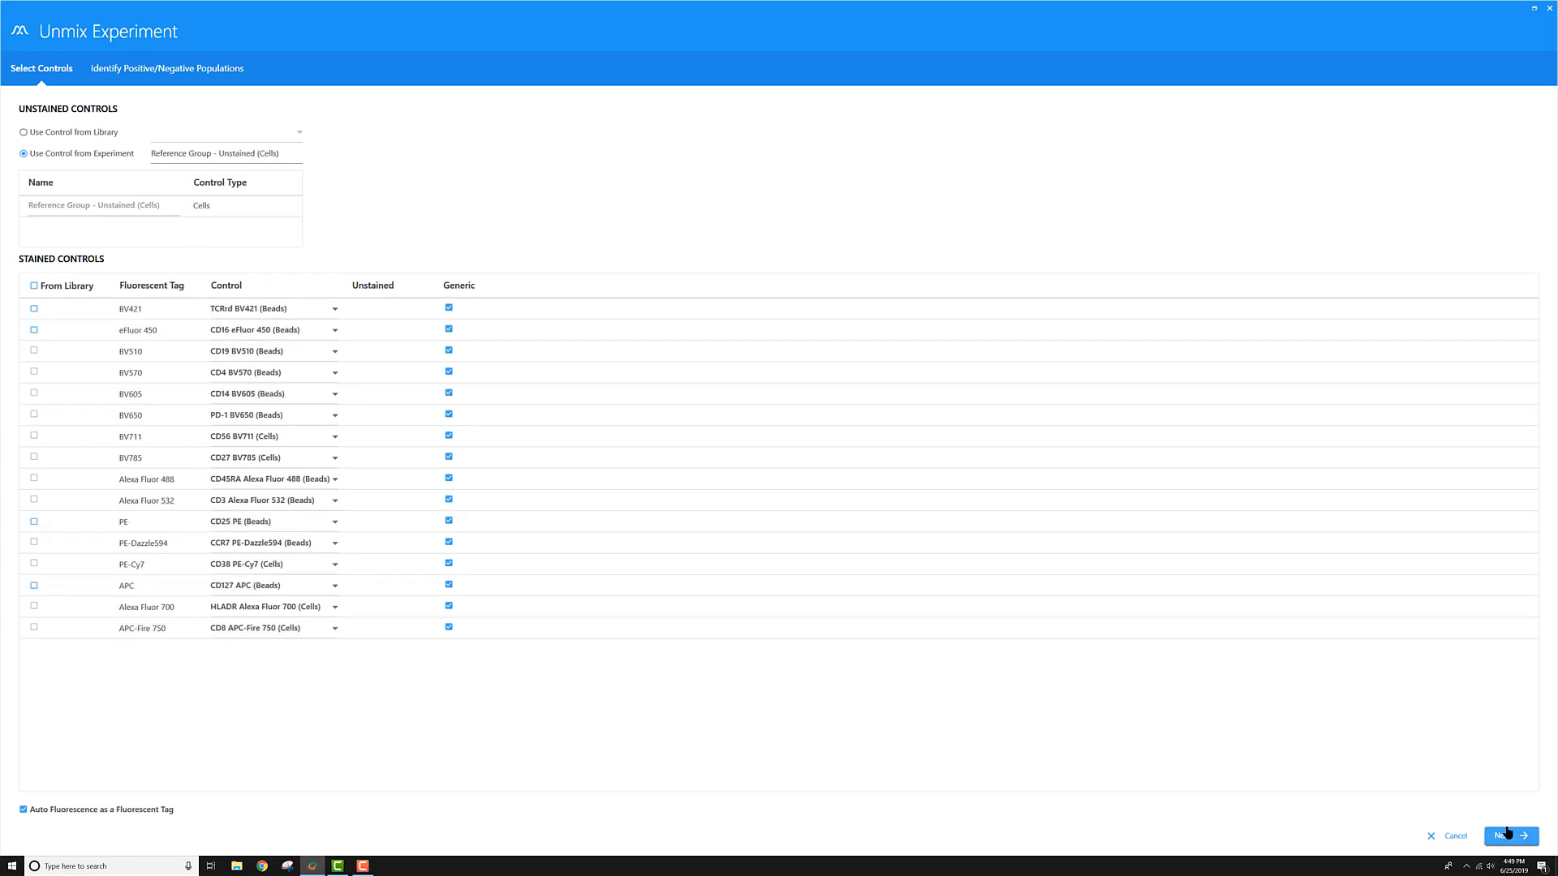
Advance to Identify Positive/Negative Populations and scroll through each control's gates and spectra.
left_click(1509, 835)
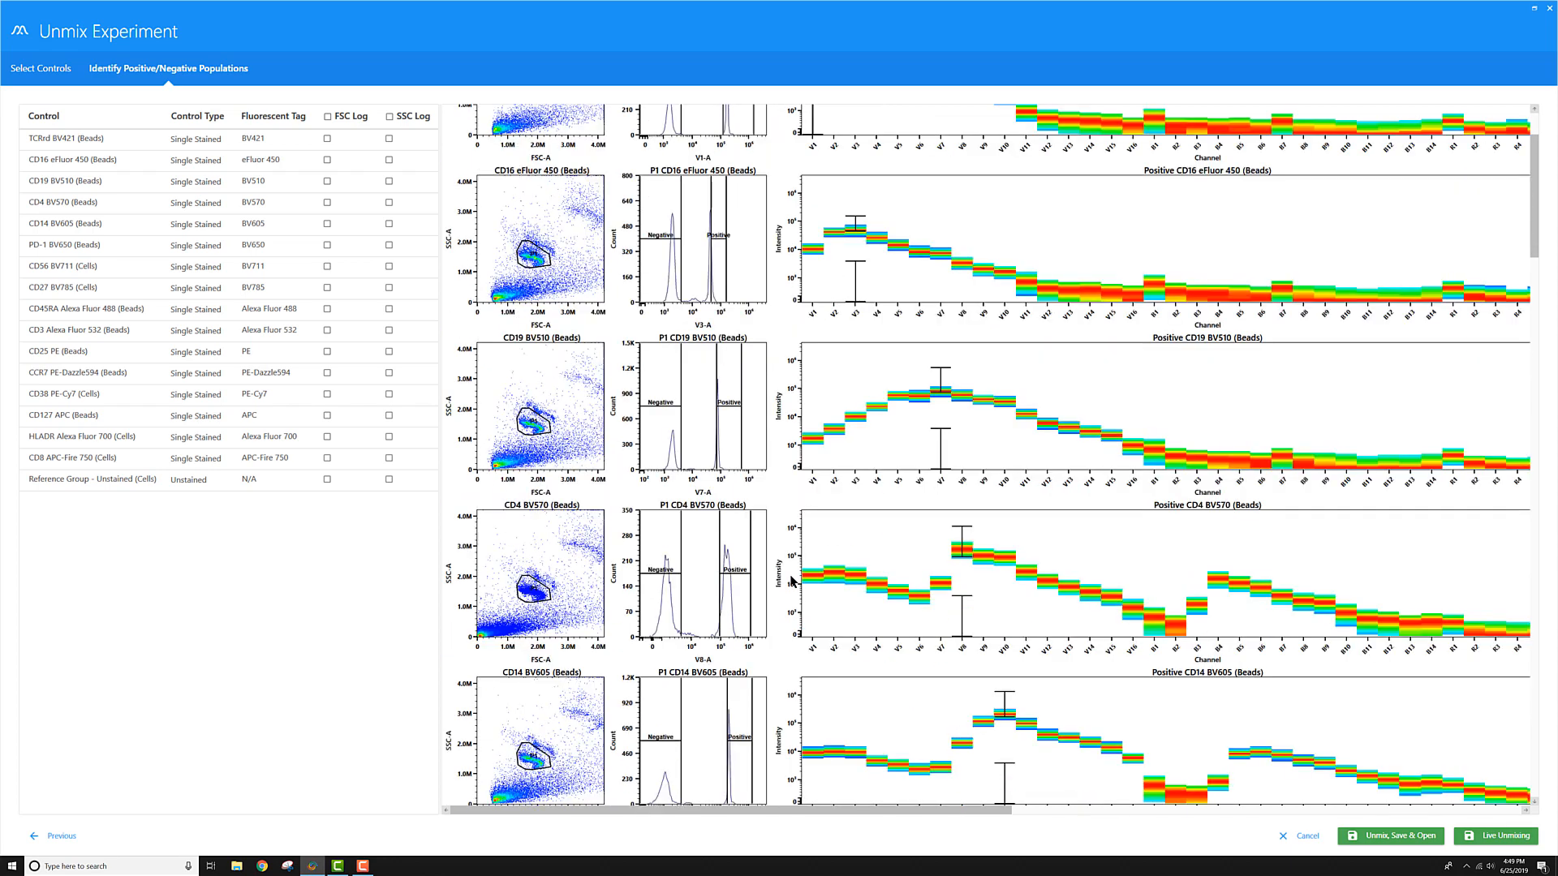
scroll("down", 3)
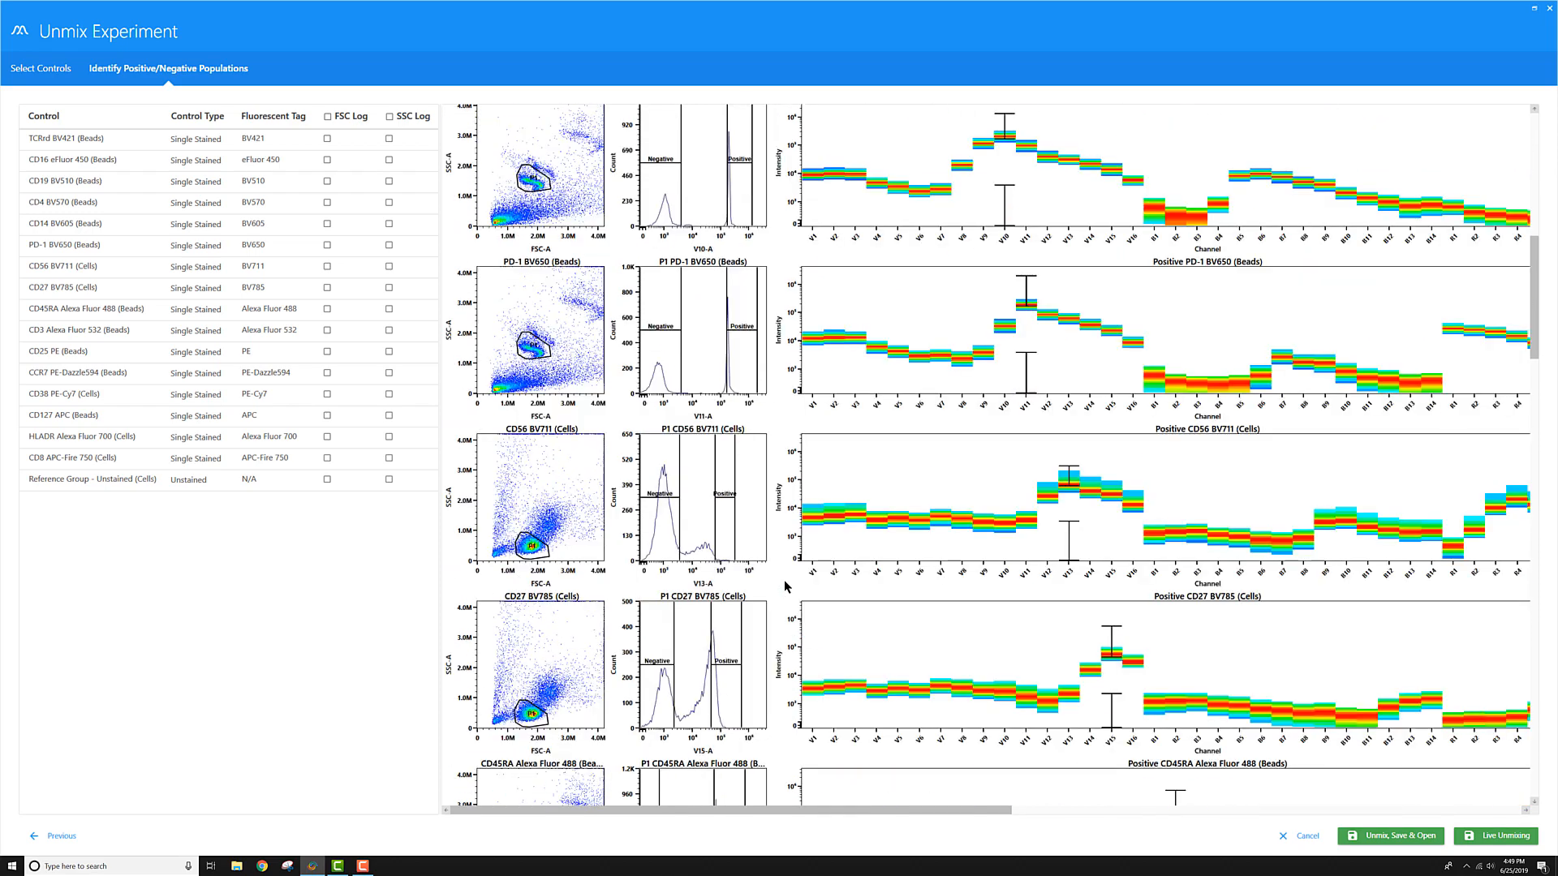
scroll("down", 3)
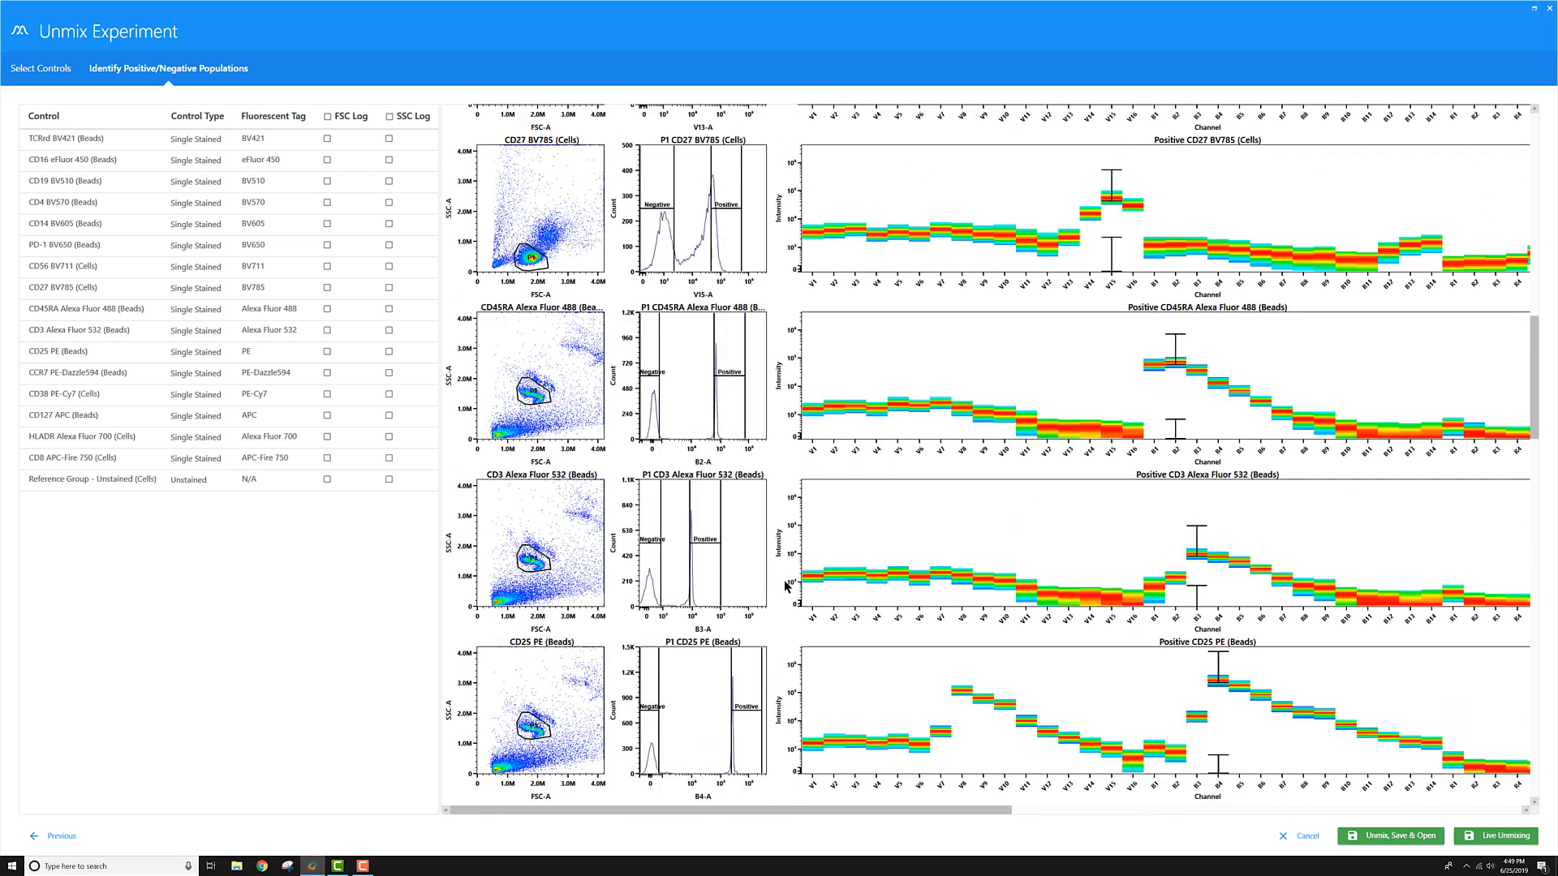
scroll("down", 3)
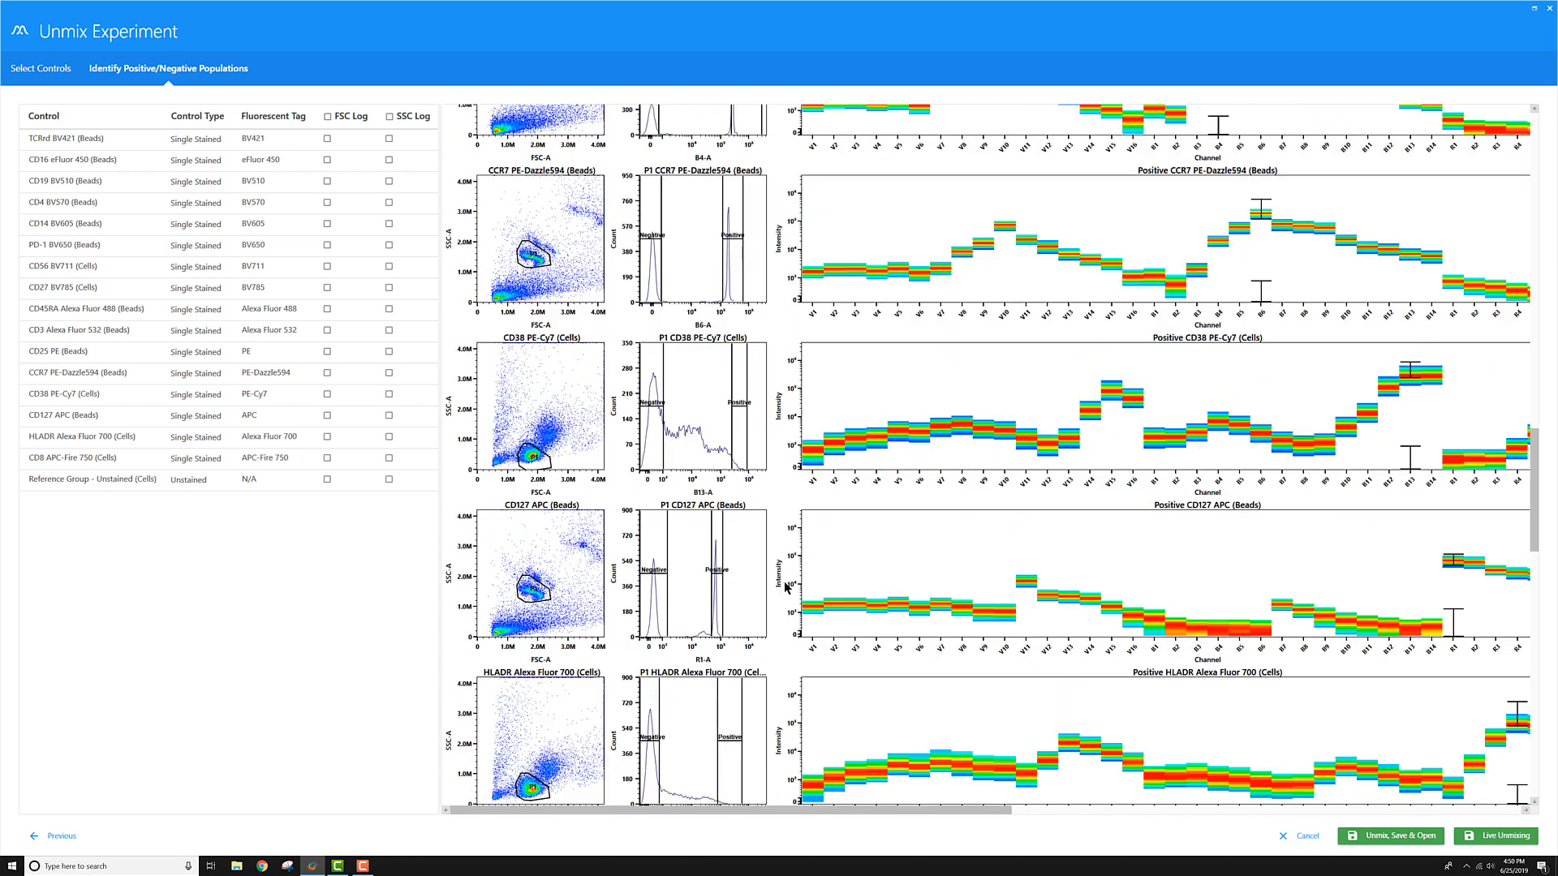
scroll("down", 3)
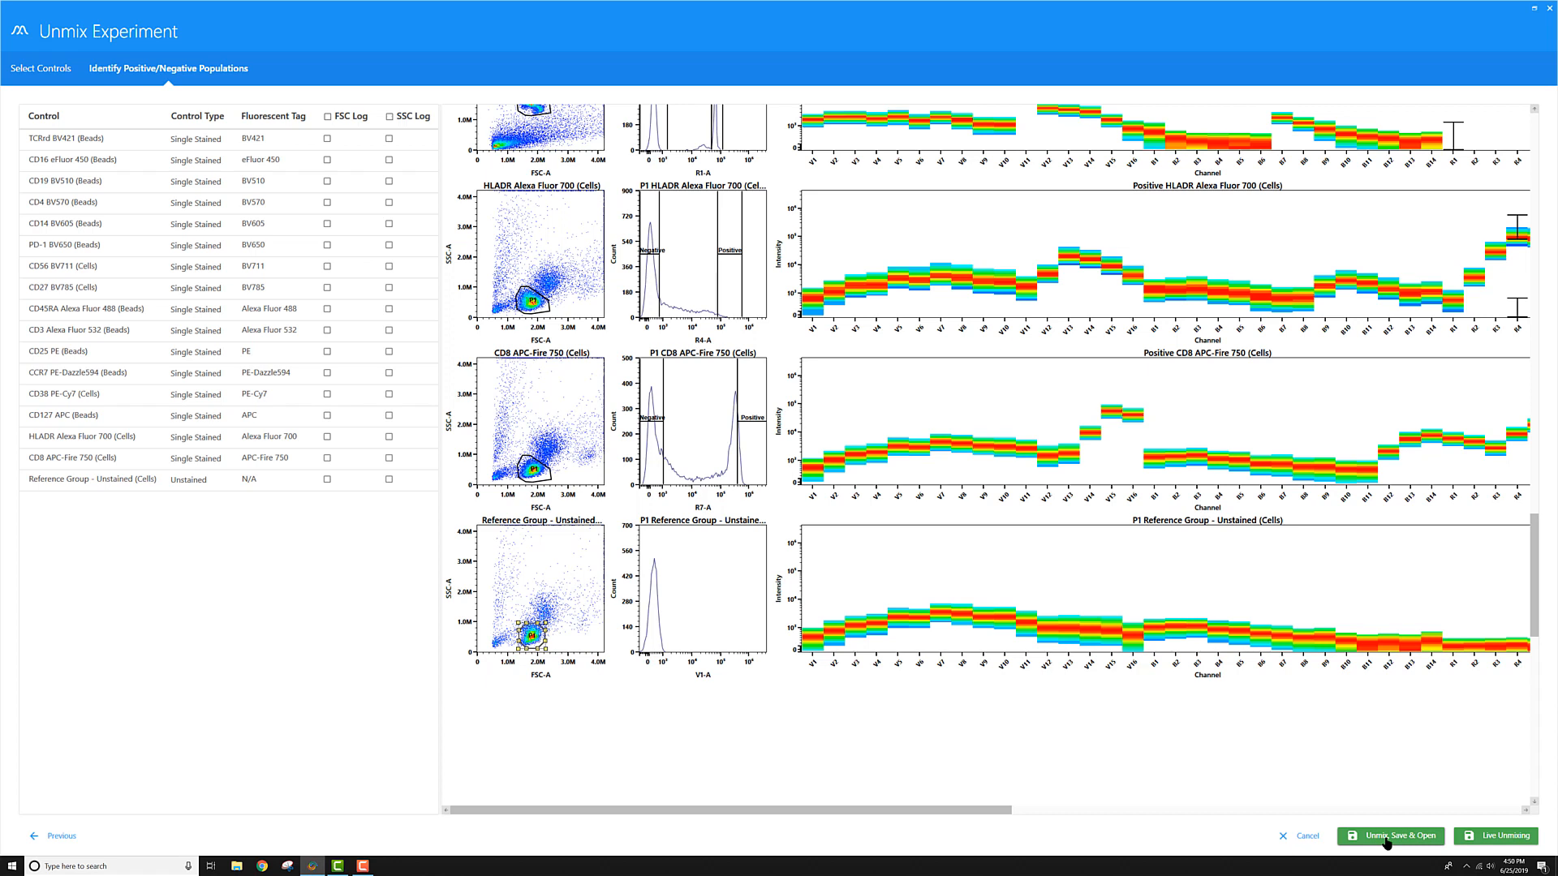
Run 'Unmix, Save & Open' and select the unmixed experiment 16C Demo Kit_R70_20MAY2019-Unmixed1.
left_click(1389, 836)
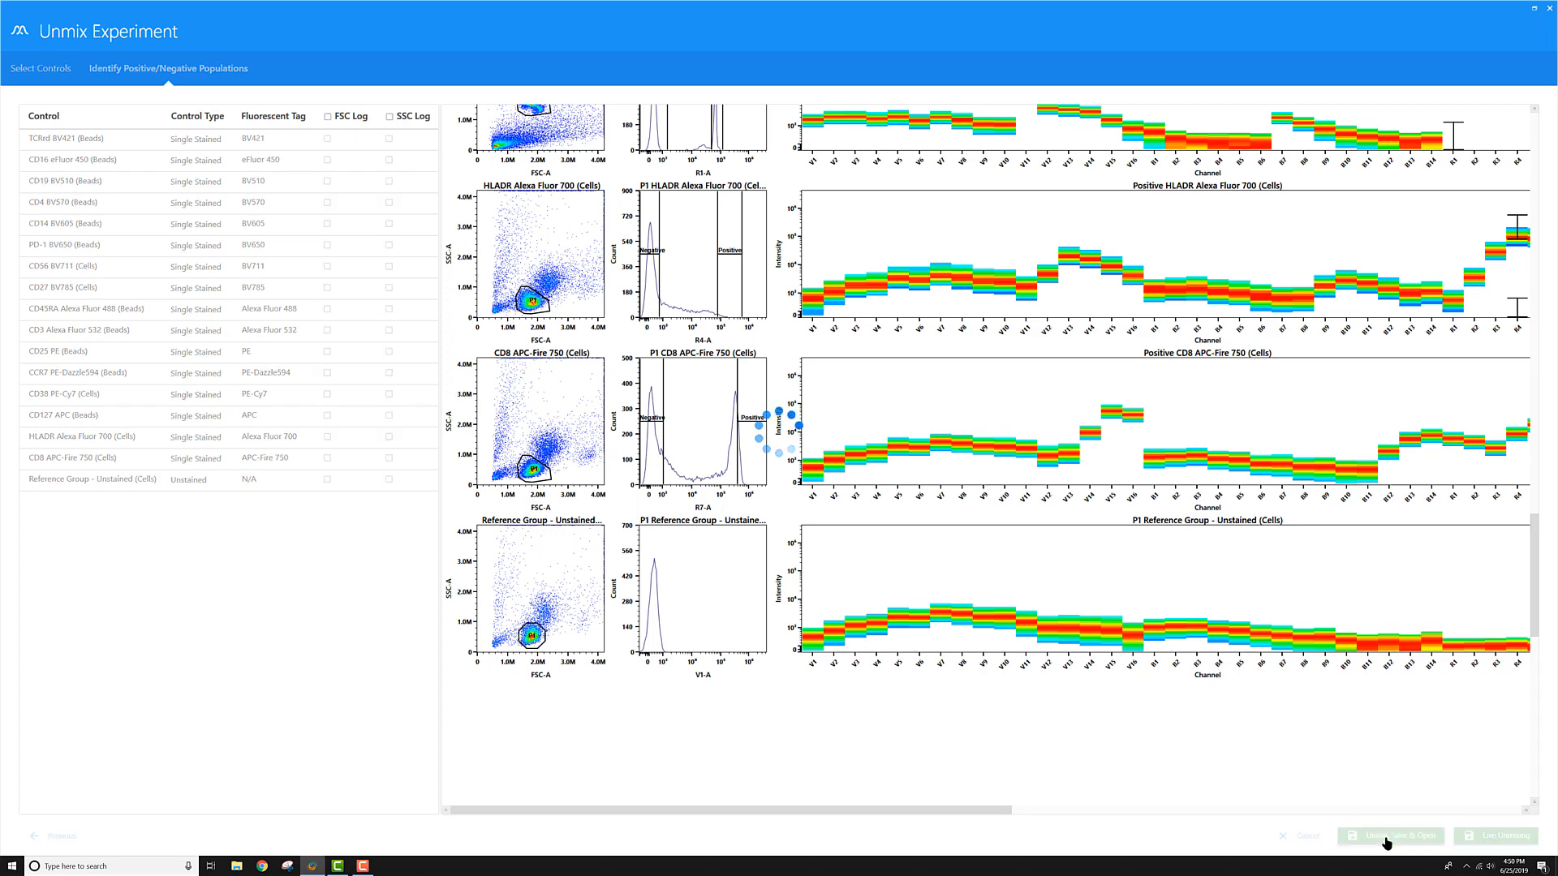
left_click(1391, 835)
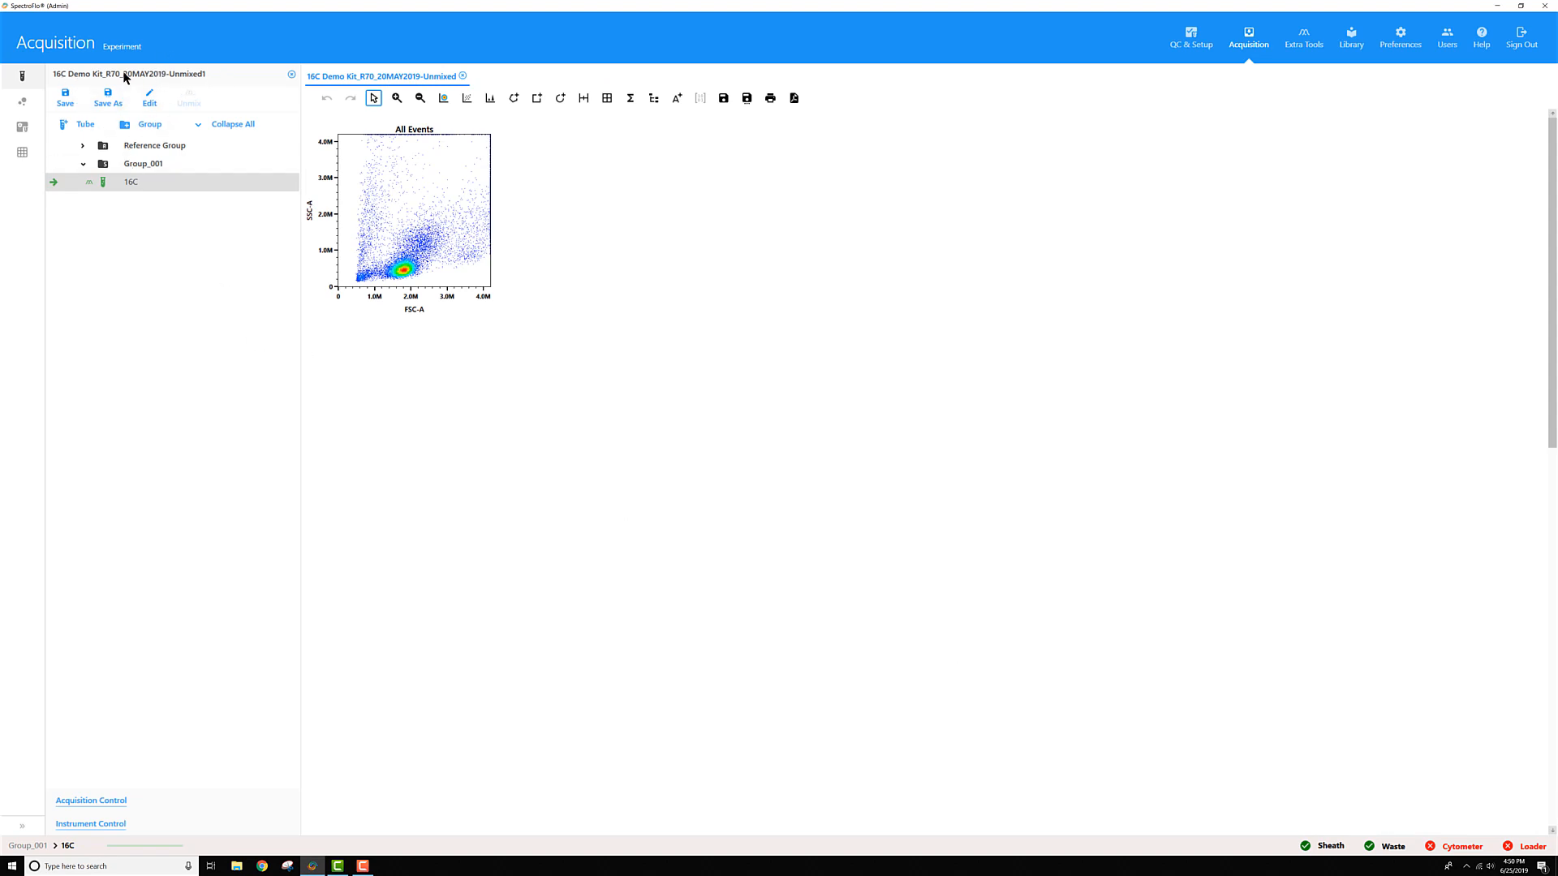
mouse_move(167, 84)
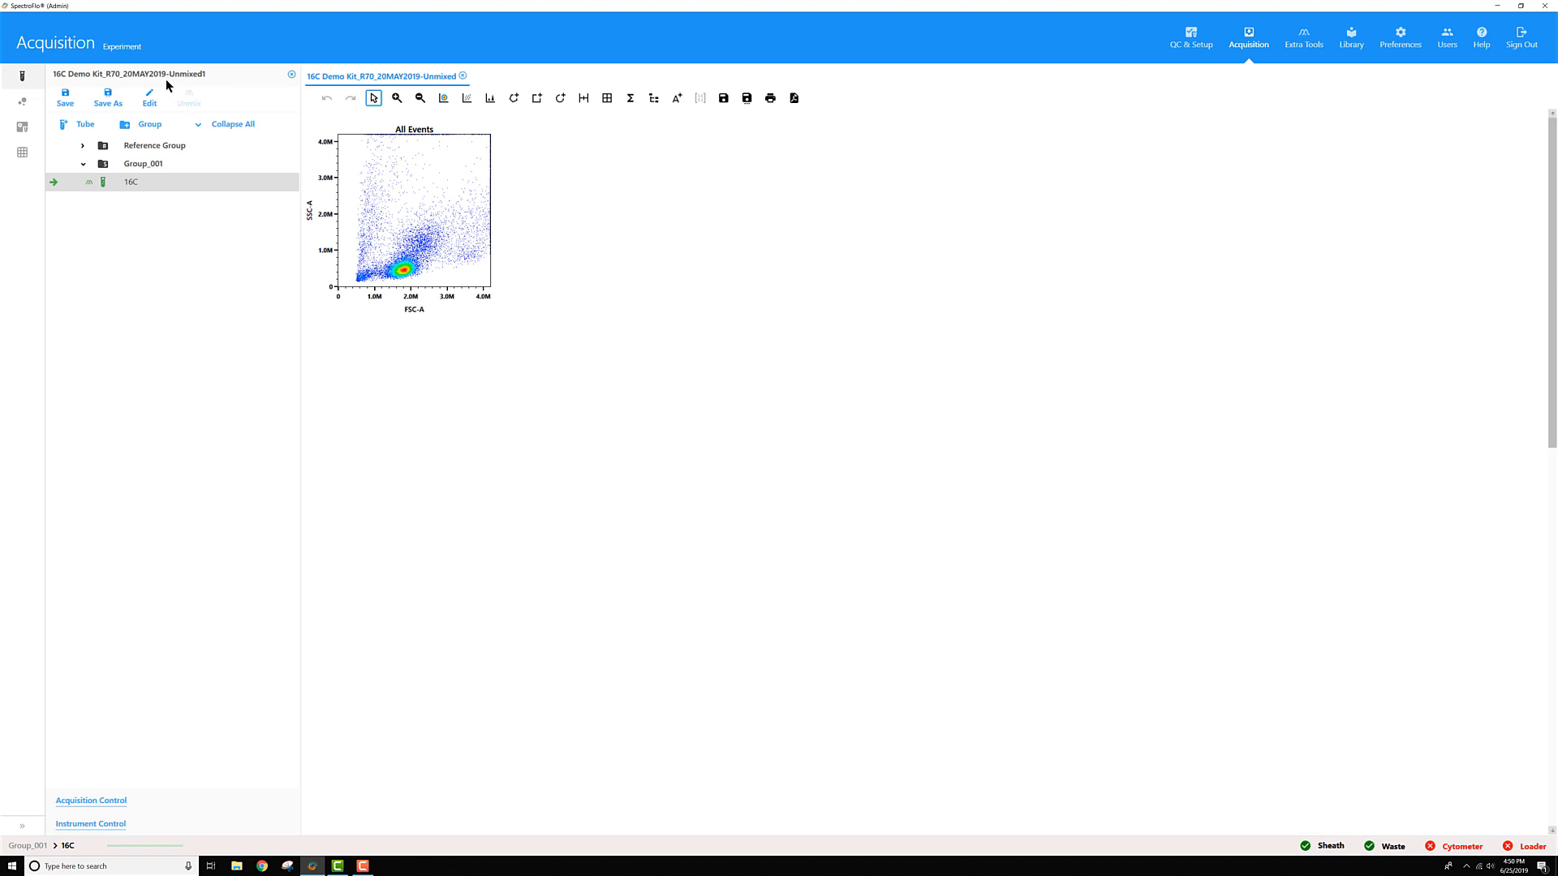
mouse_move(191, 79)
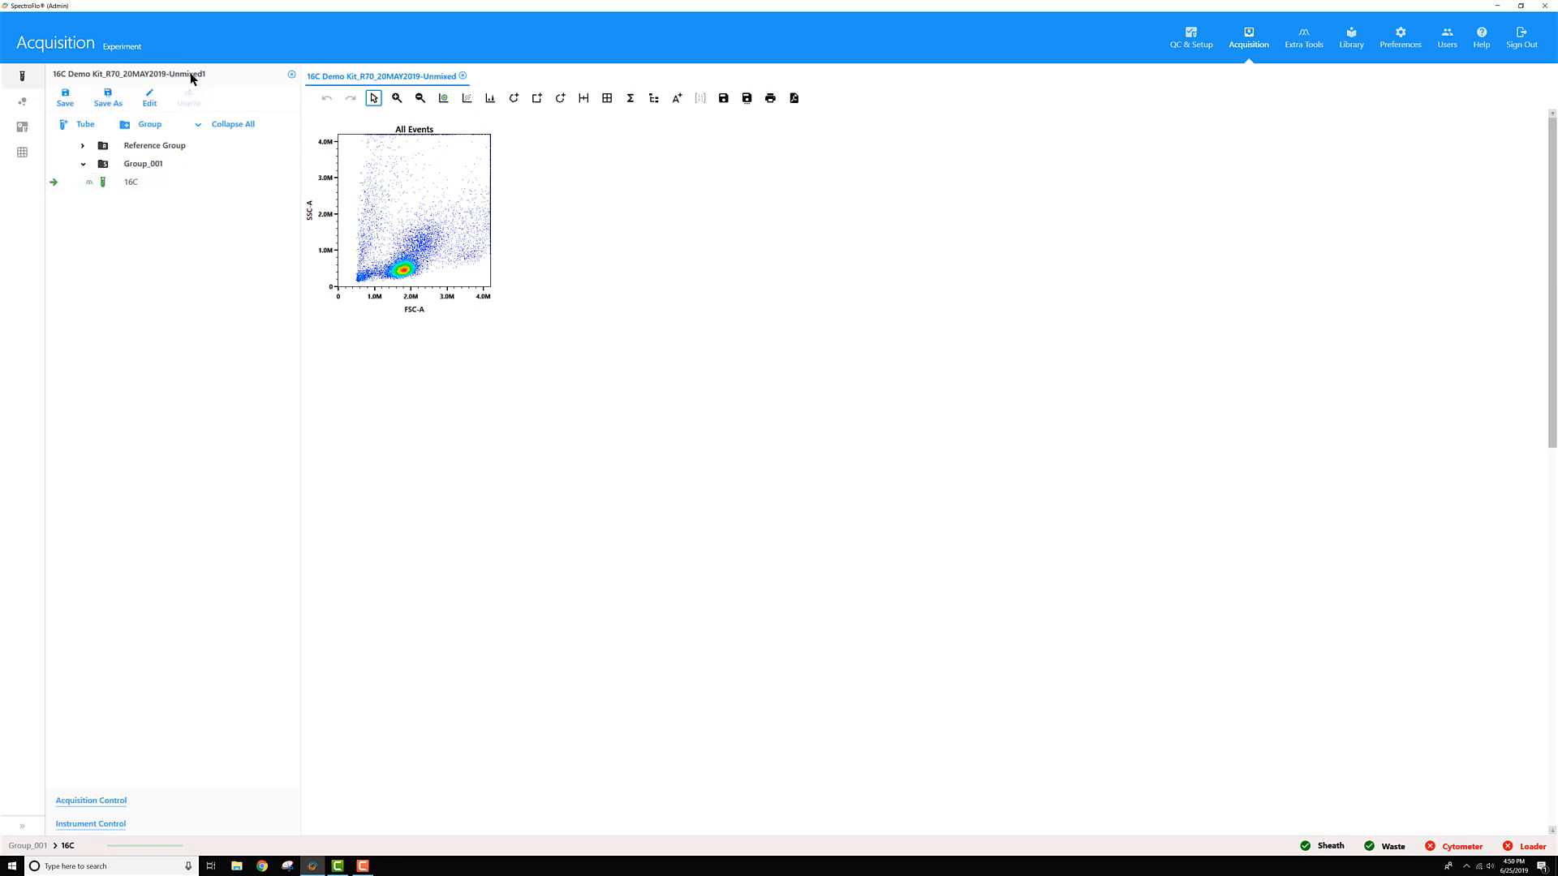
double_click(131, 73)
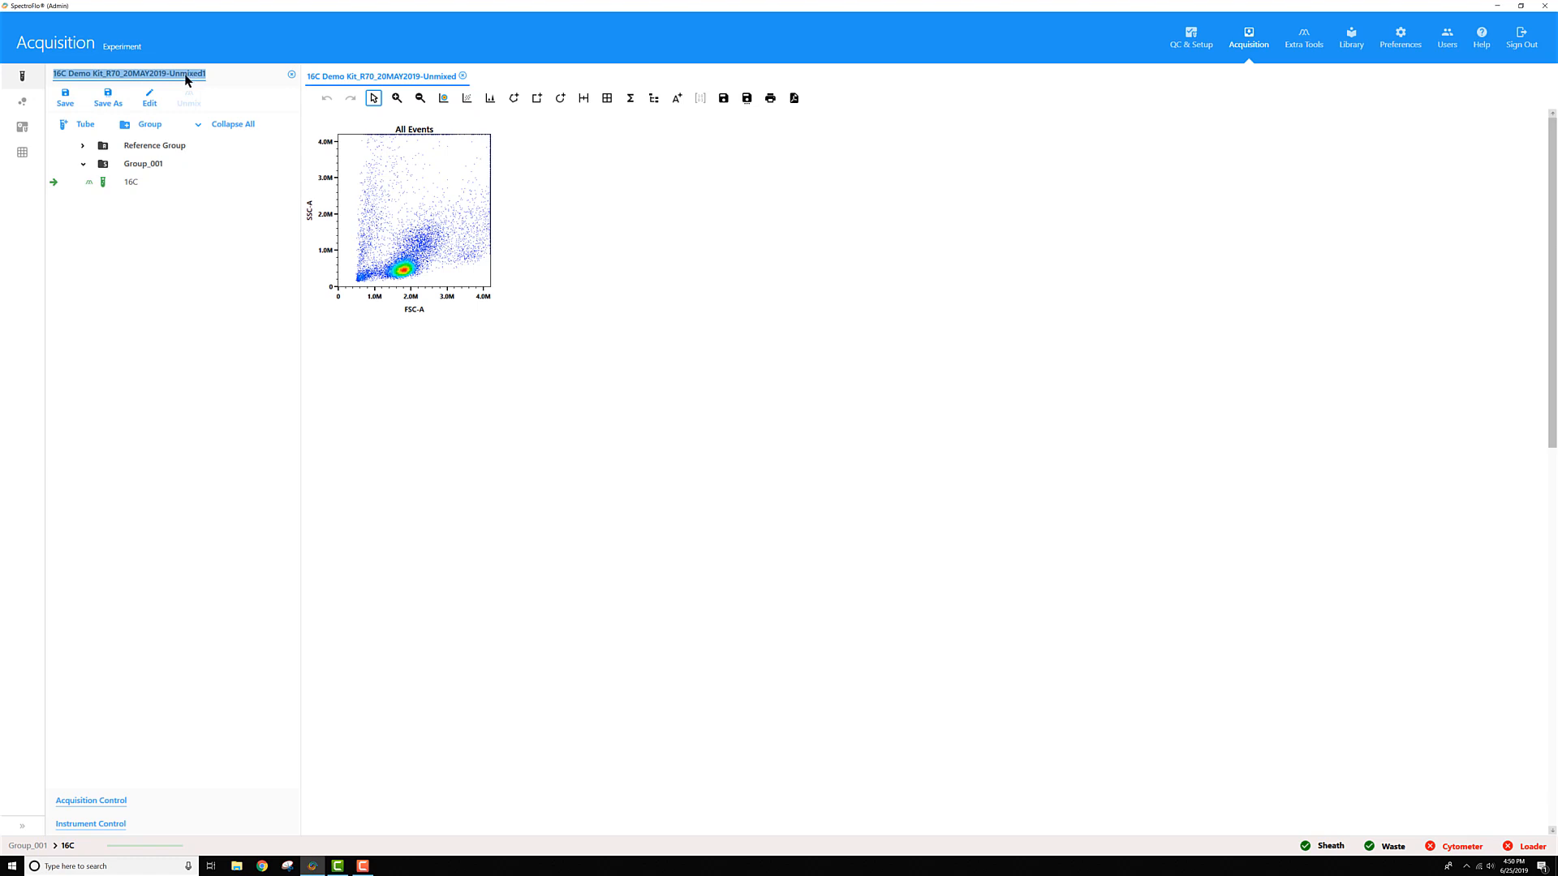
mouse_move(183, 214)
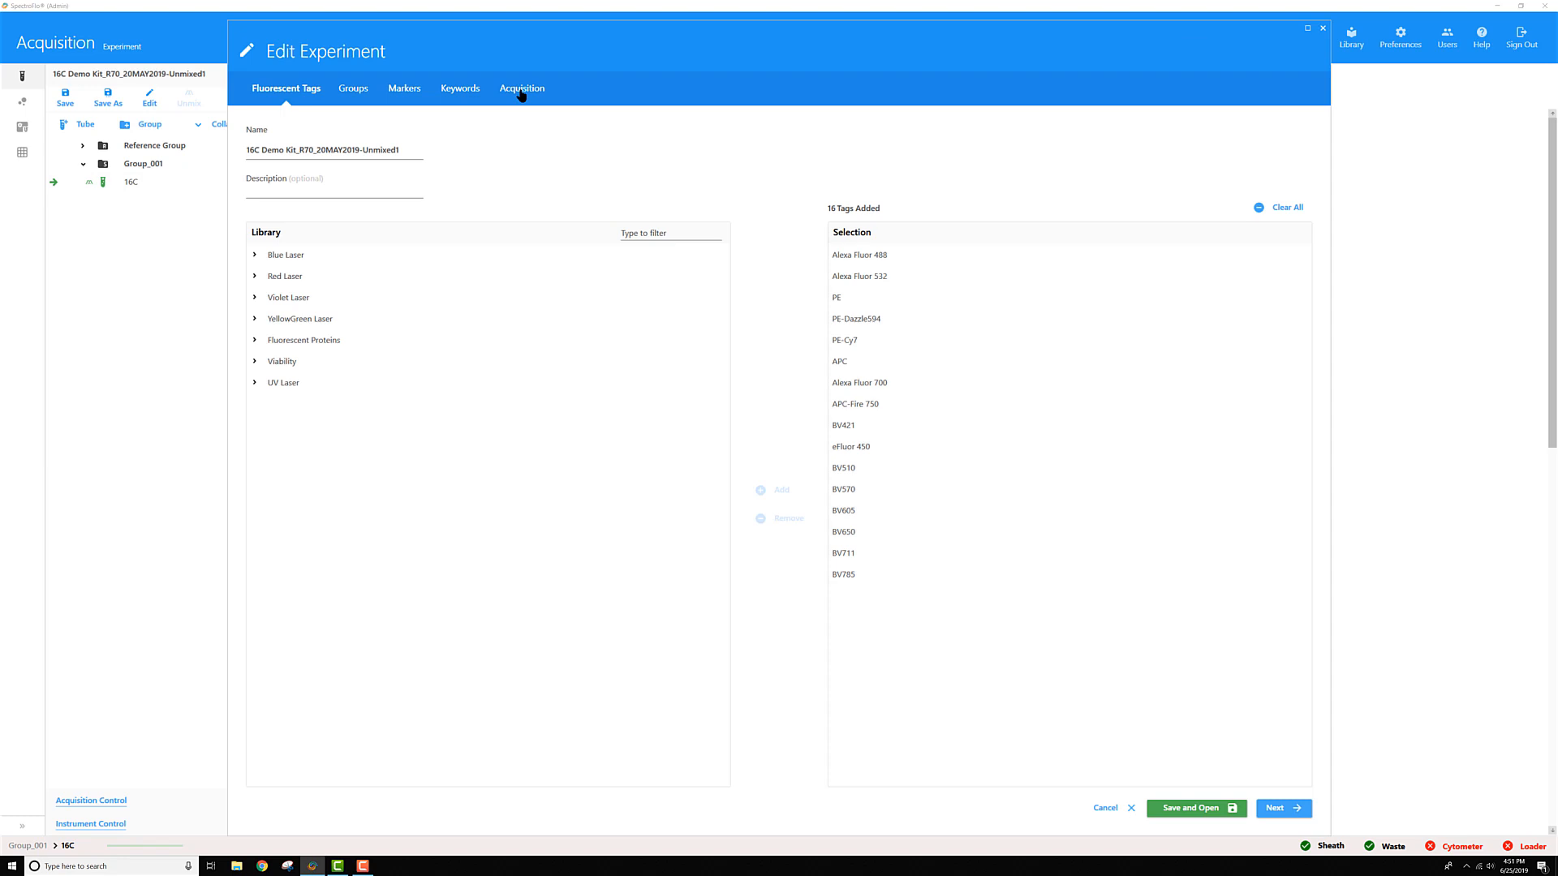
Assign the '16C analysis (Unmixed)' worksheet to Group_001 under Acquisition and save and reopen.
left_click(520, 88)
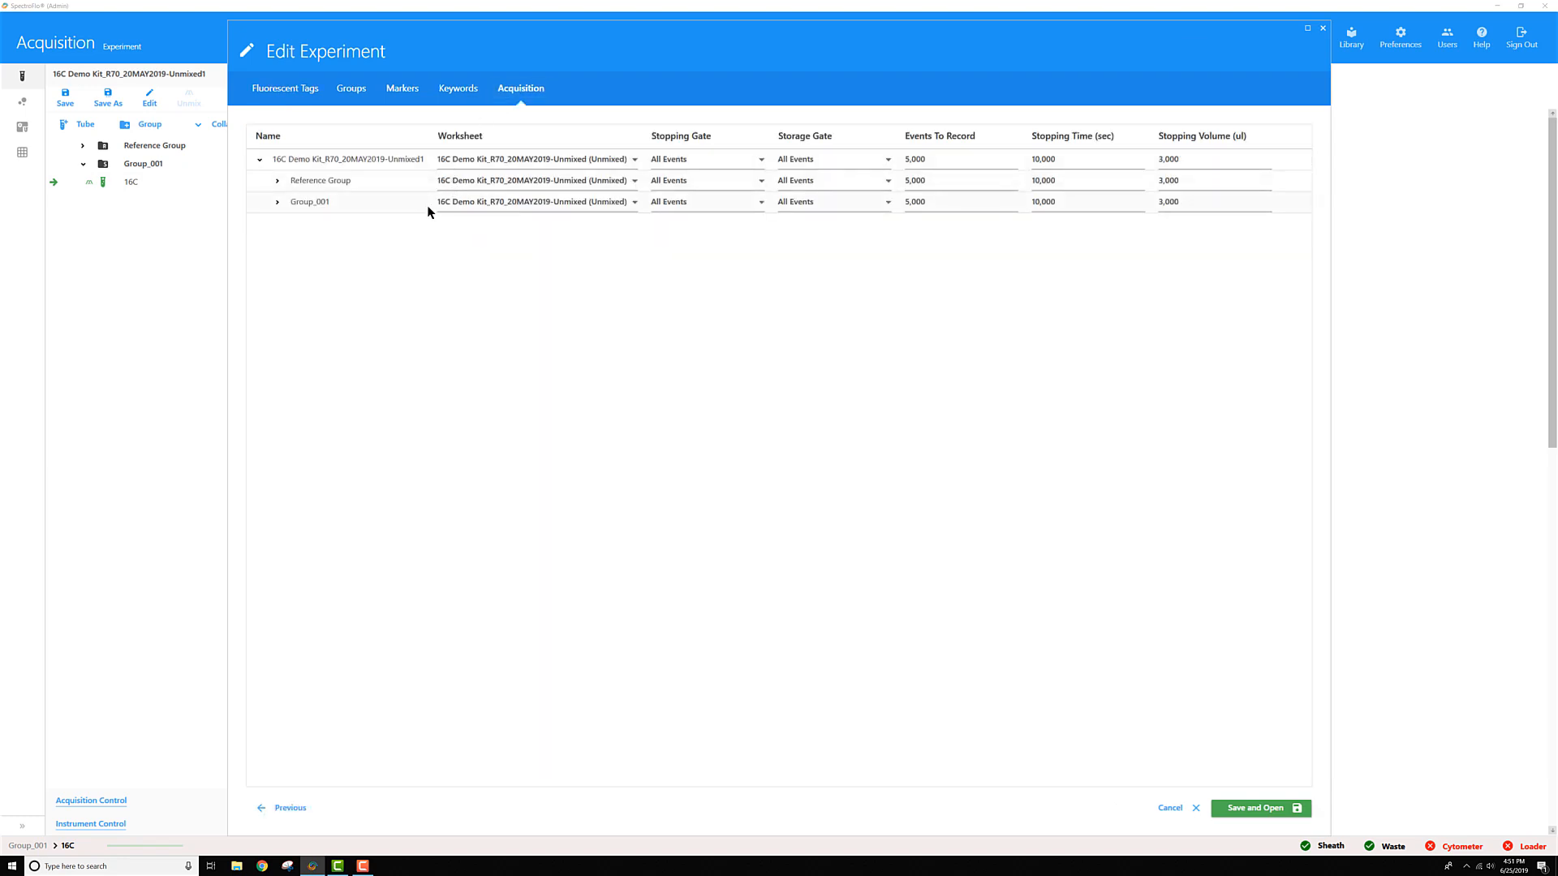
left_click(633, 202)
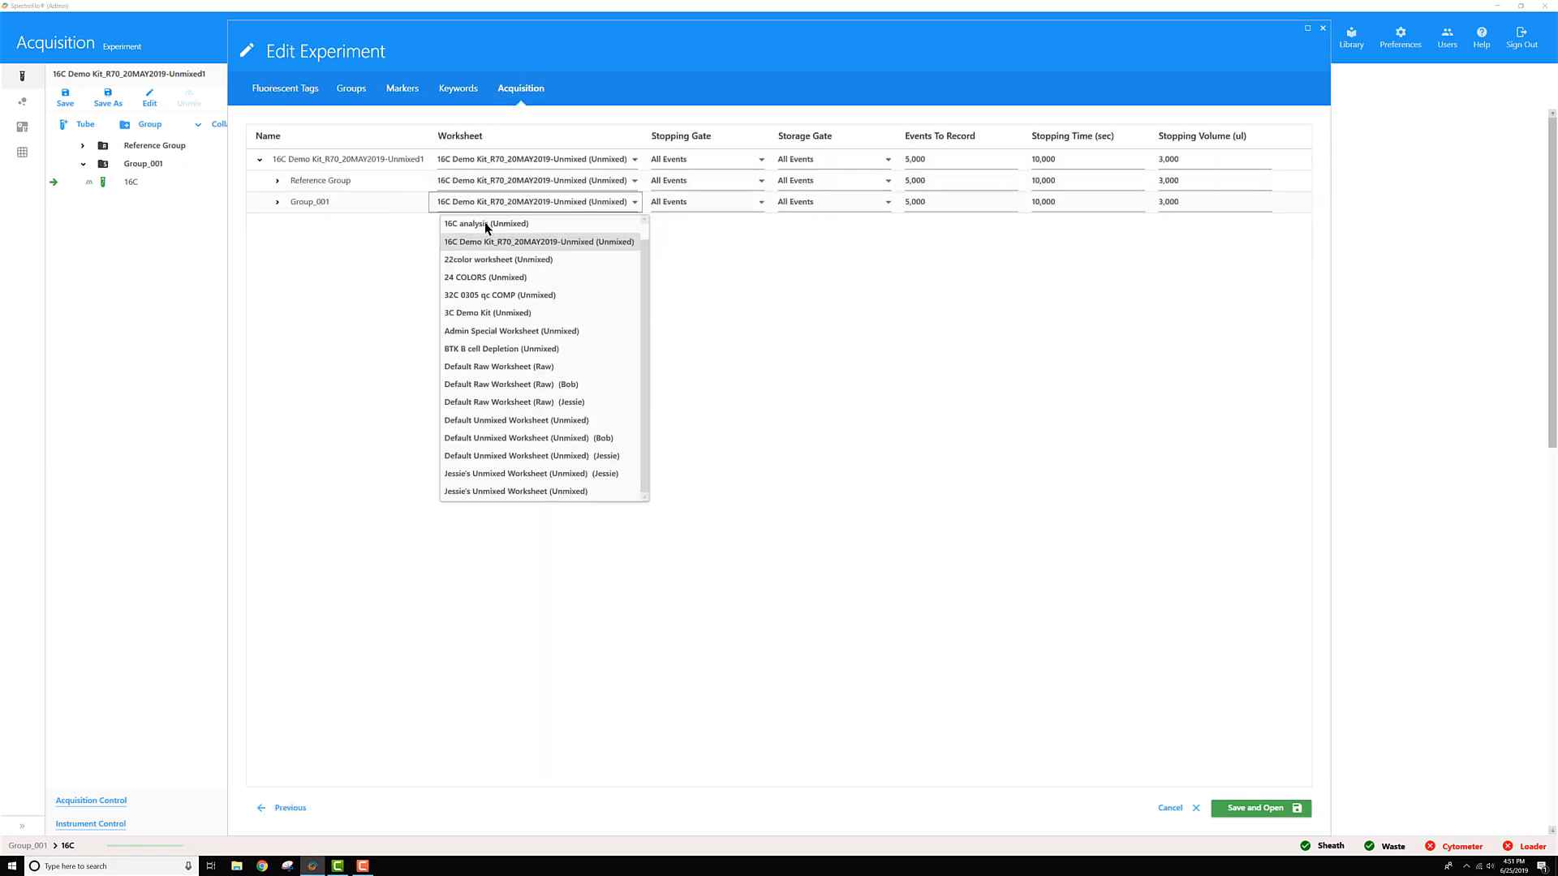
left_click(486, 224)
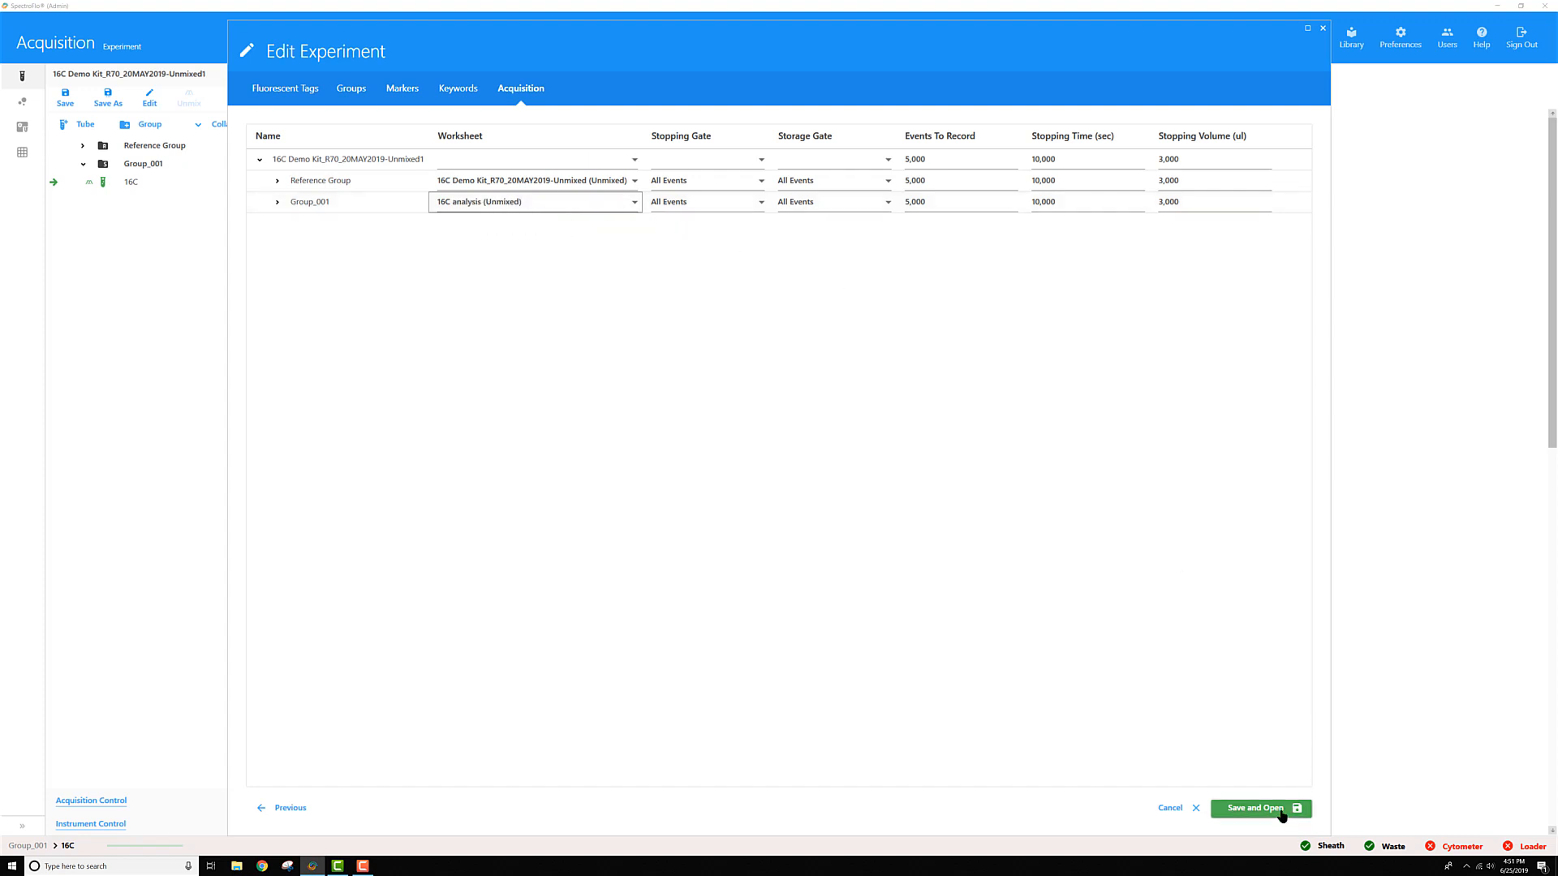
left_click(1255, 808)
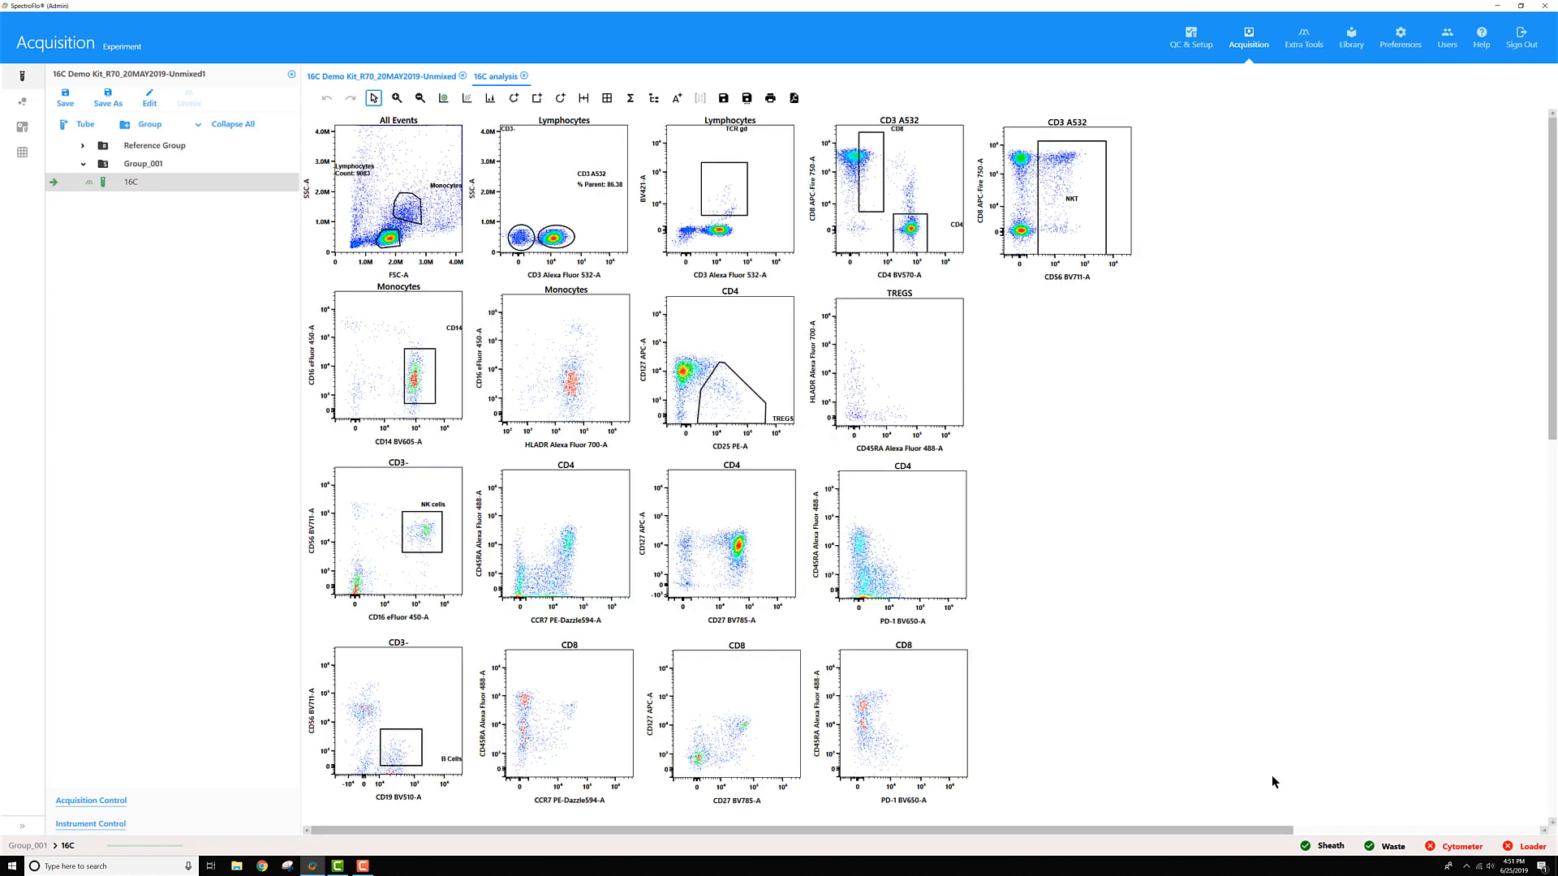
mouse_move(546, 399)
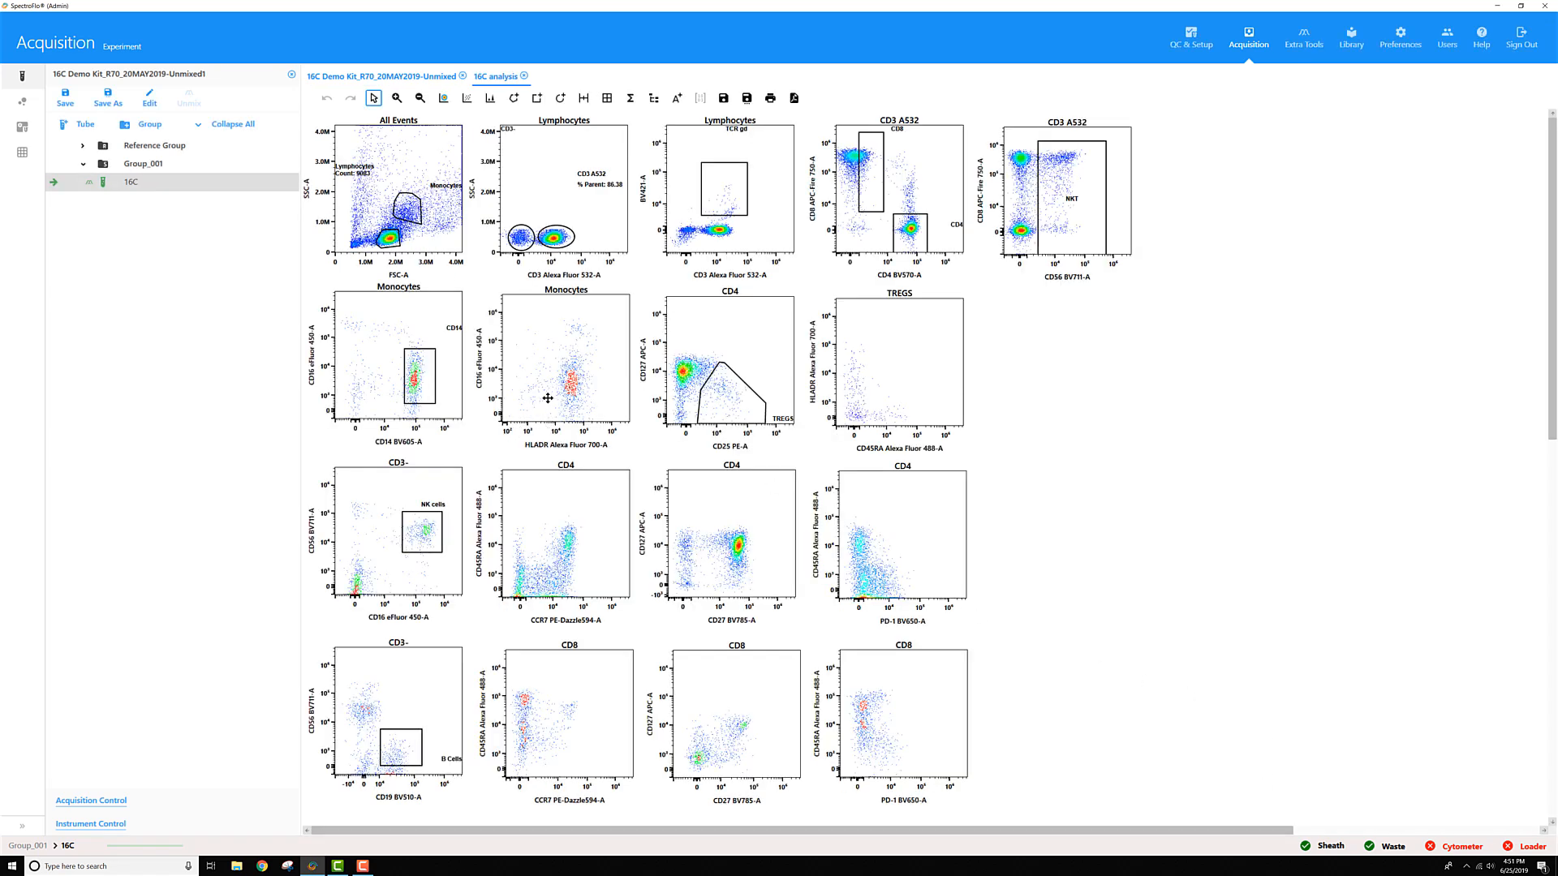
mouse_move(537, 748)
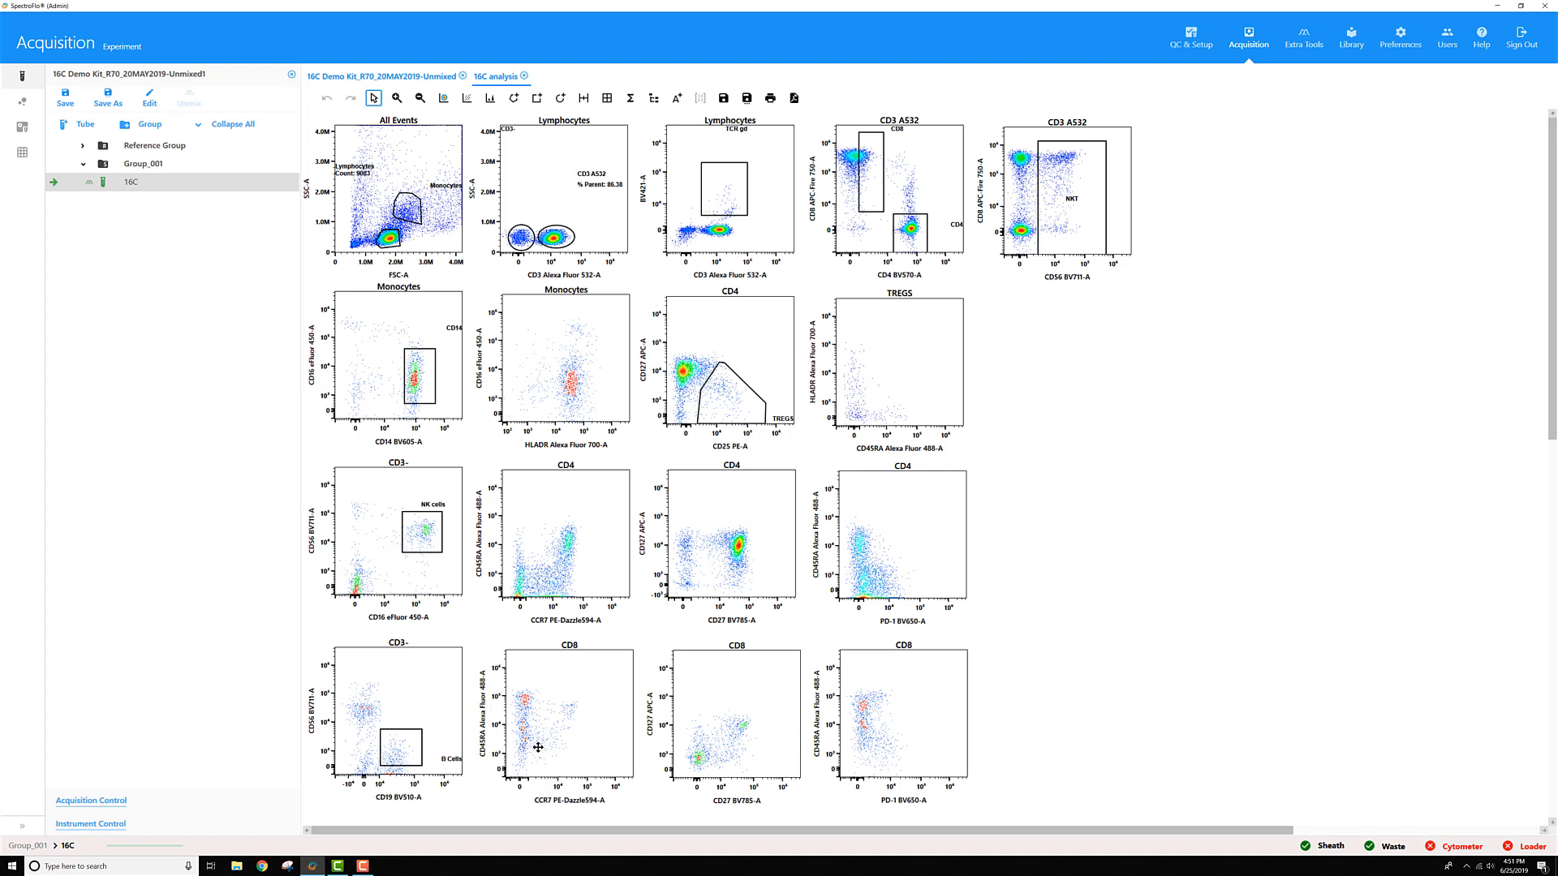
mouse_move(334, 822)
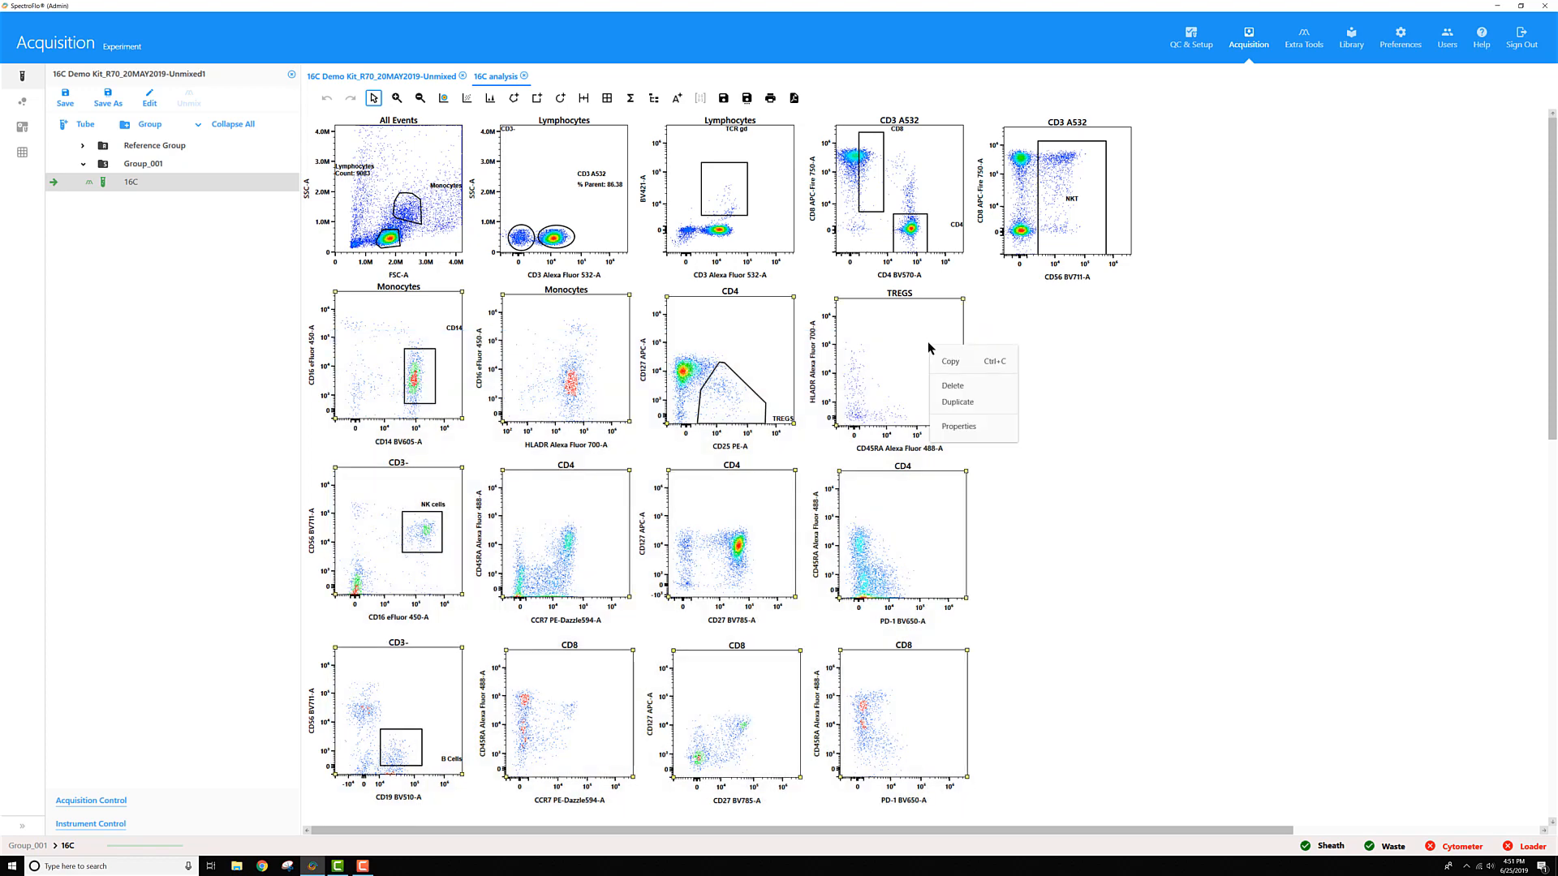
Set manual Y axis lower limits in Plot Properties for the CD4 CCR7/CD45RA and Monocytes HLADR plots.
left_click(958, 425)
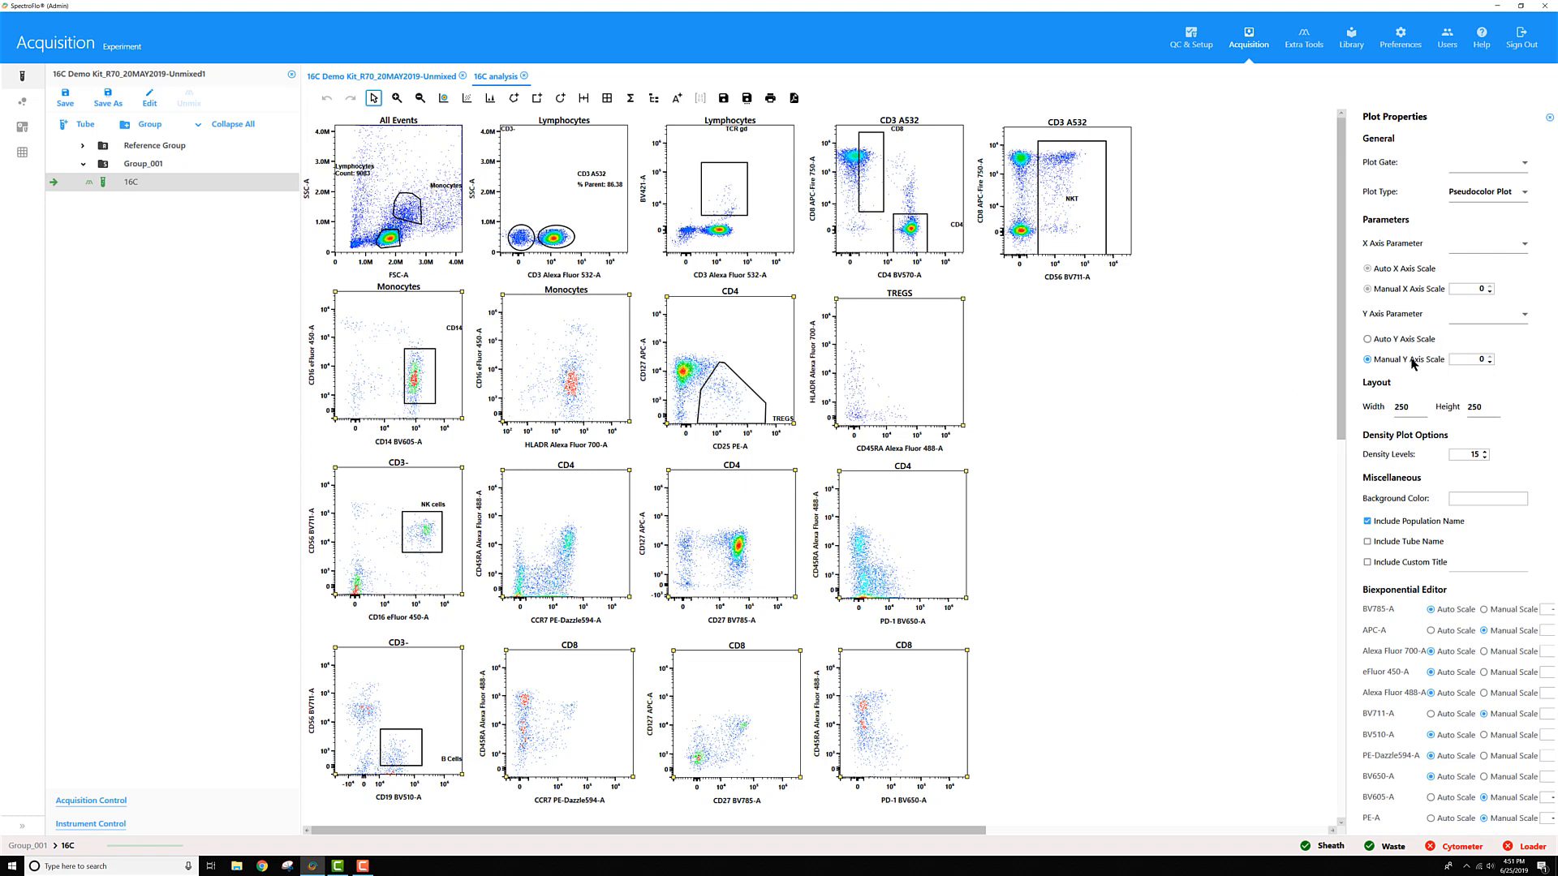
mouse_move(1410, 365)
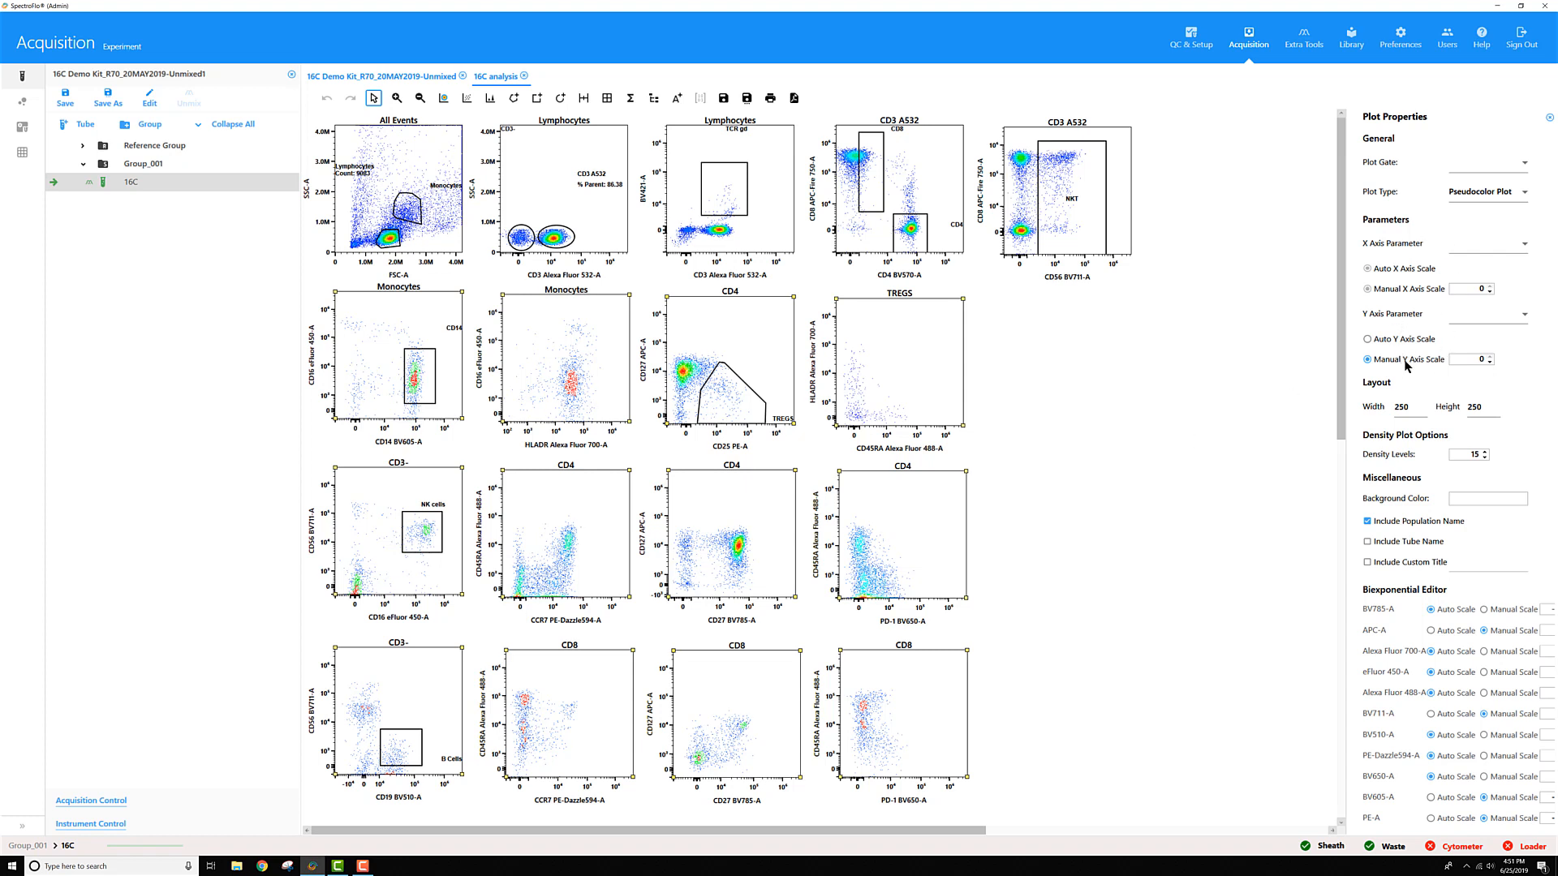
mouse_move(1422, 366)
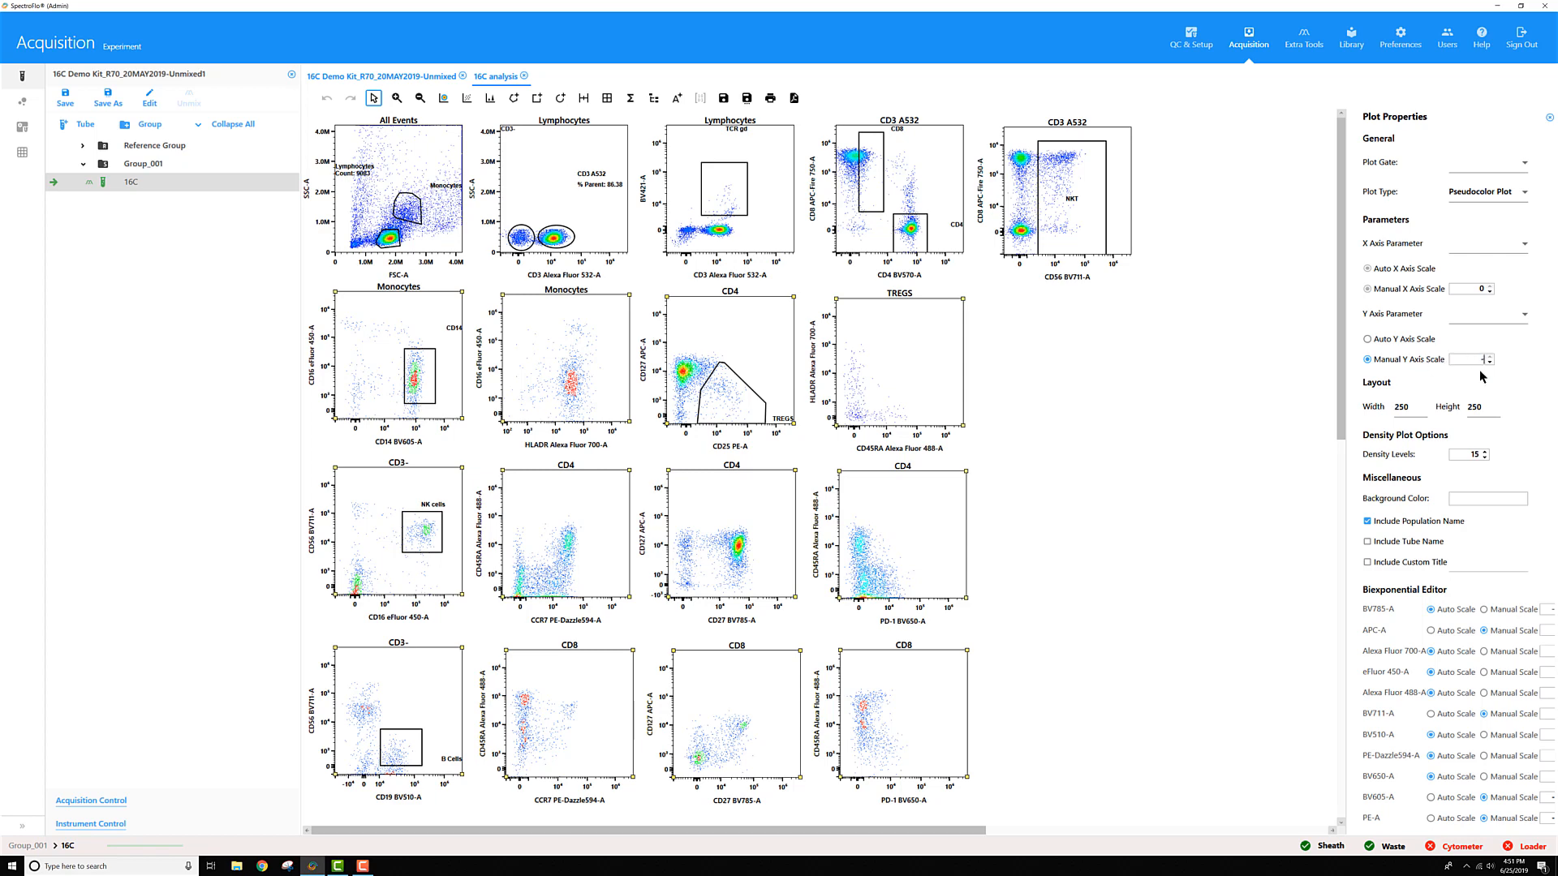
type("-1000")
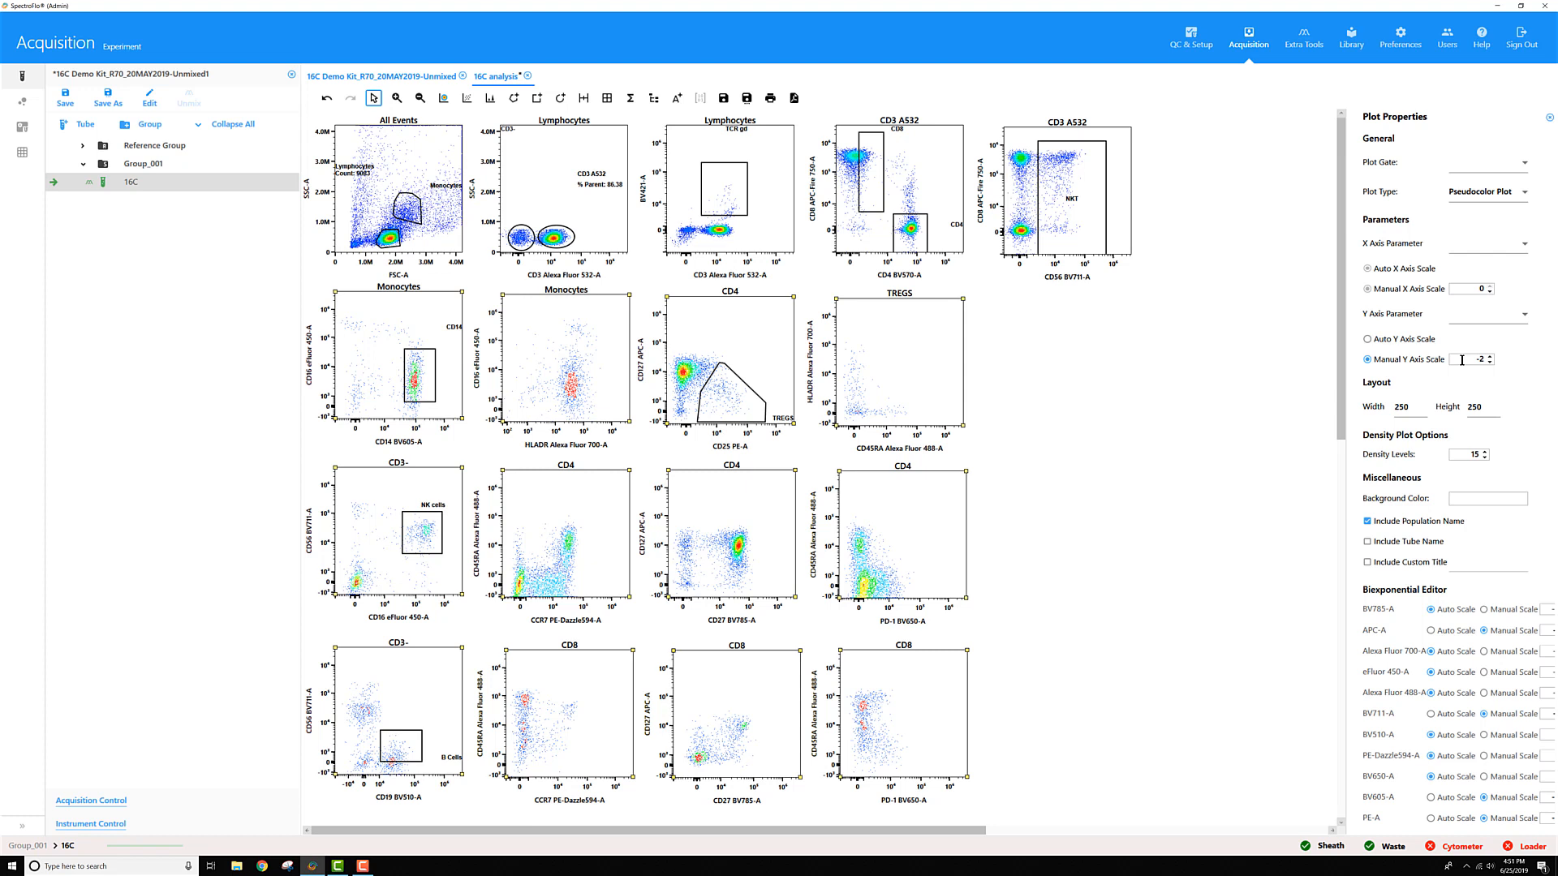
type("-2000")
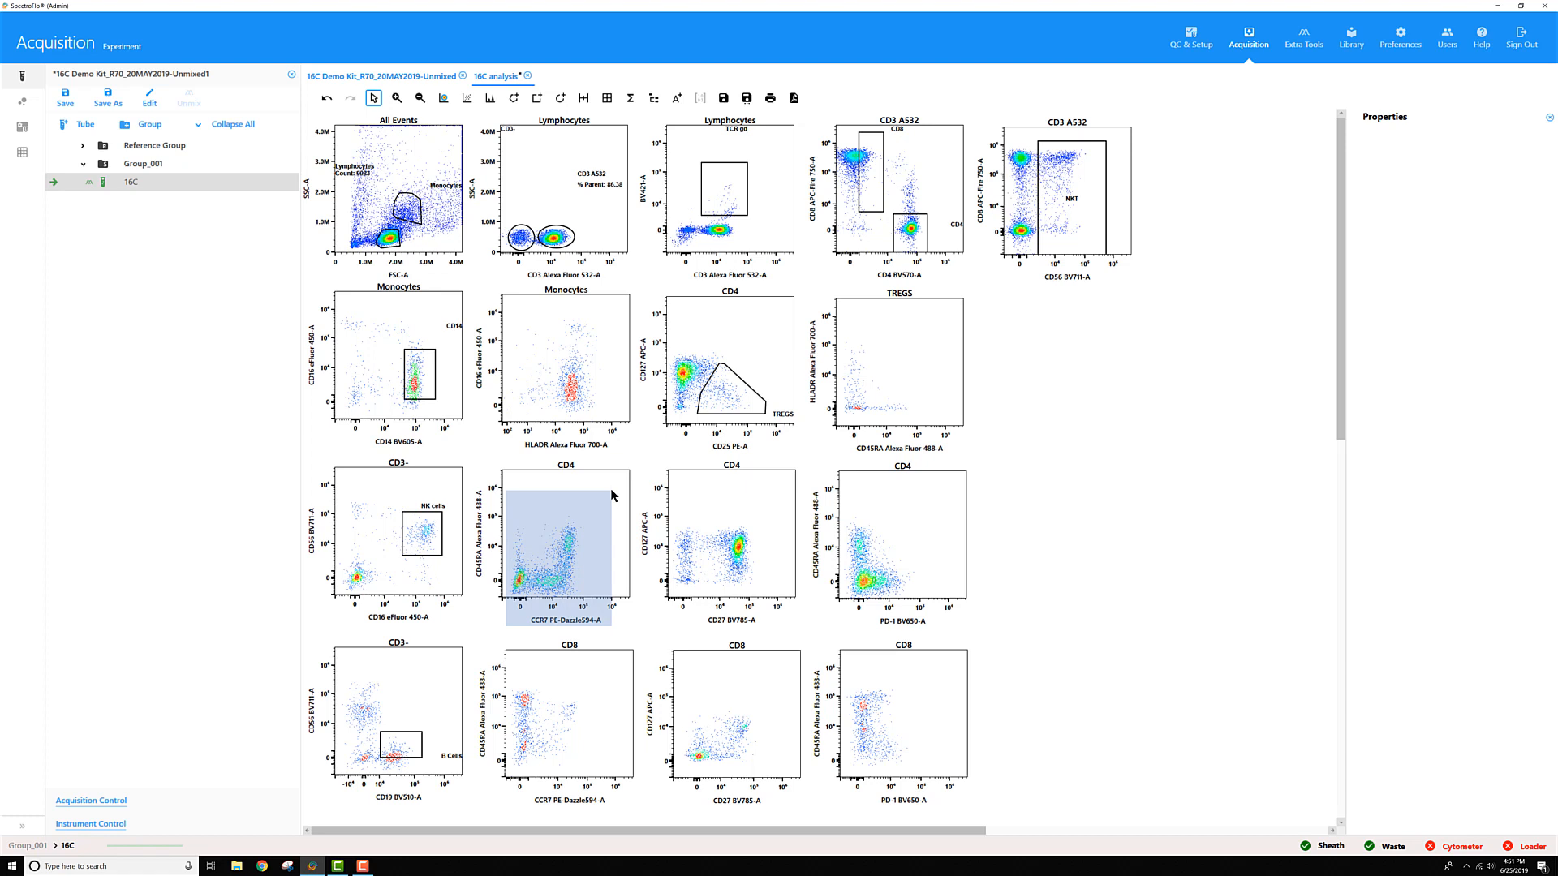
left_click(561, 554)
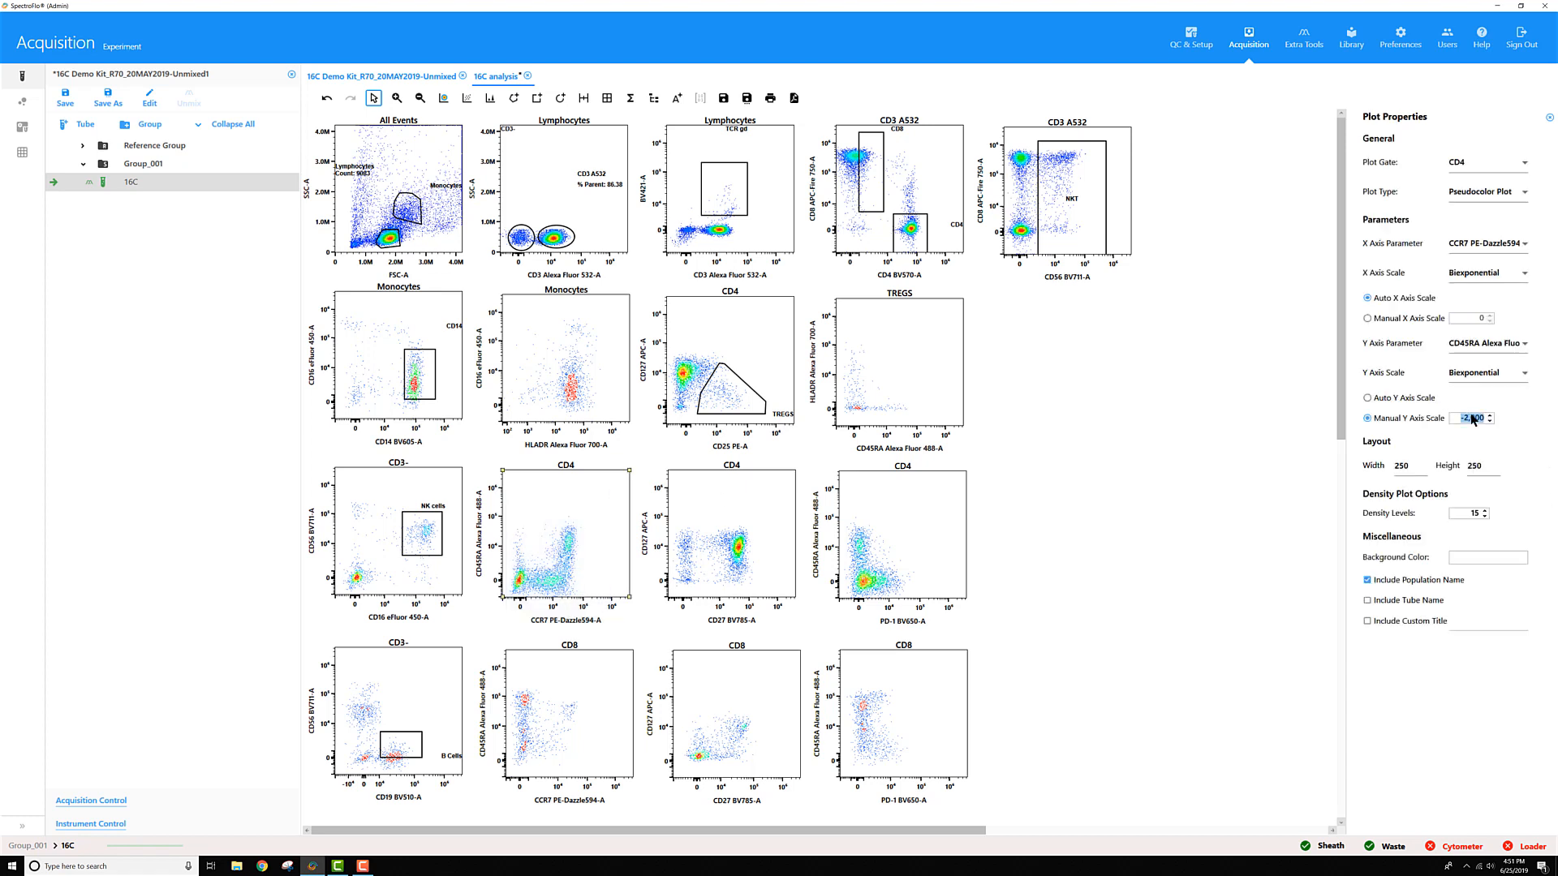
left_click(1485, 419)
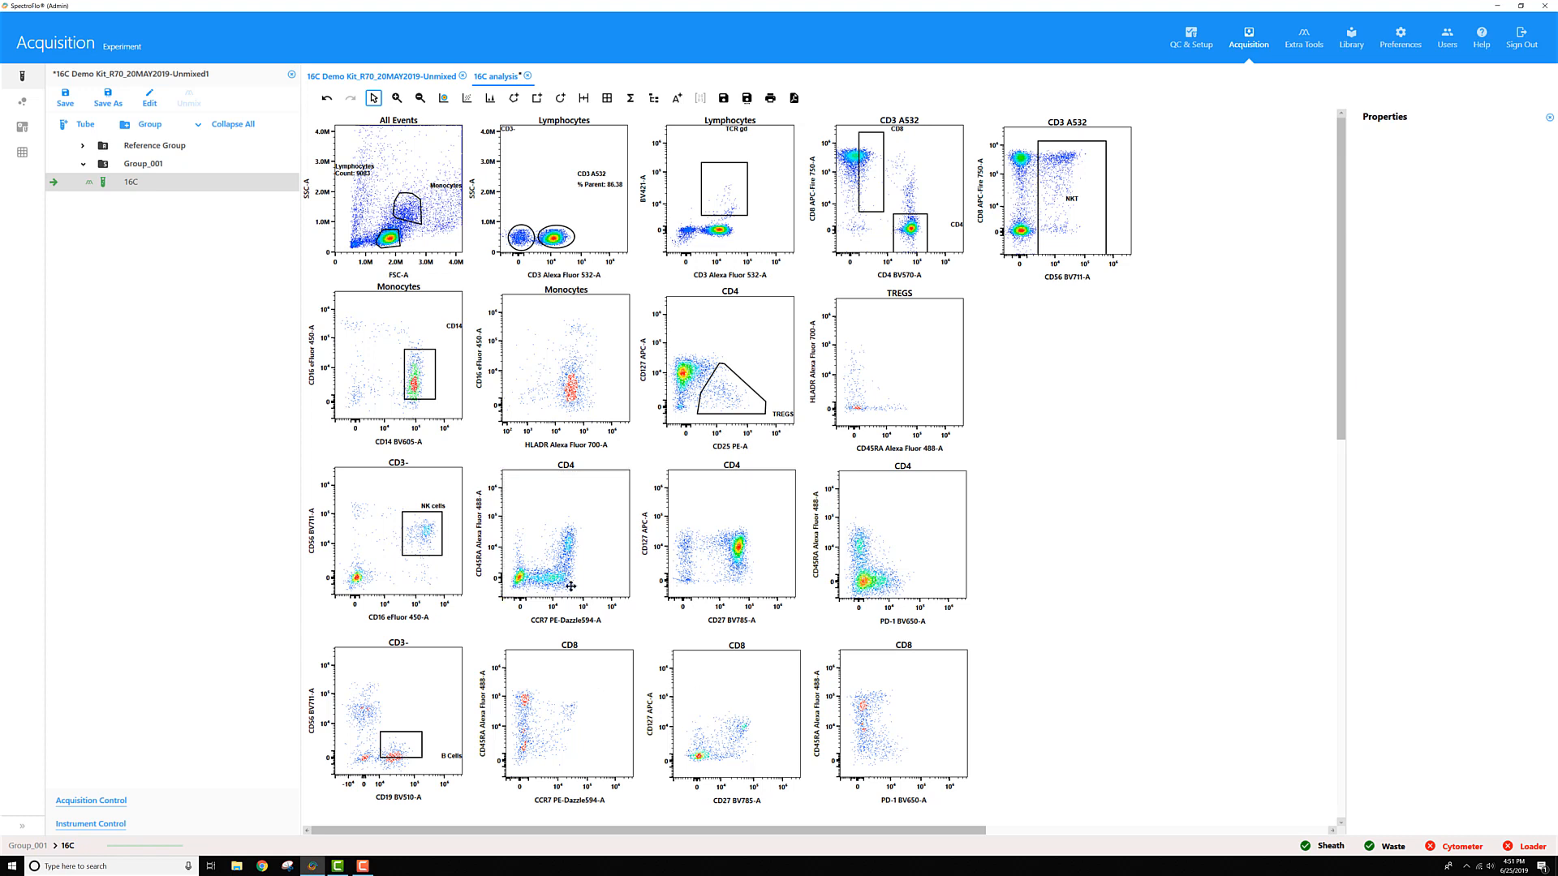
mouse_move(625, 606)
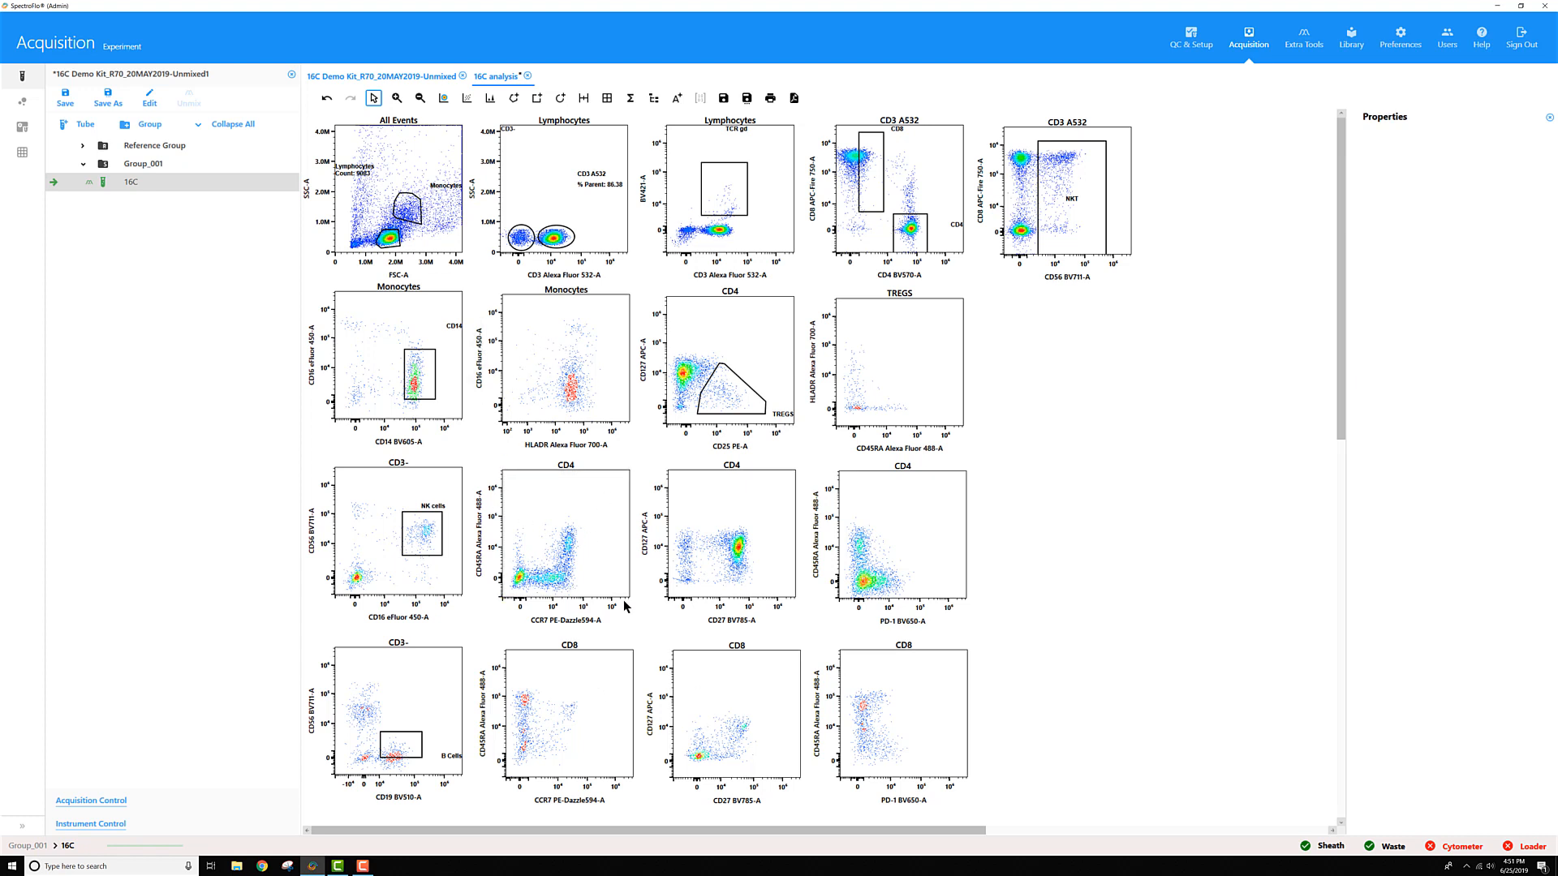
left_click(546, 536)
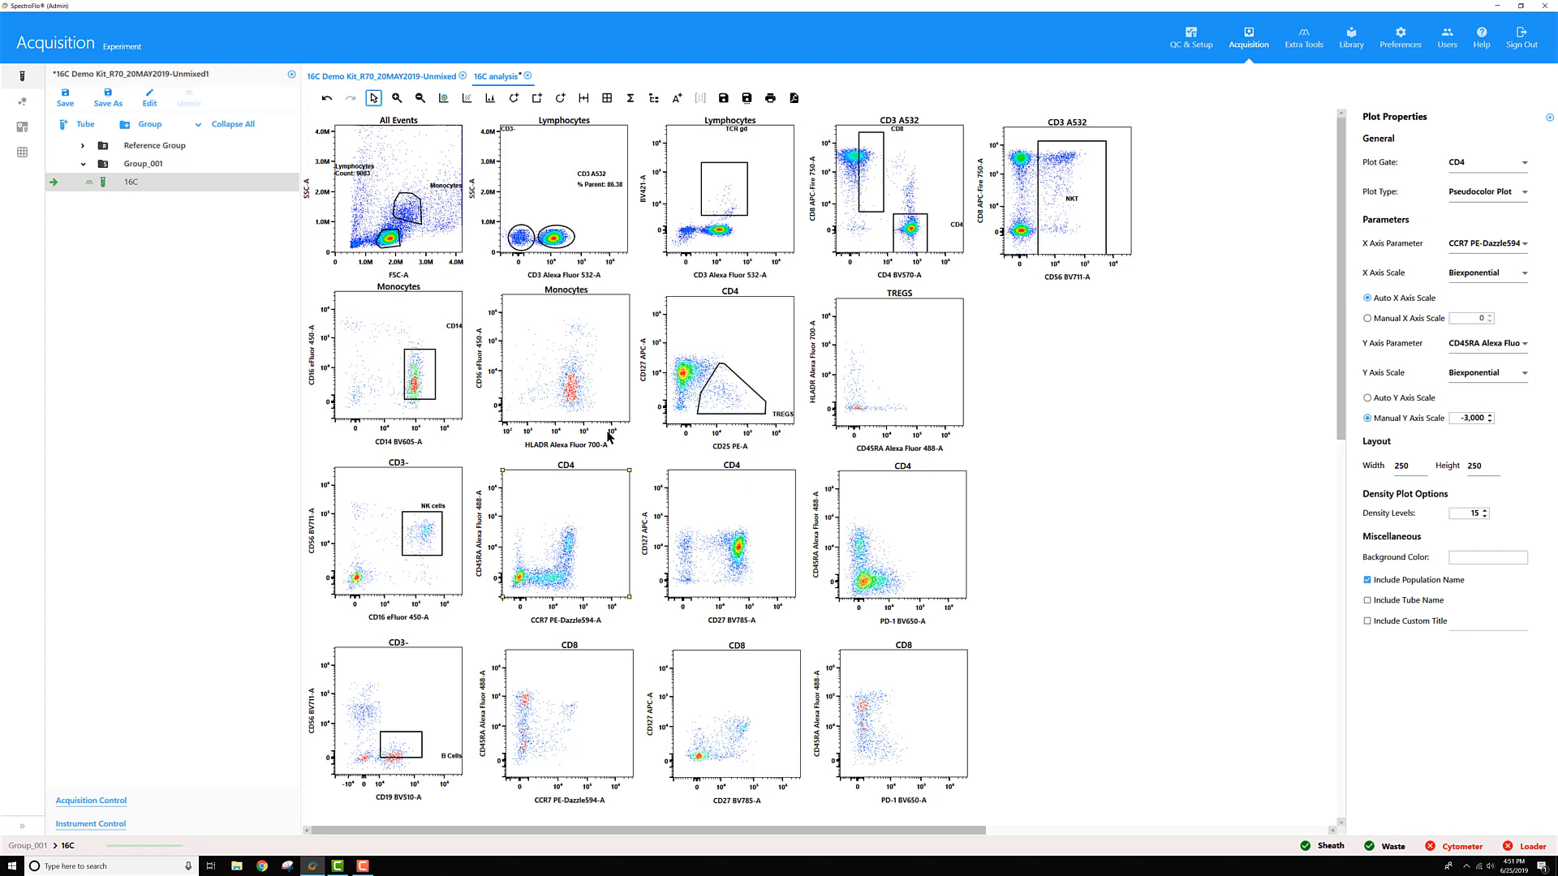
left_click(561, 368)
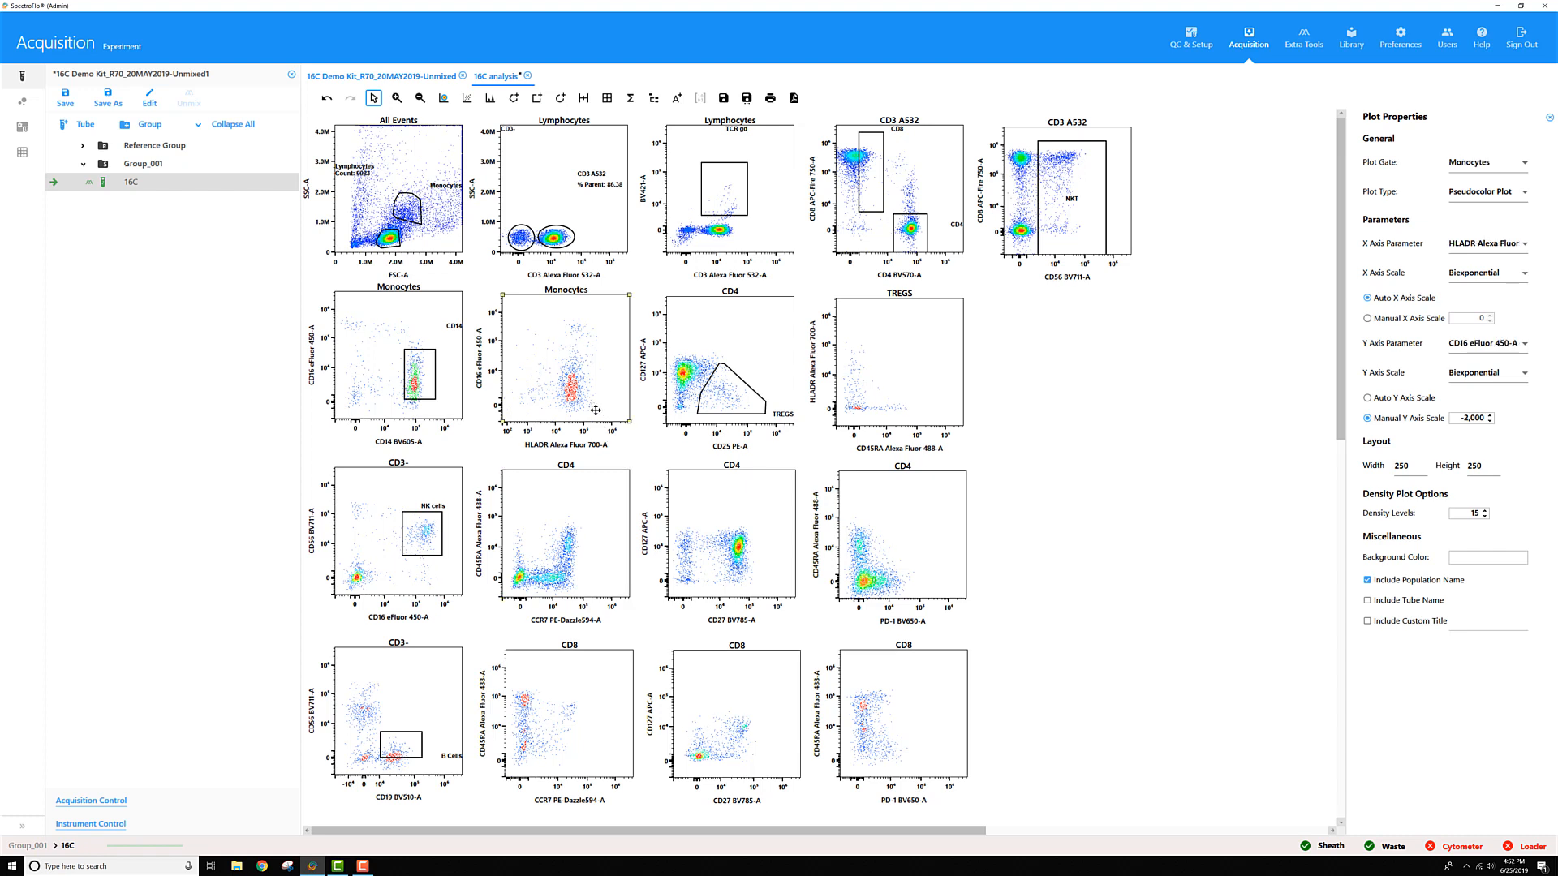
mouse_move(589, 512)
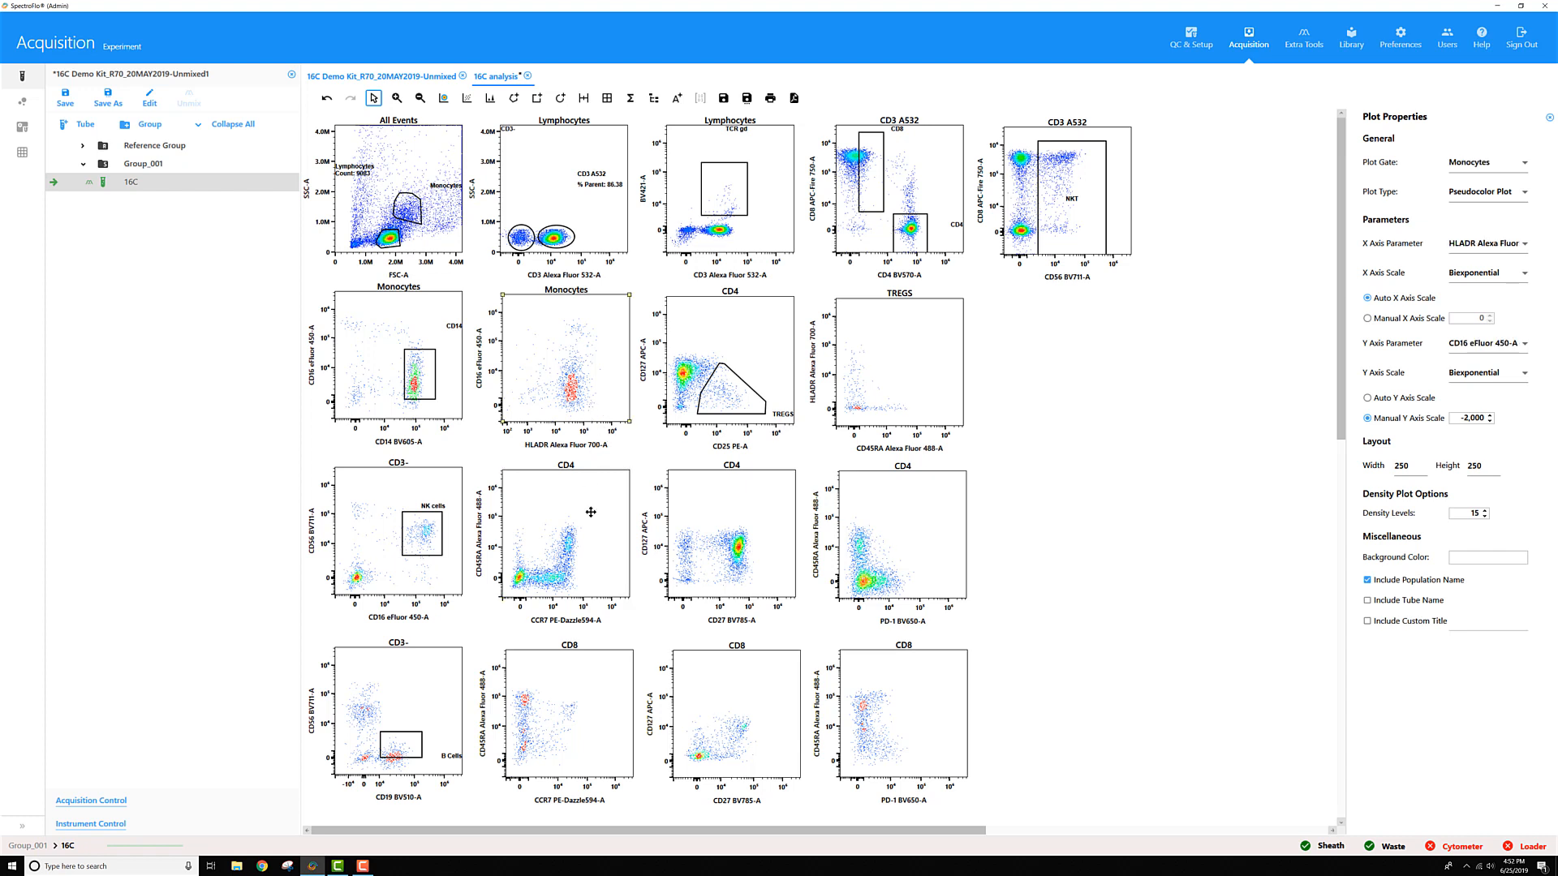
mouse_move(521, 579)
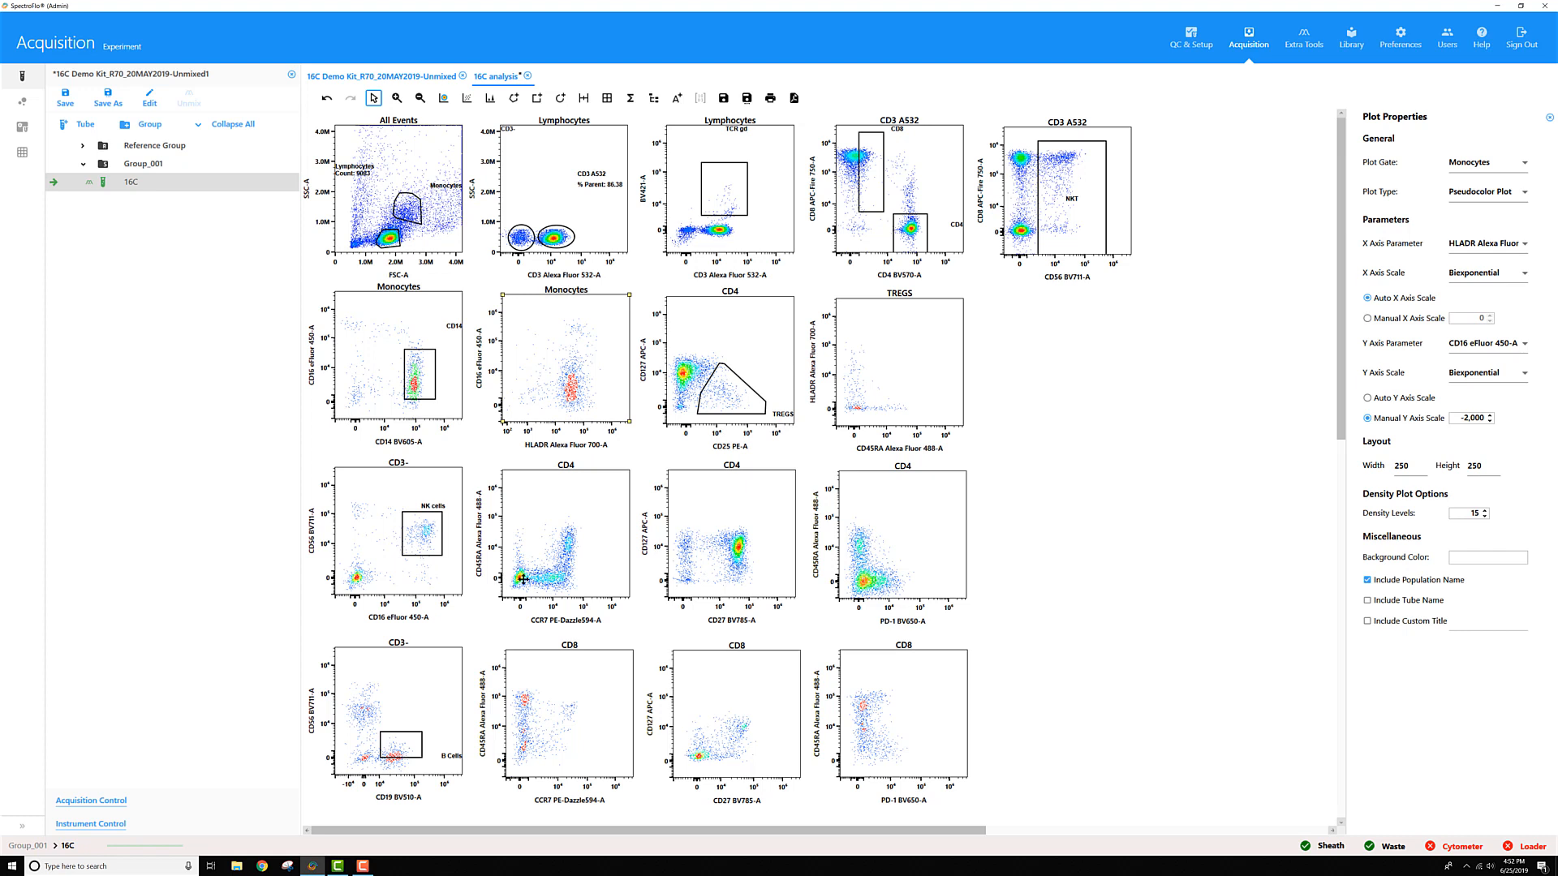
mouse_move(492, 584)
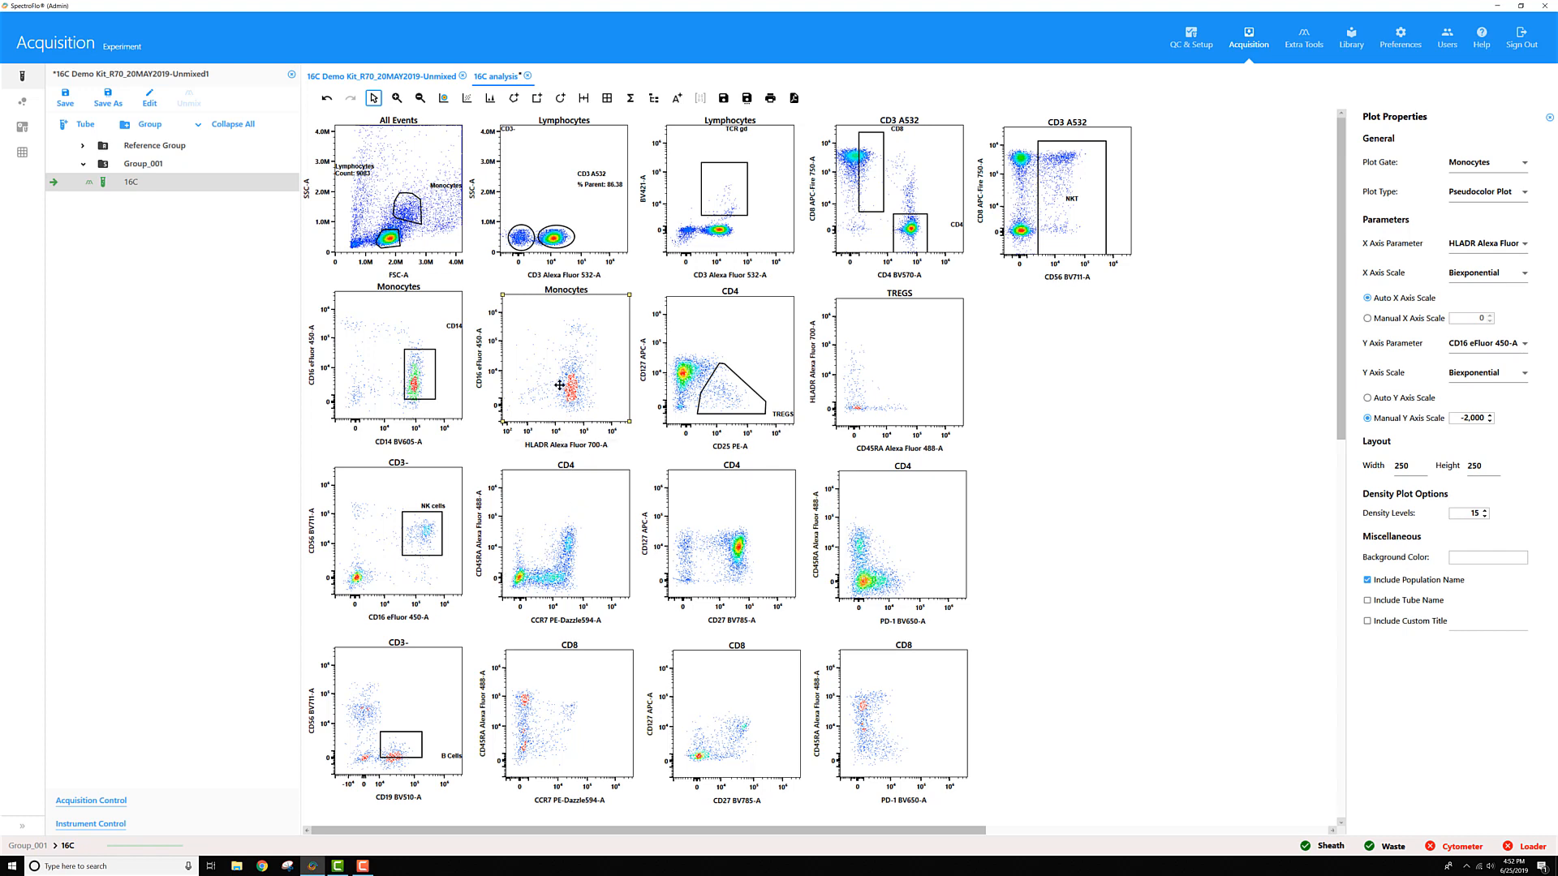
mouse_move(544, 377)
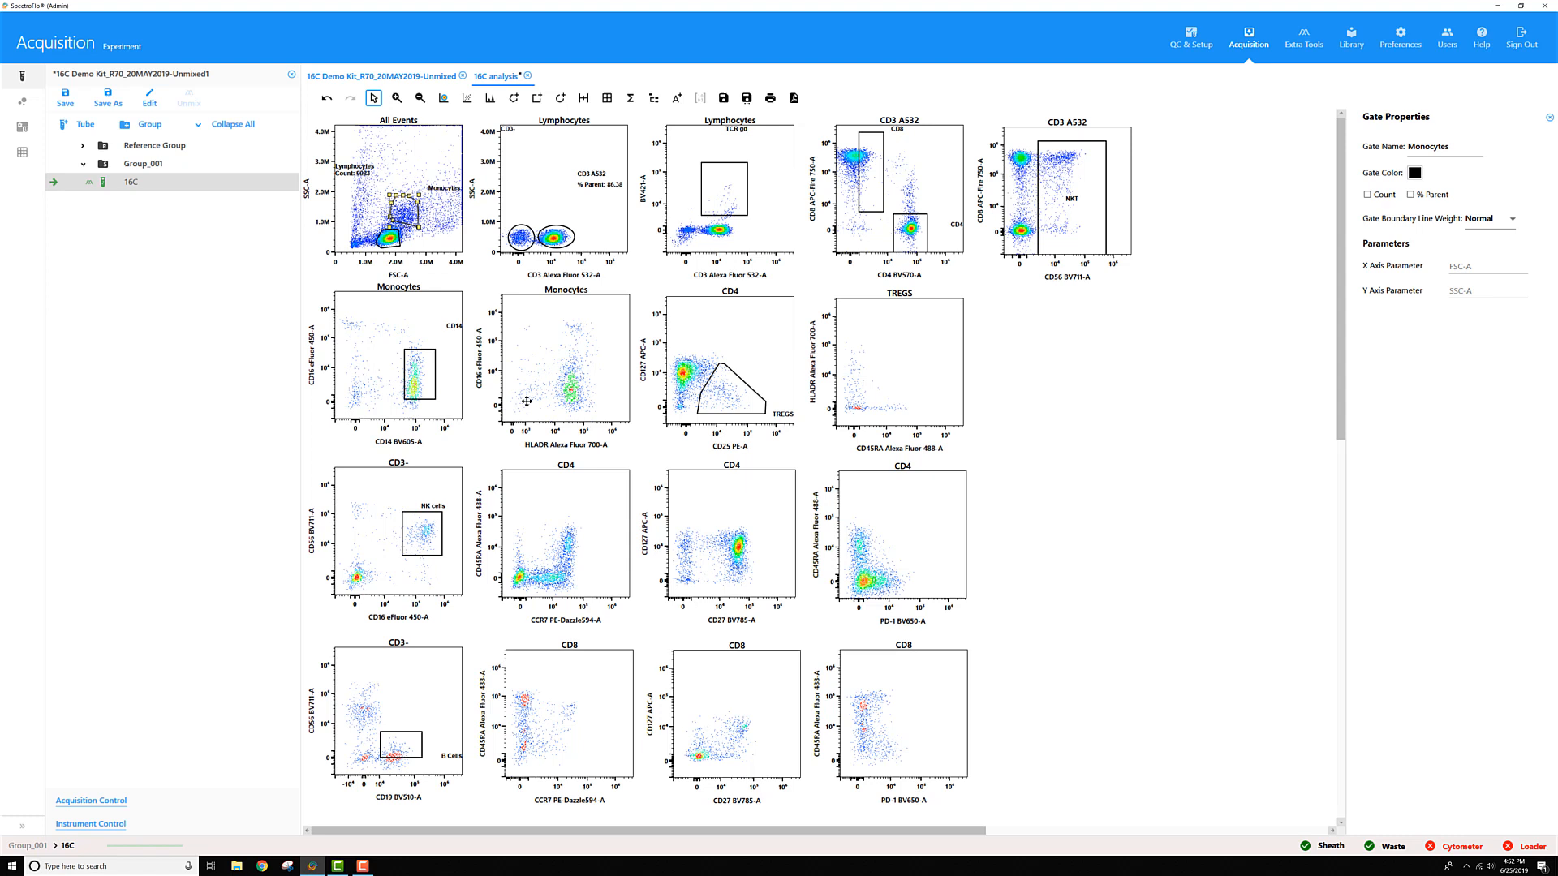
mouse_move(933, 683)
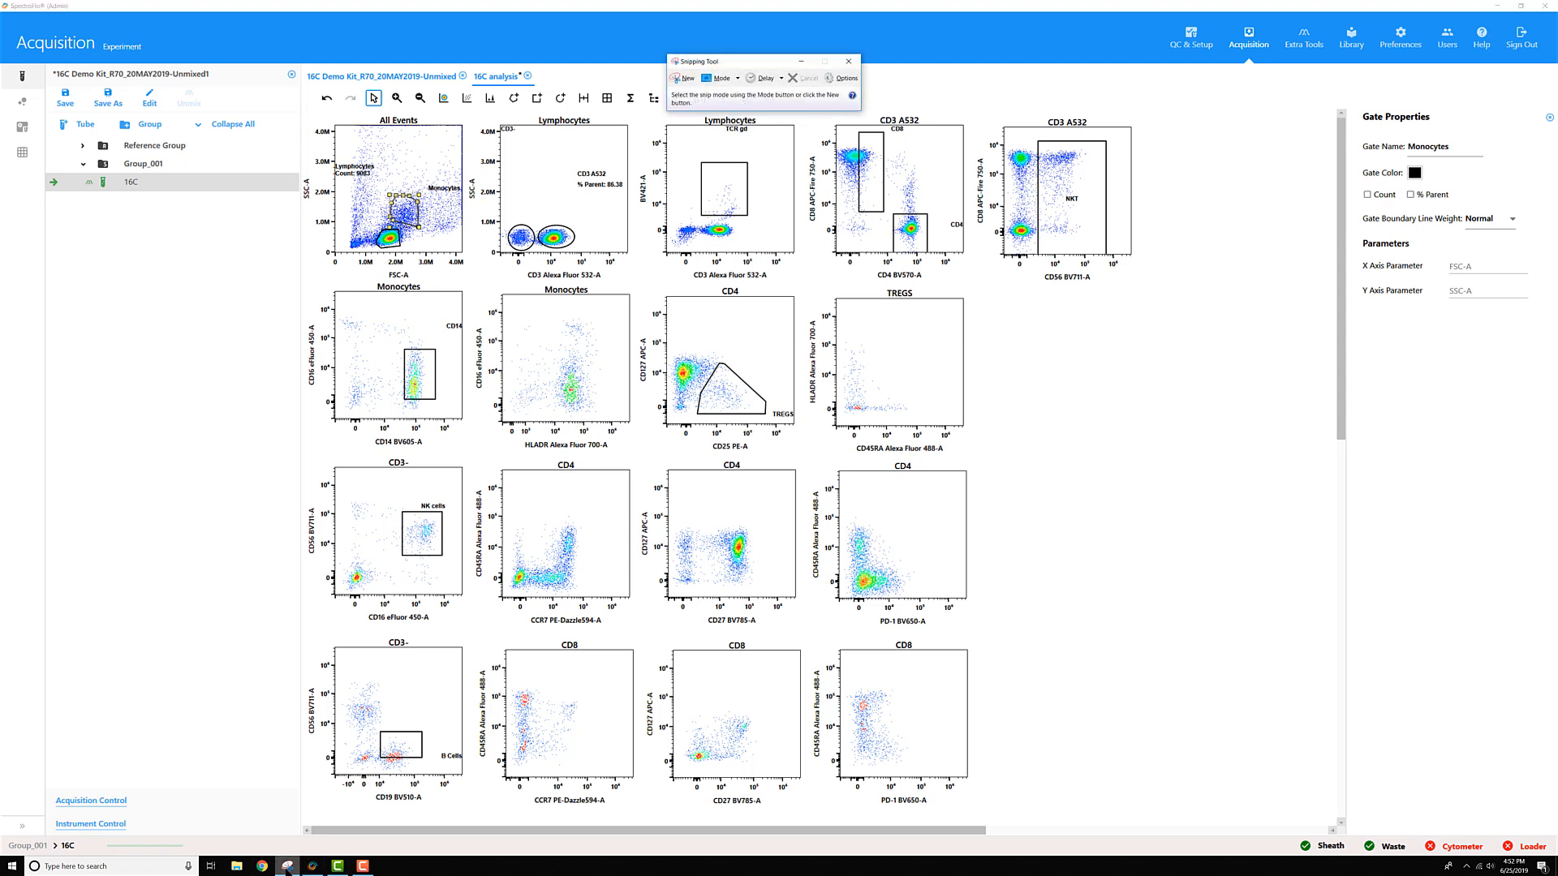
Start a new Snipping Tool capture of the rescaled 16C analysis worksheet.
left_click(848, 61)
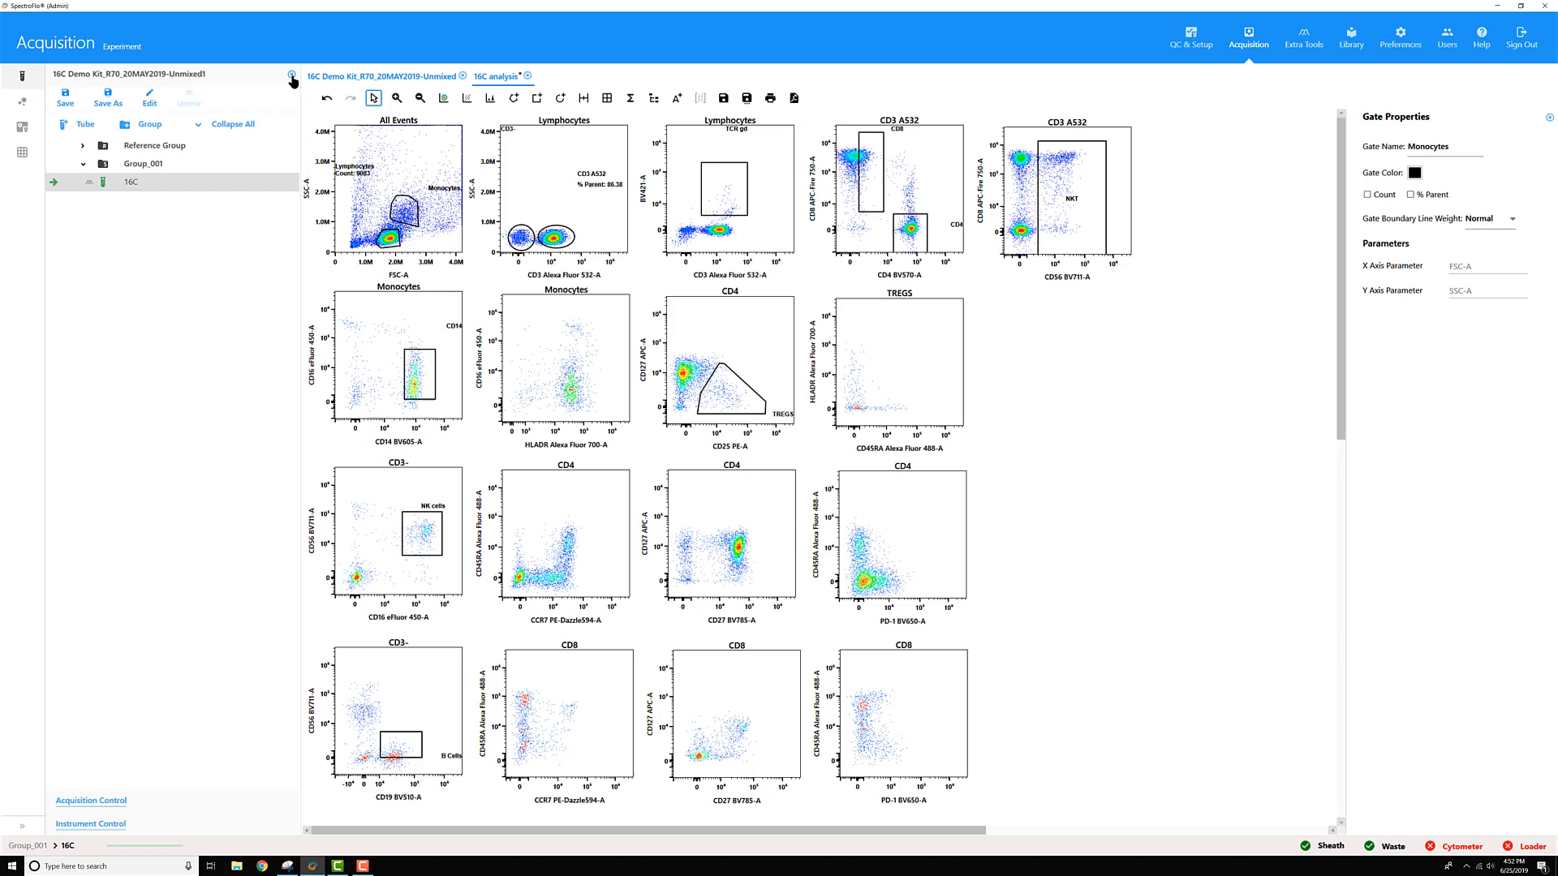
Reopen the original 16C Demo Kit experiment and enter manual Y axis scales (1000, -3000) for its Monocytes and CD4 plots.
left_click(292, 75)
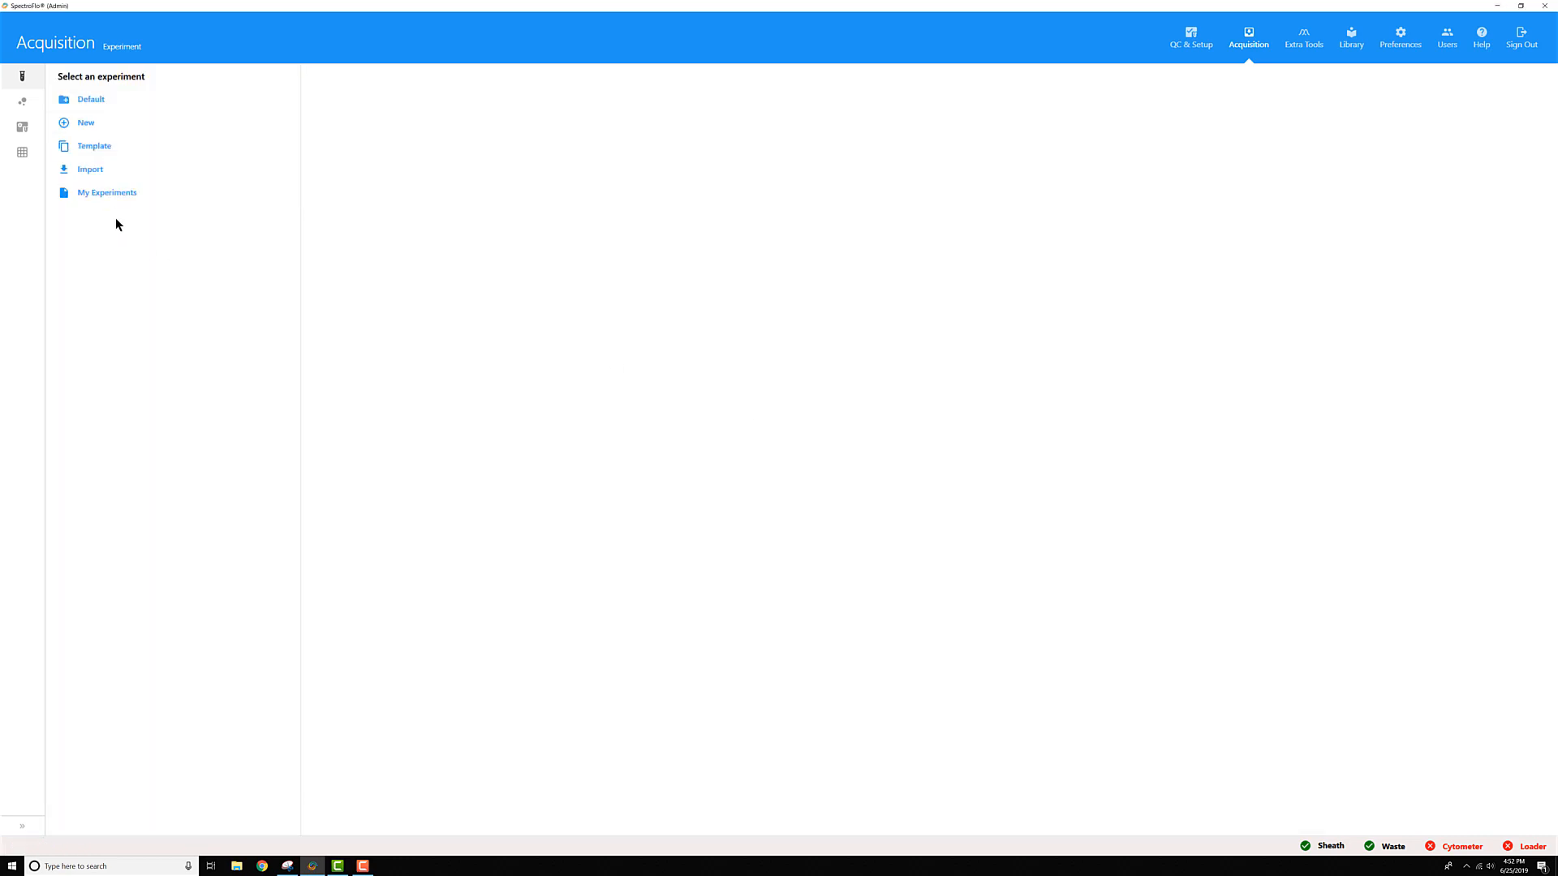
left_click(106, 191)
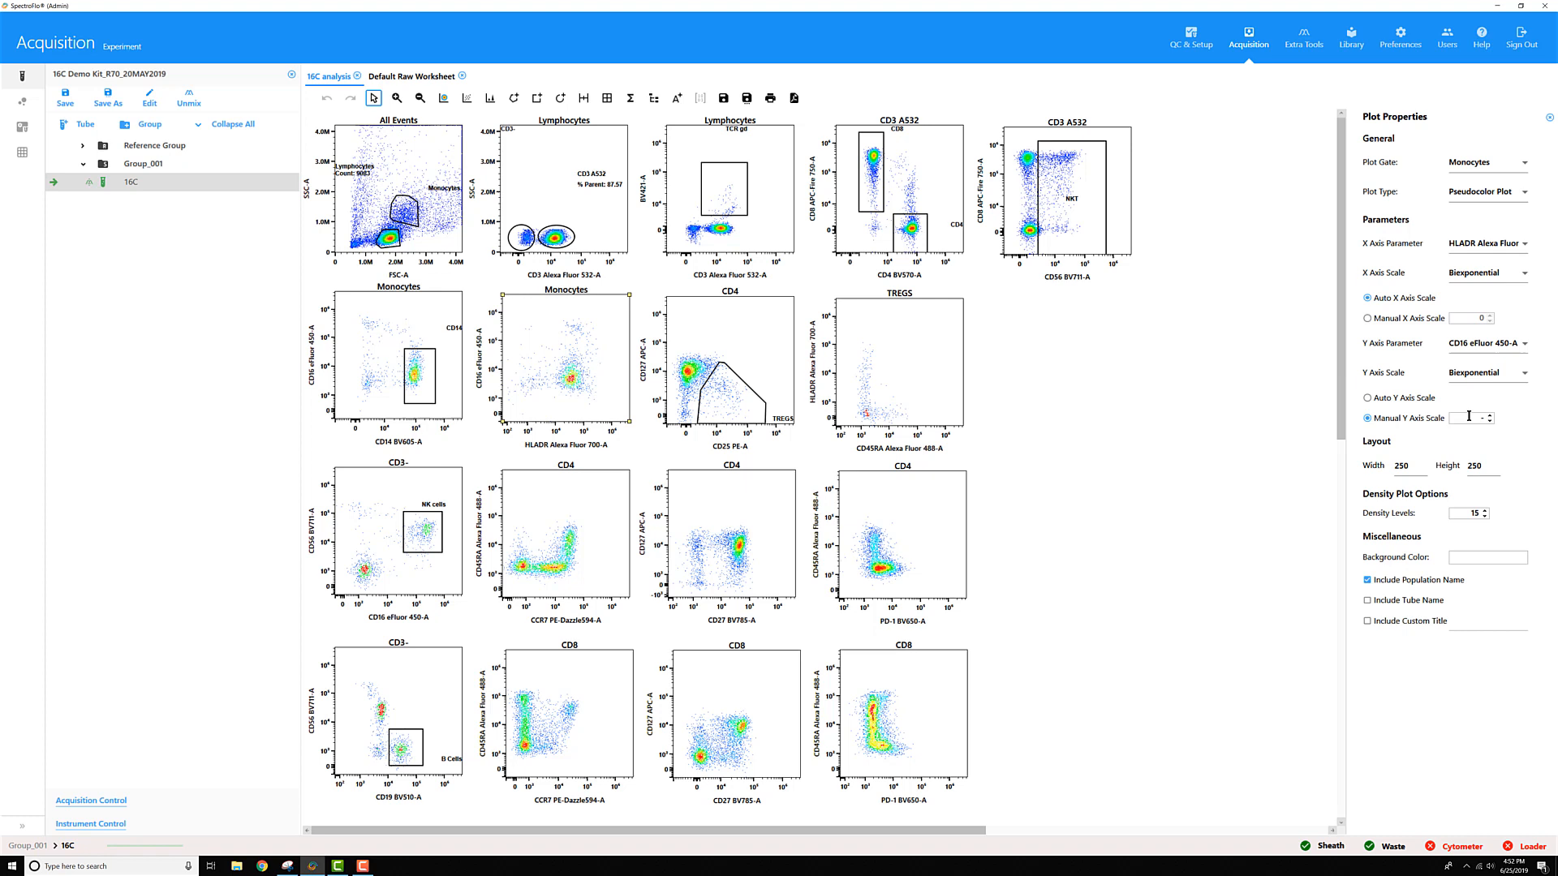
type("1000")
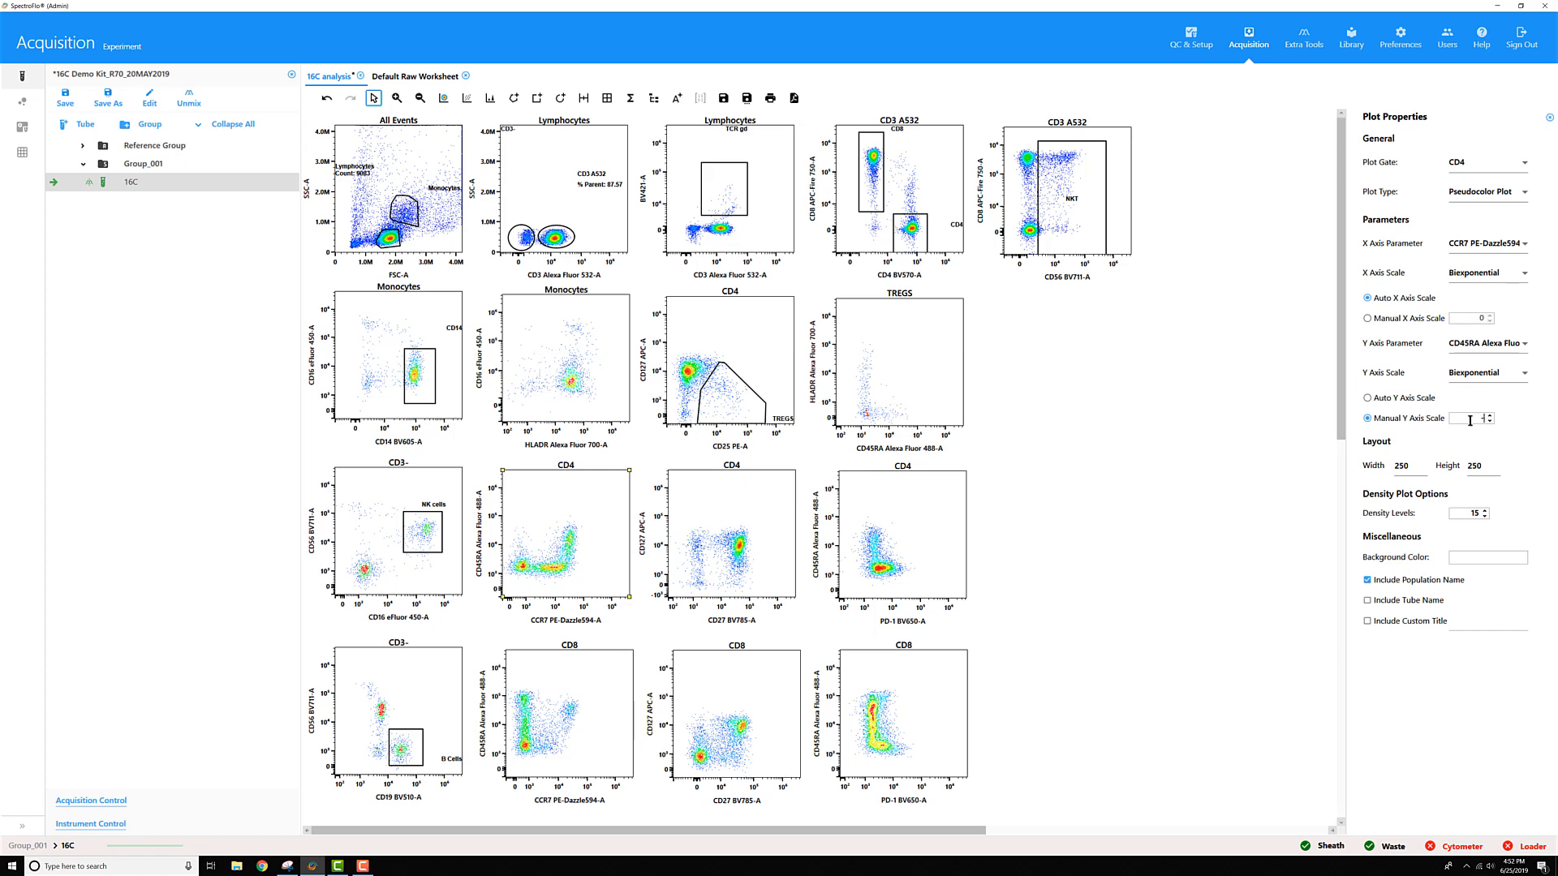
type("-3000")
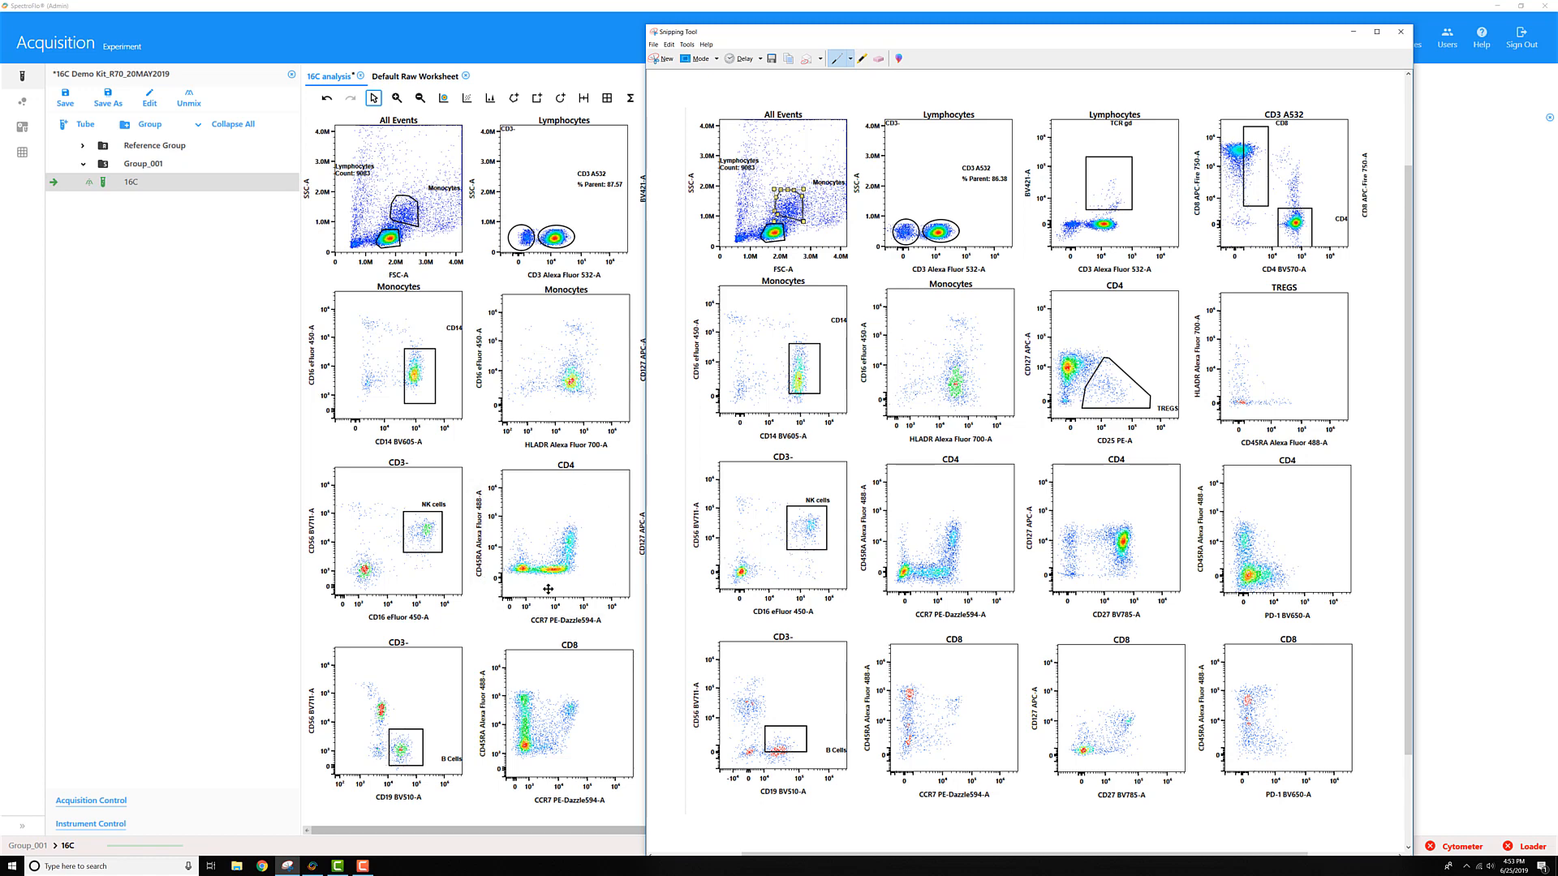
mouse_move(506, 589)
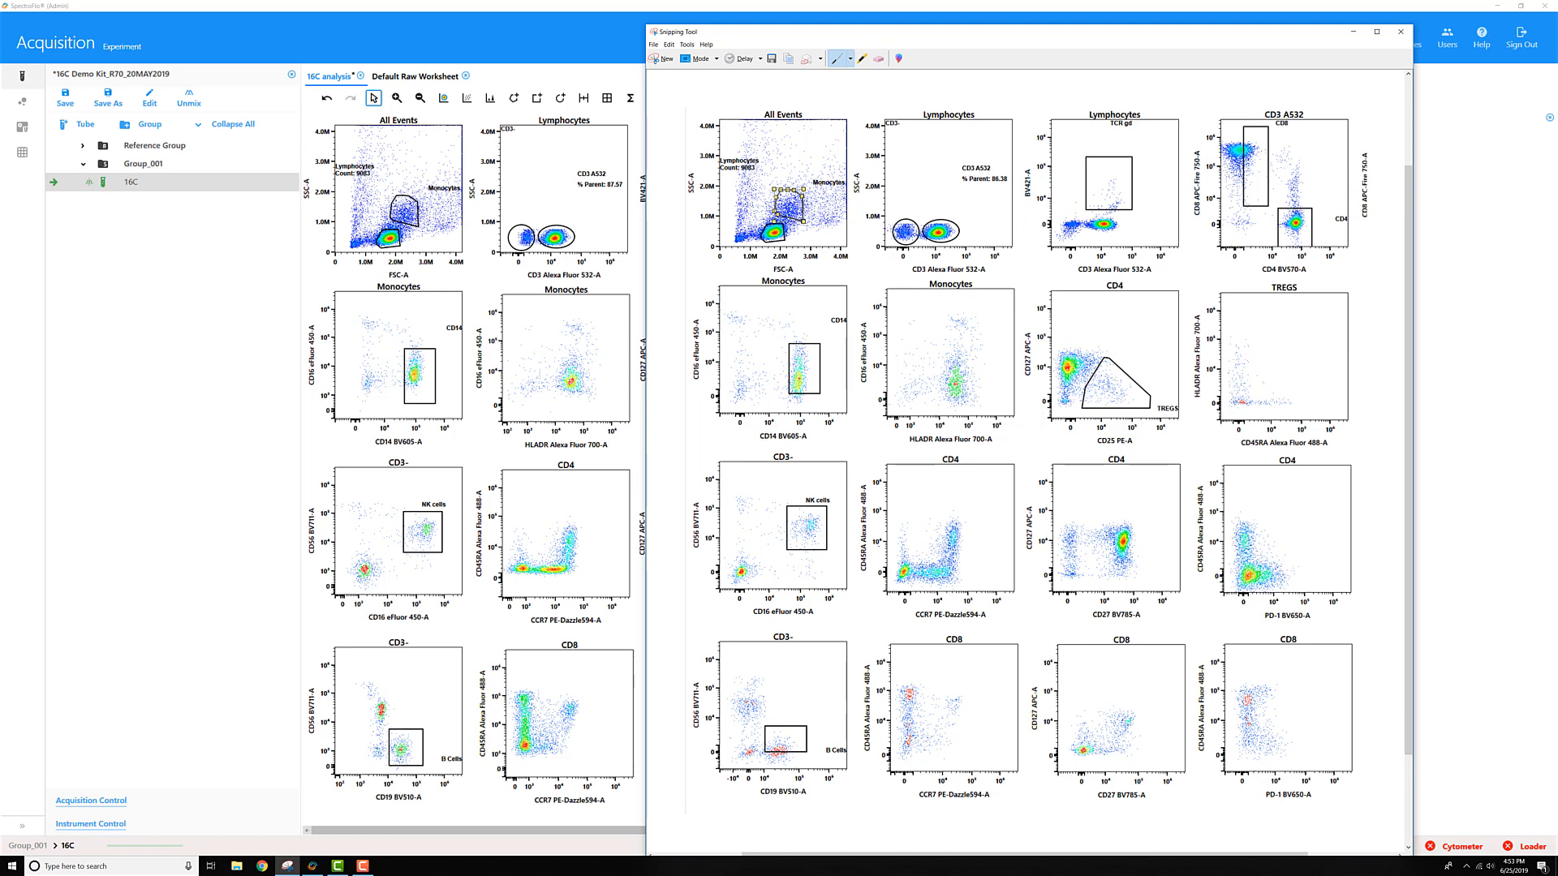
mouse_move(510, 409)
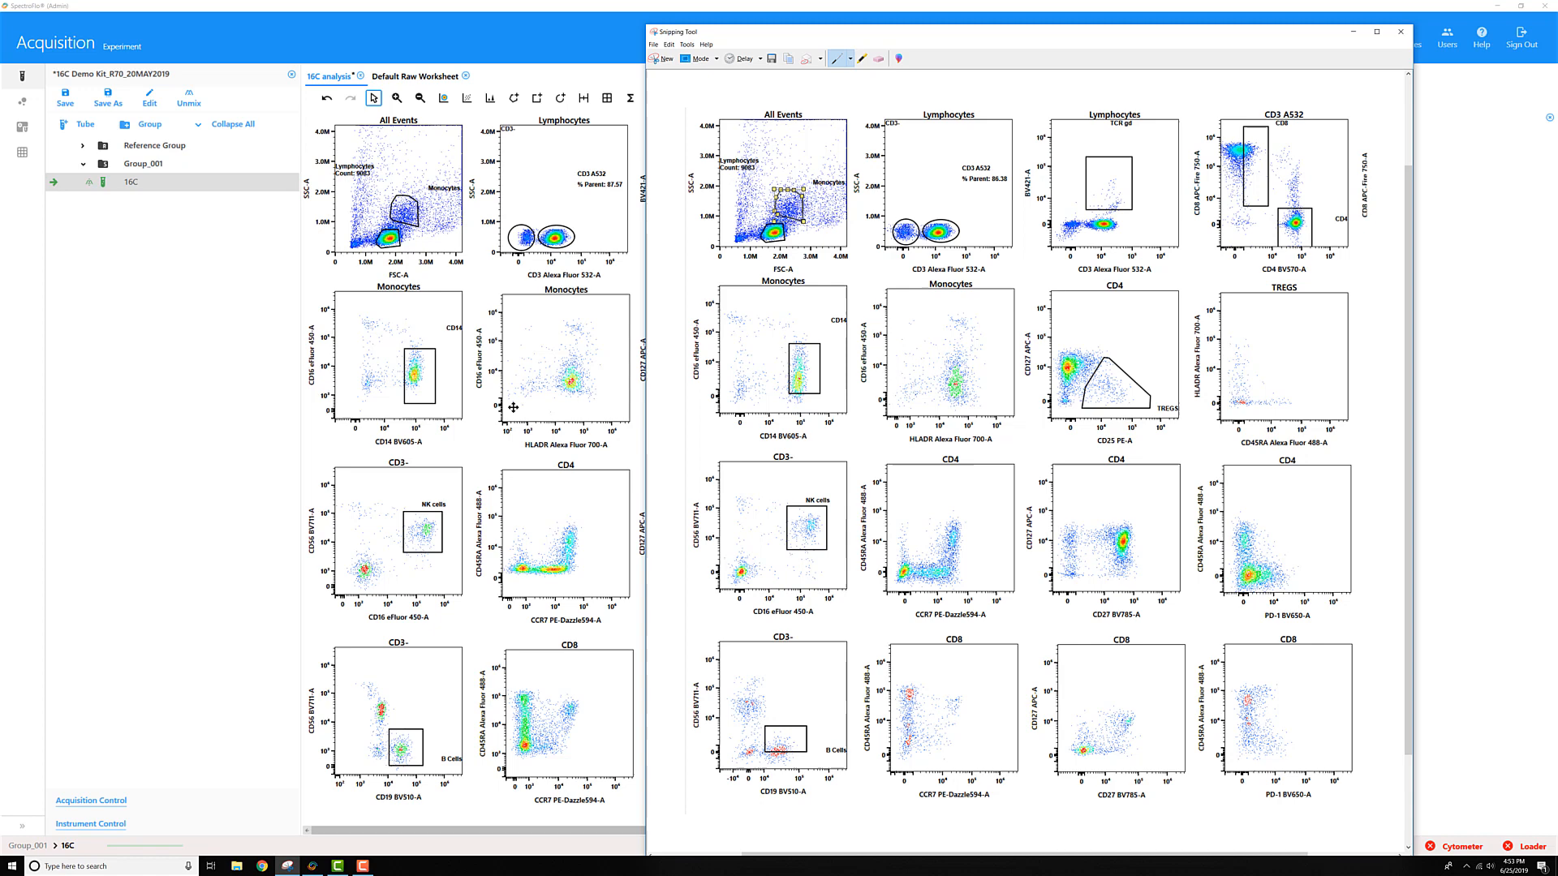
mouse_move(598, 420)
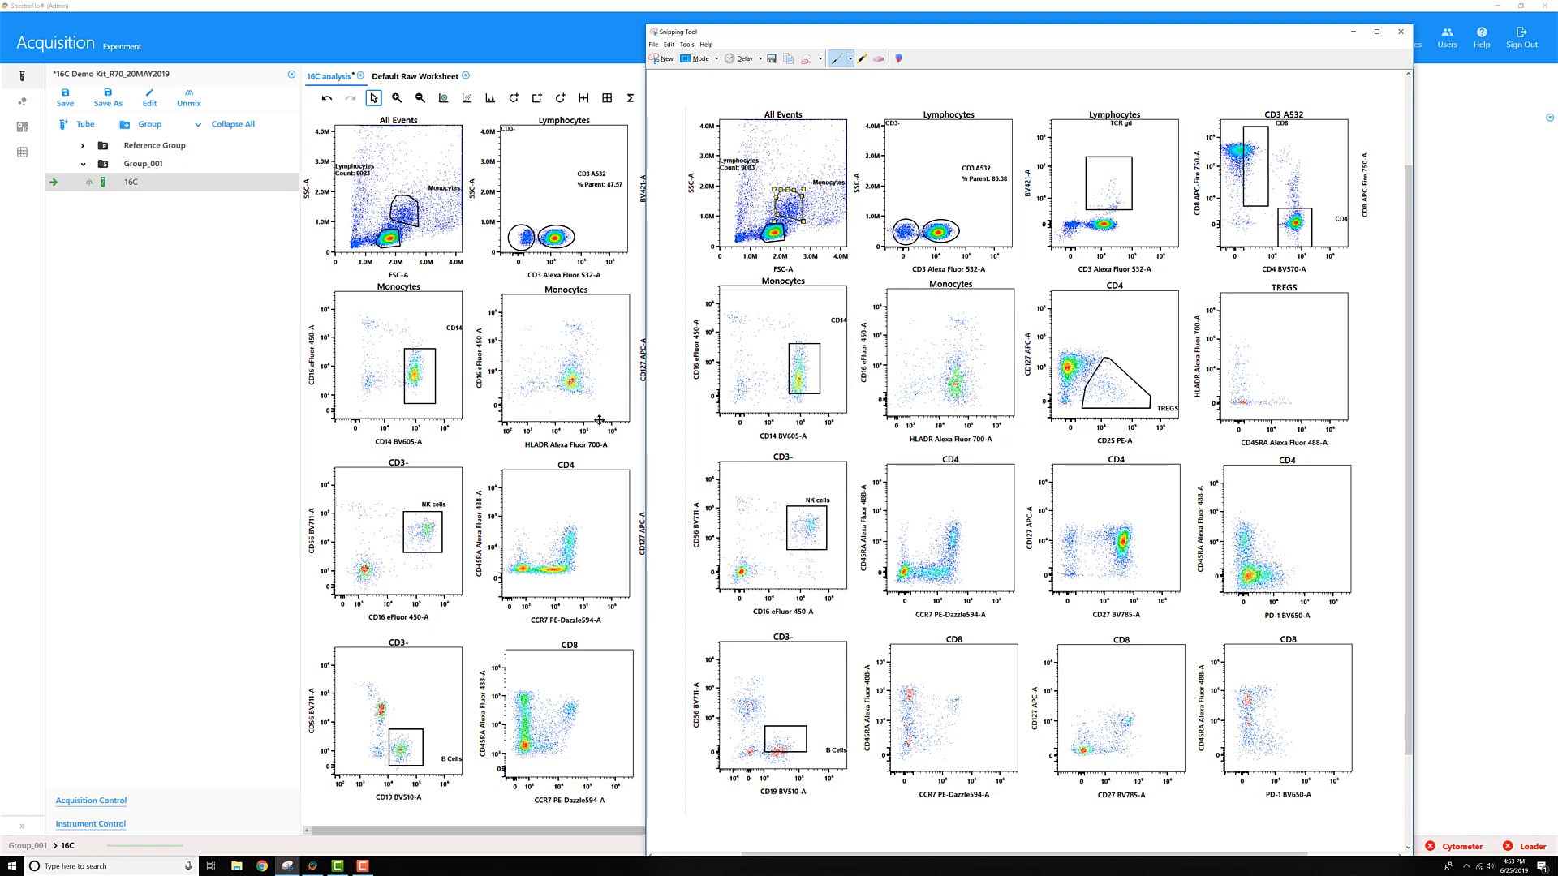
mouse_move(563, 421)
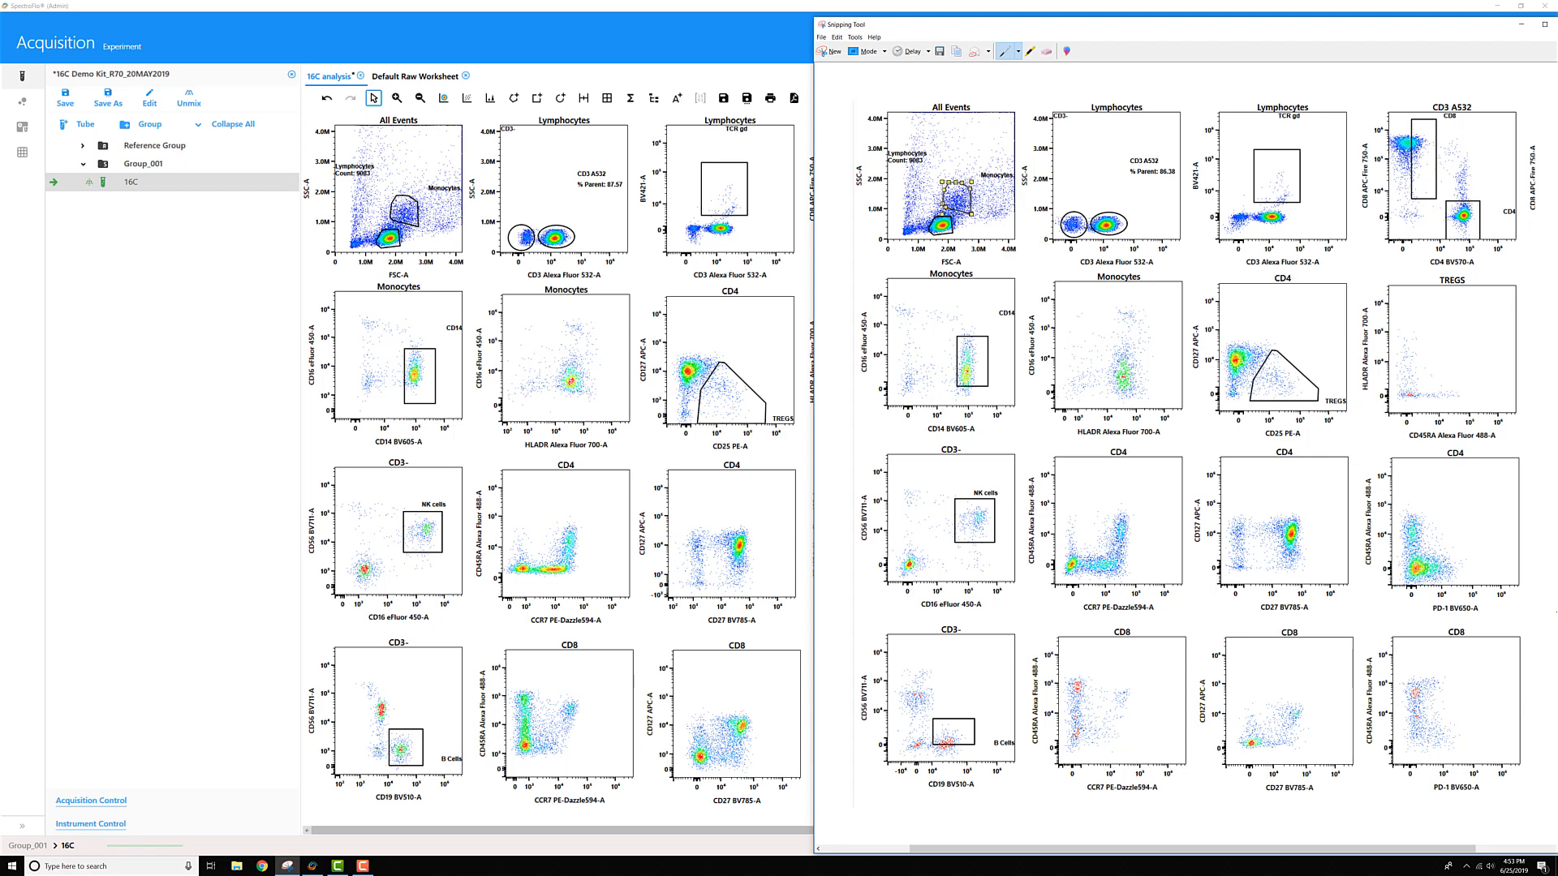
mouse_move(552, 52)
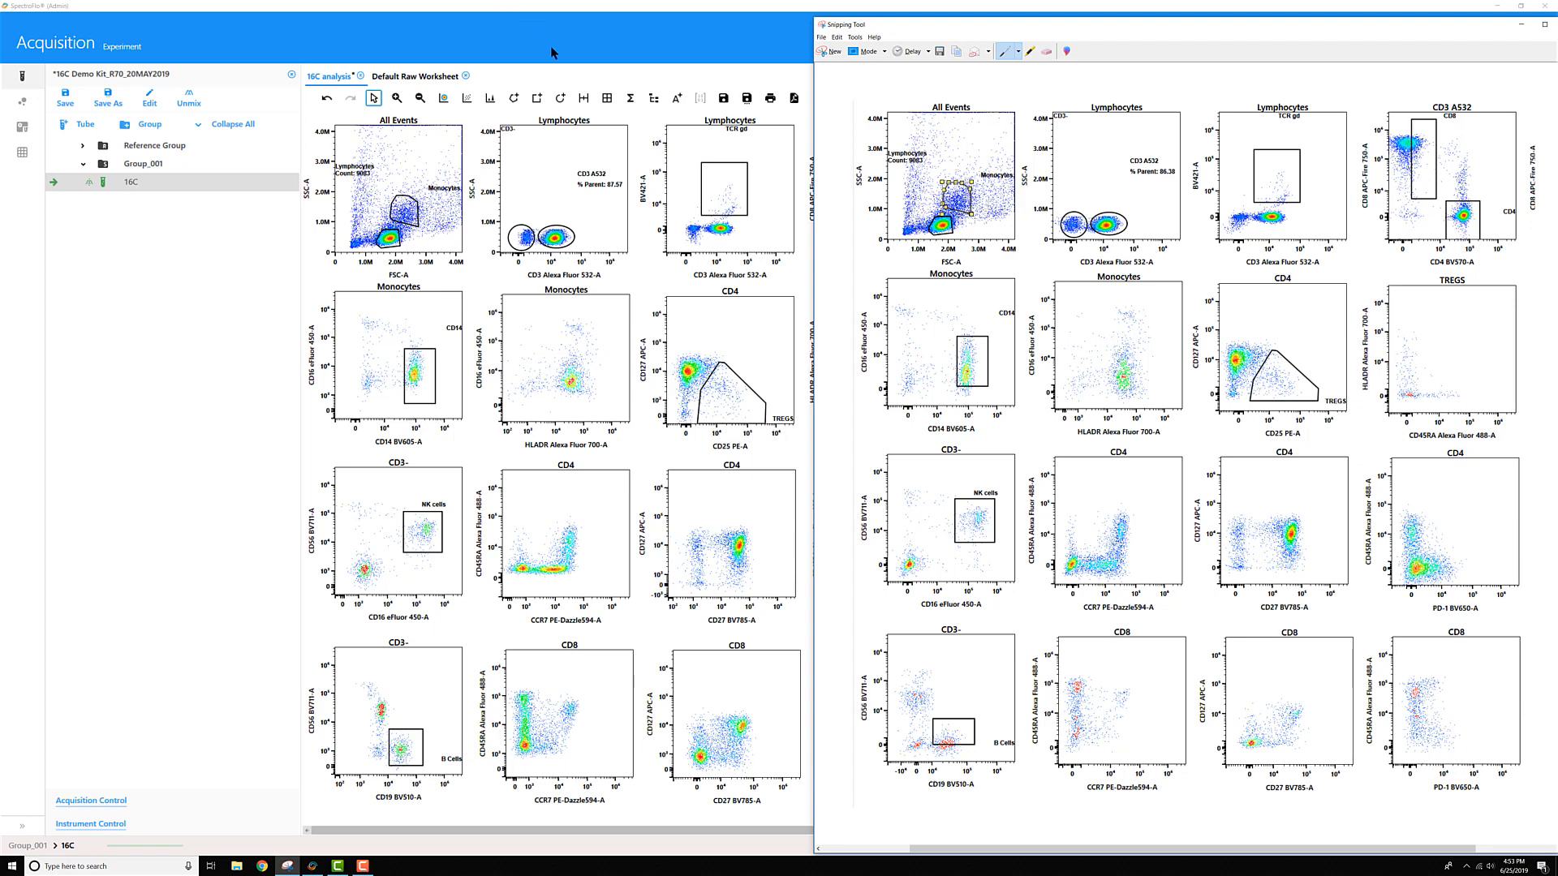
mouse_move(559, 55)
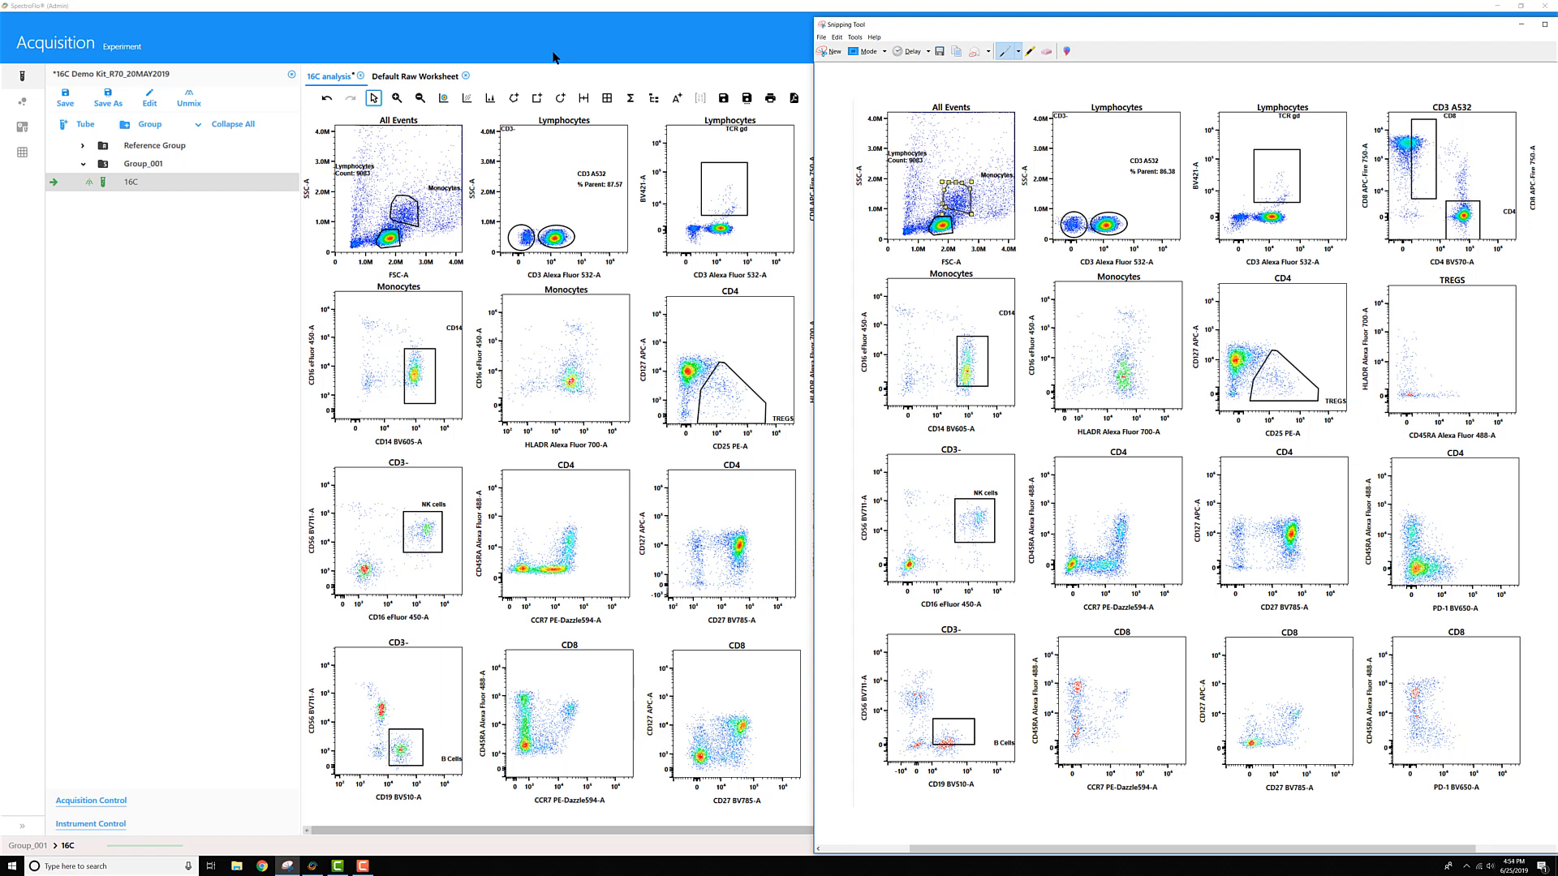
mouse_move(580, 45)
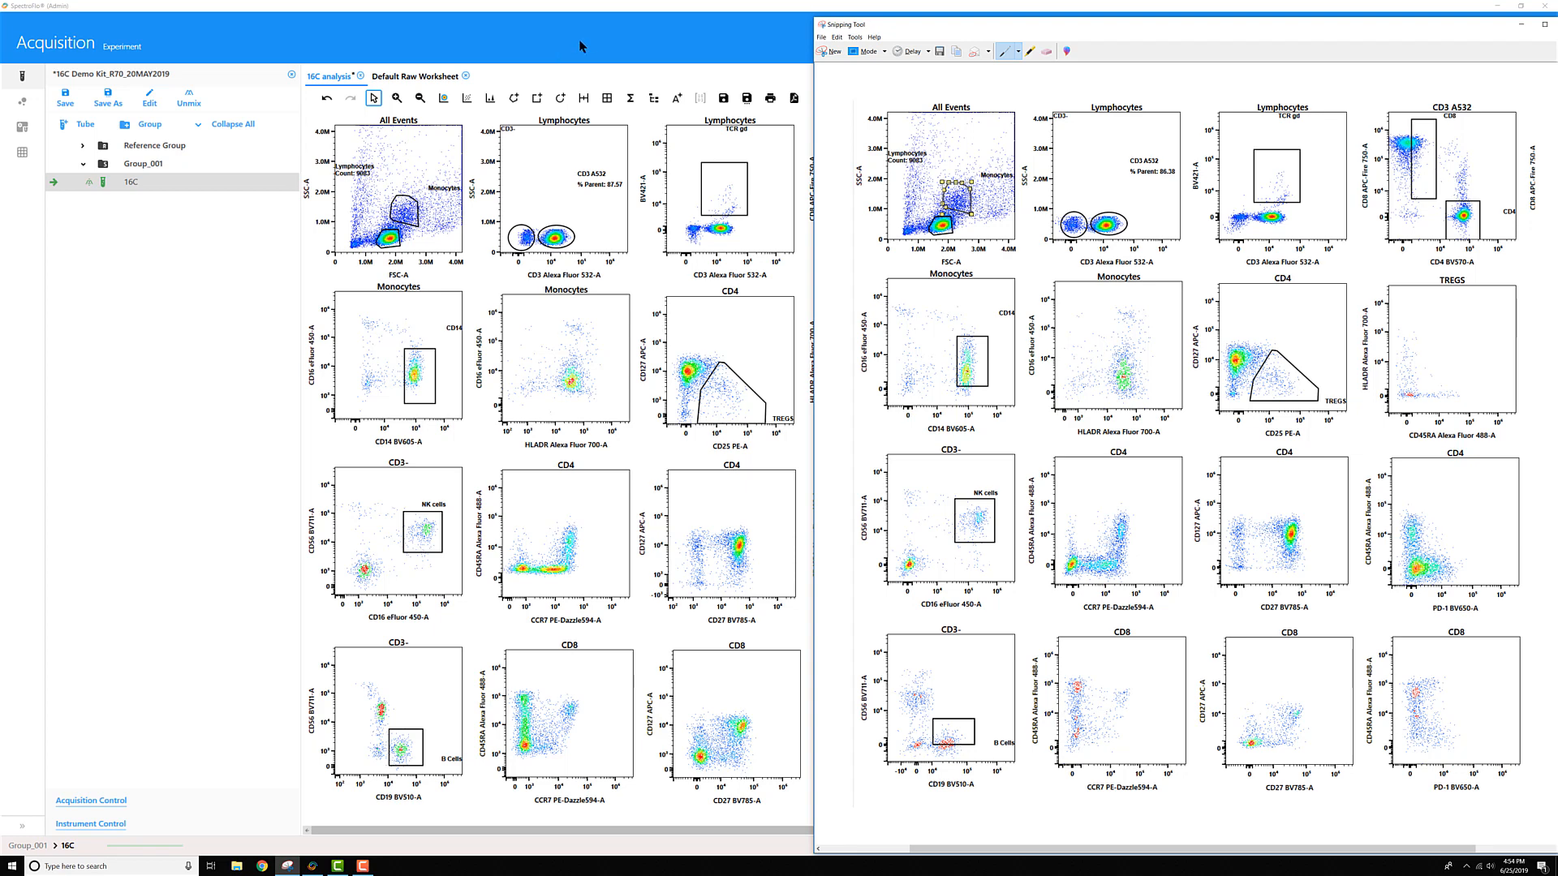